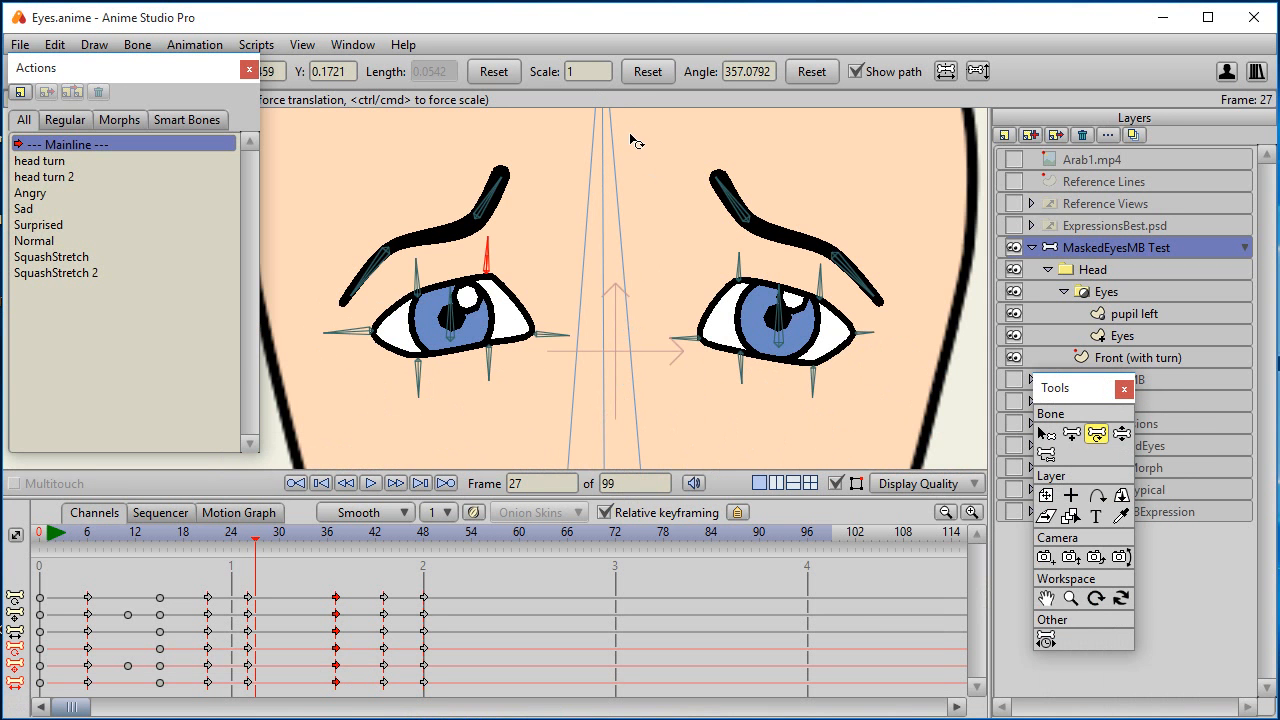
mouse_move(548, 261)
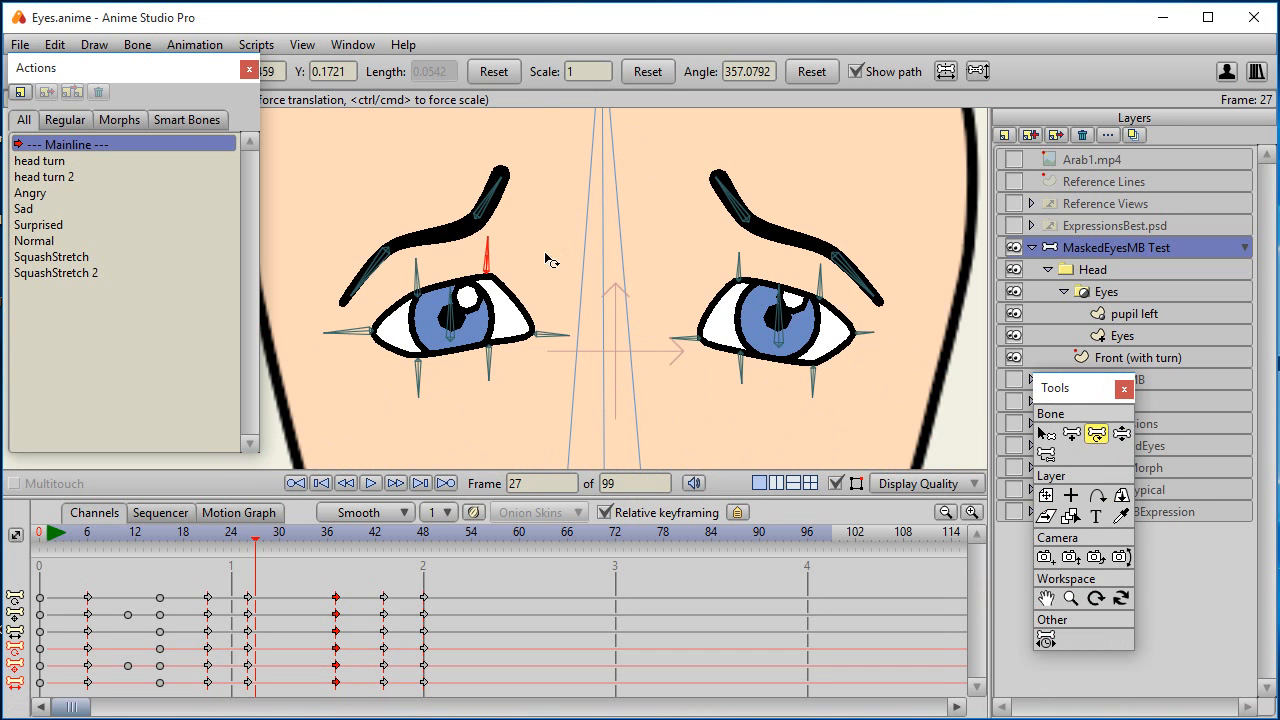
mouse_move(563, 272)
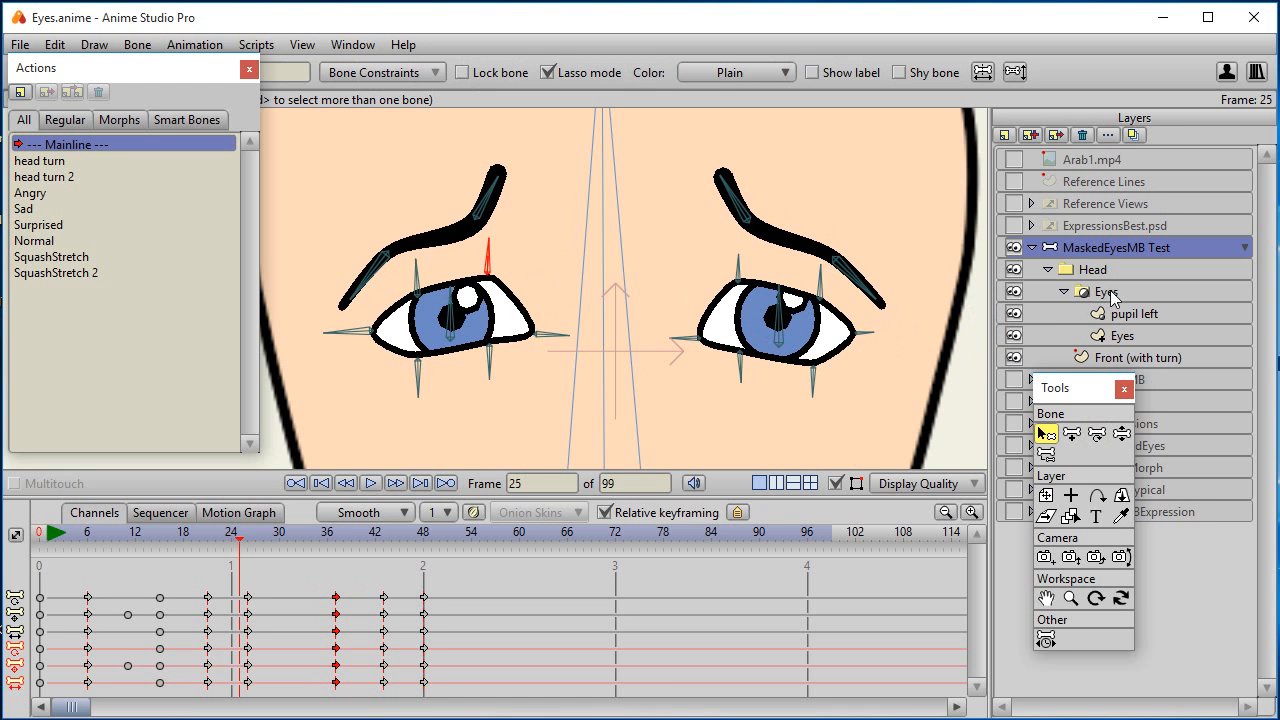
mouse_move(1133, 336)
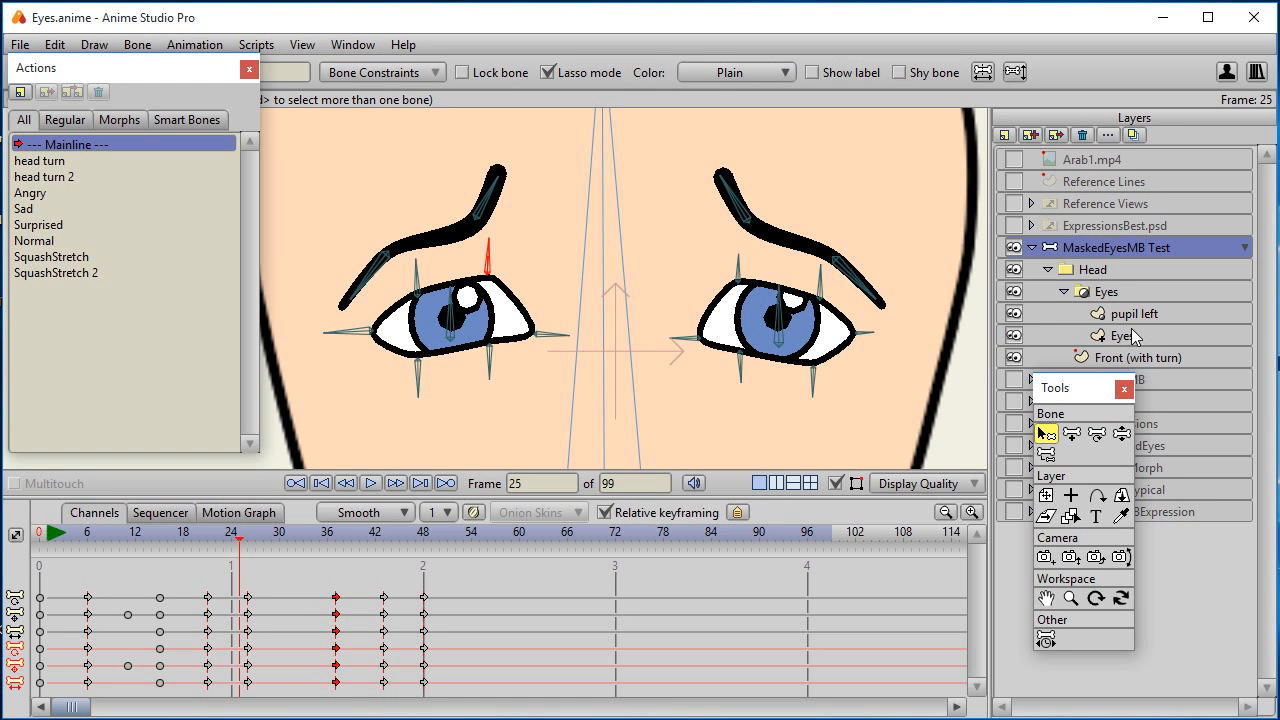
mouse_move(390, 273)
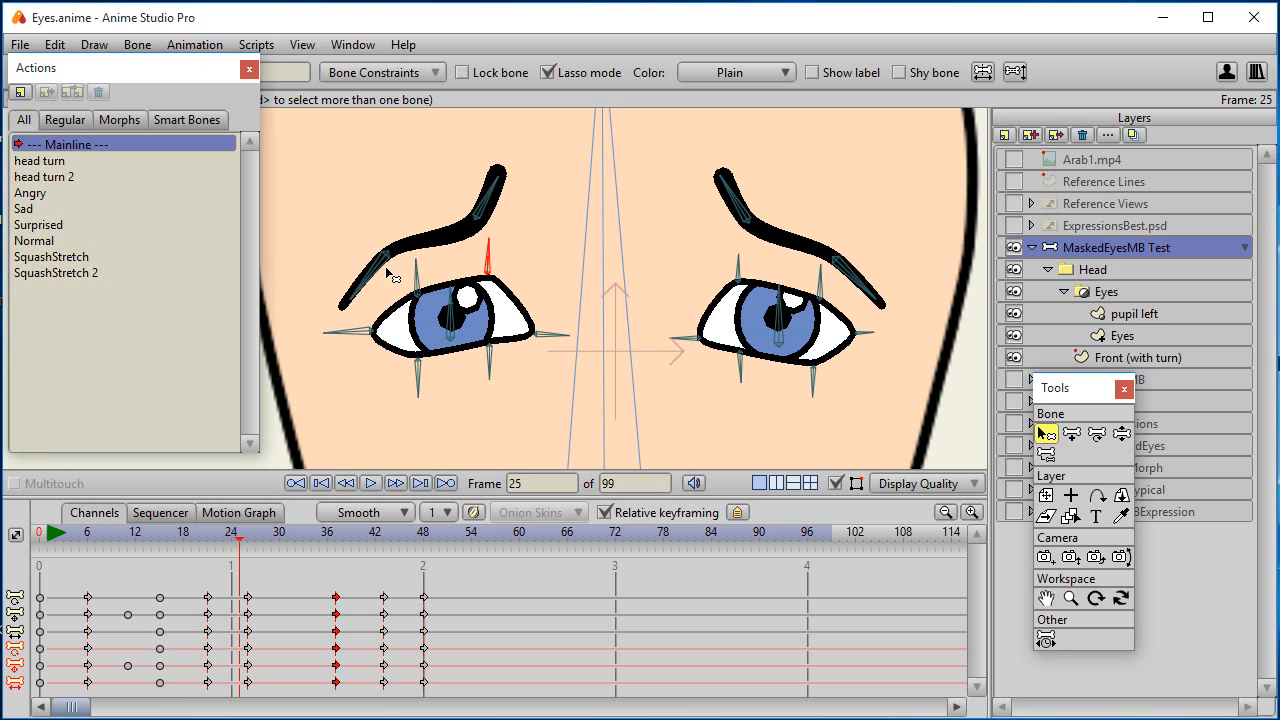
mouse_move(537, 341)
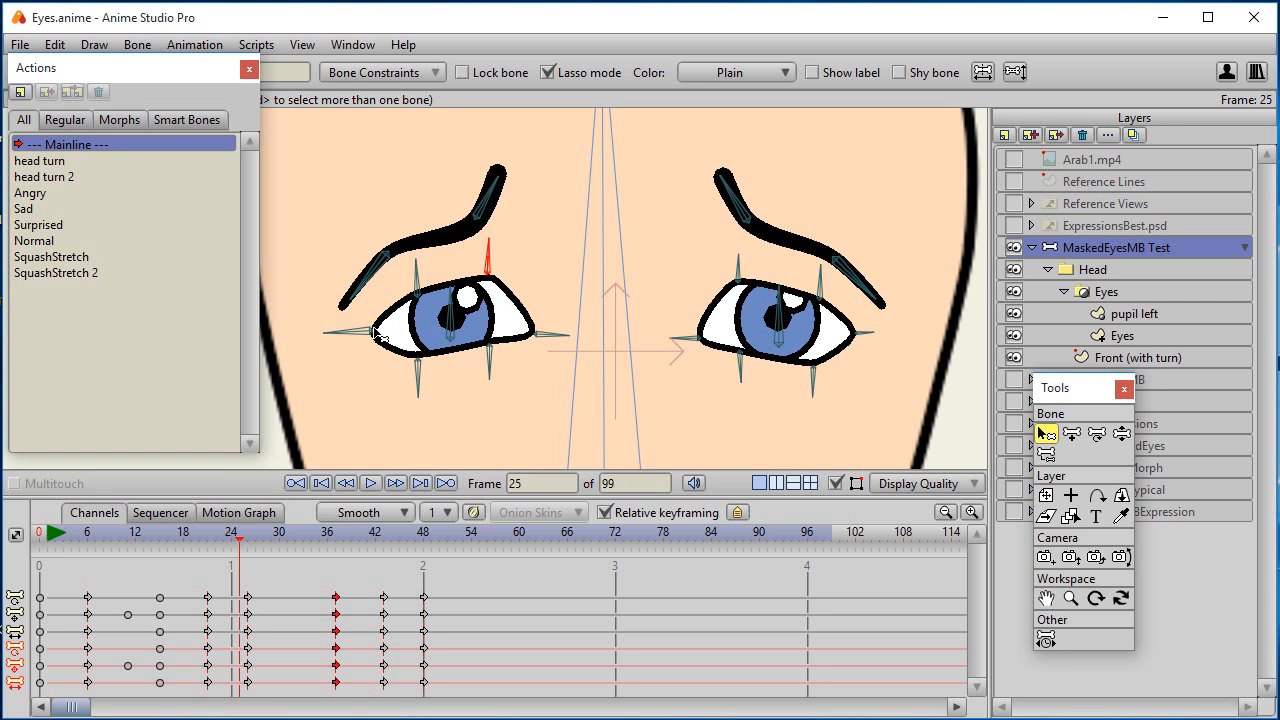
mouse_move(533, 190)
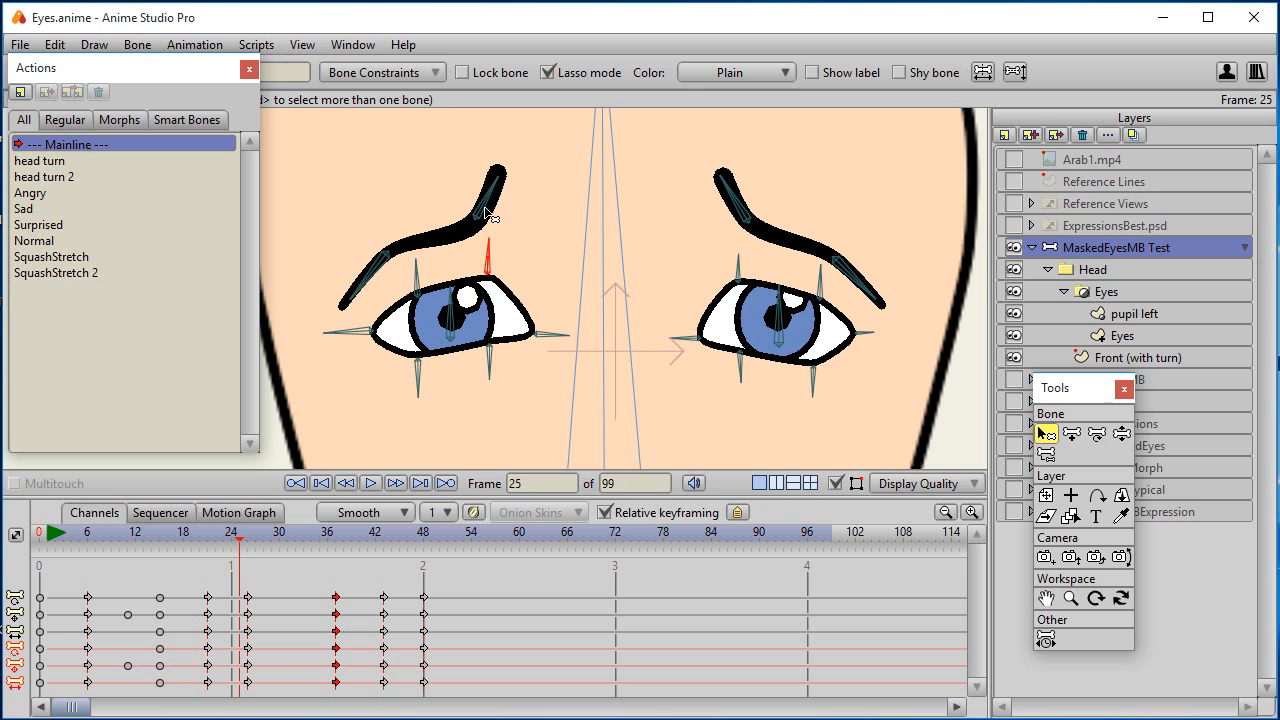
mouse_move(507, 250)
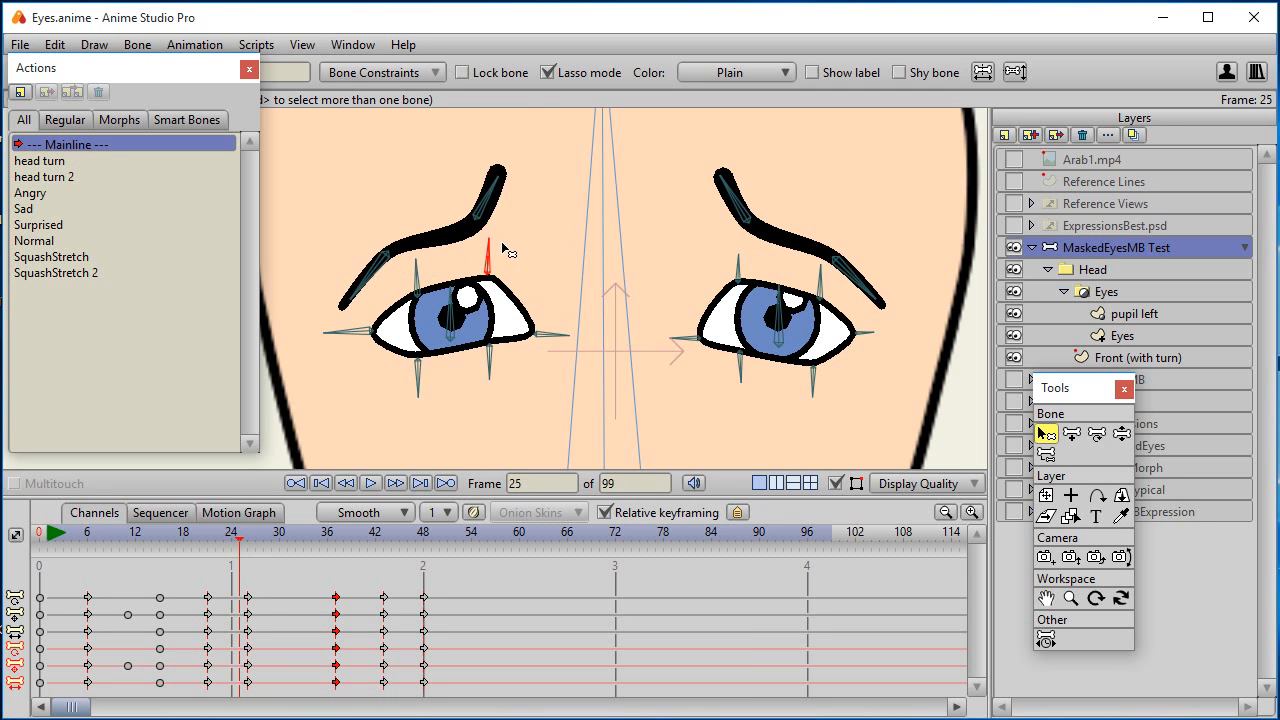
mouse_move(472, 222)
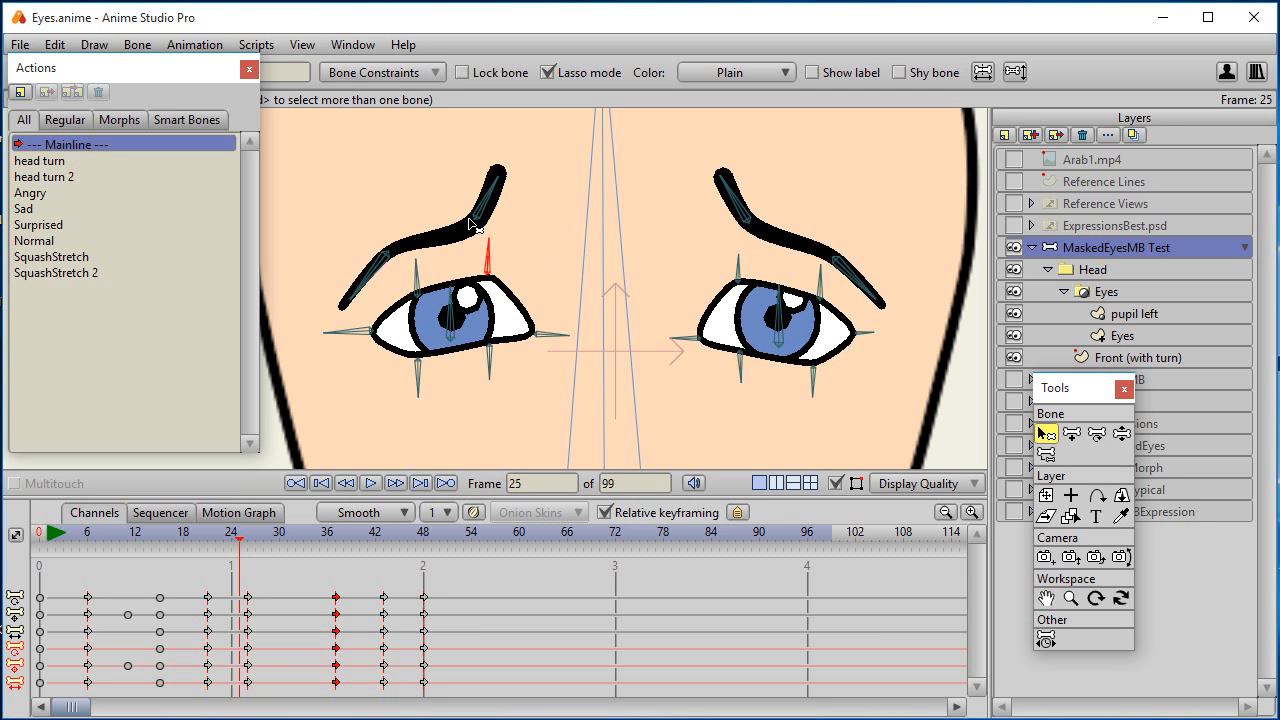
- Jump to frame 56, where the eyes and brows sit in their neutral pose
click(485, 533)
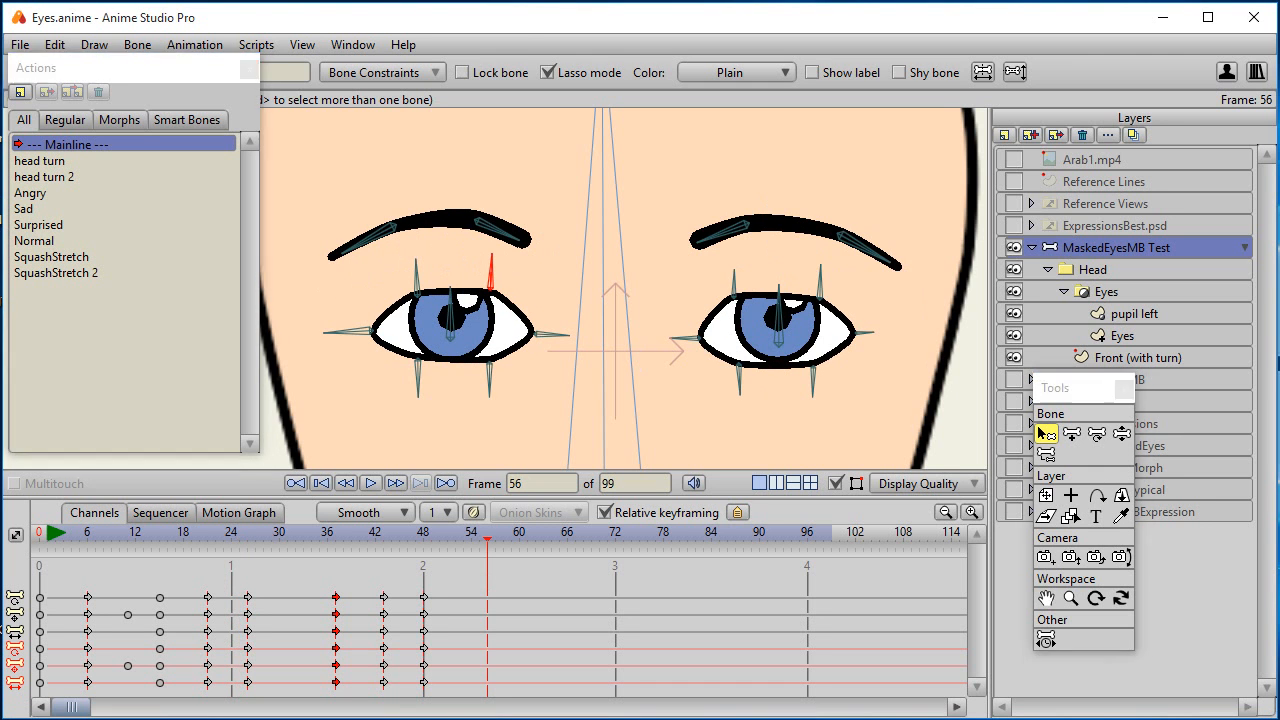
click(375, 71)
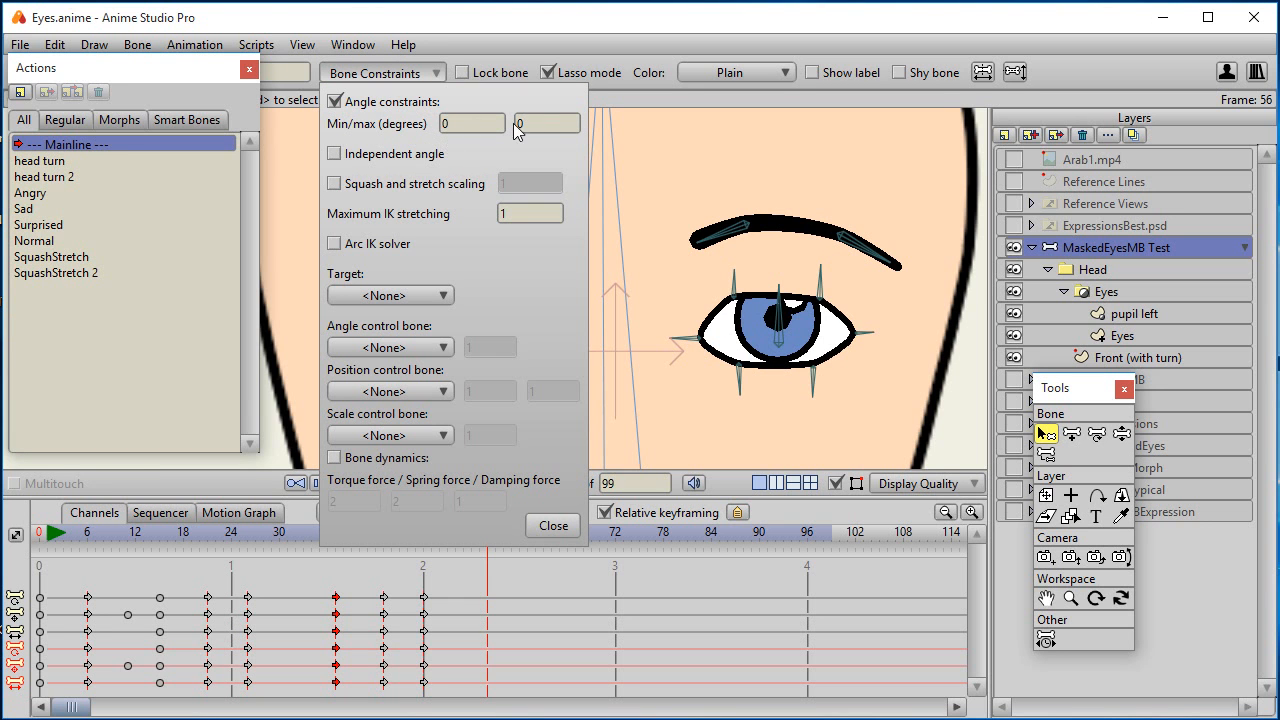
click(552, 525)
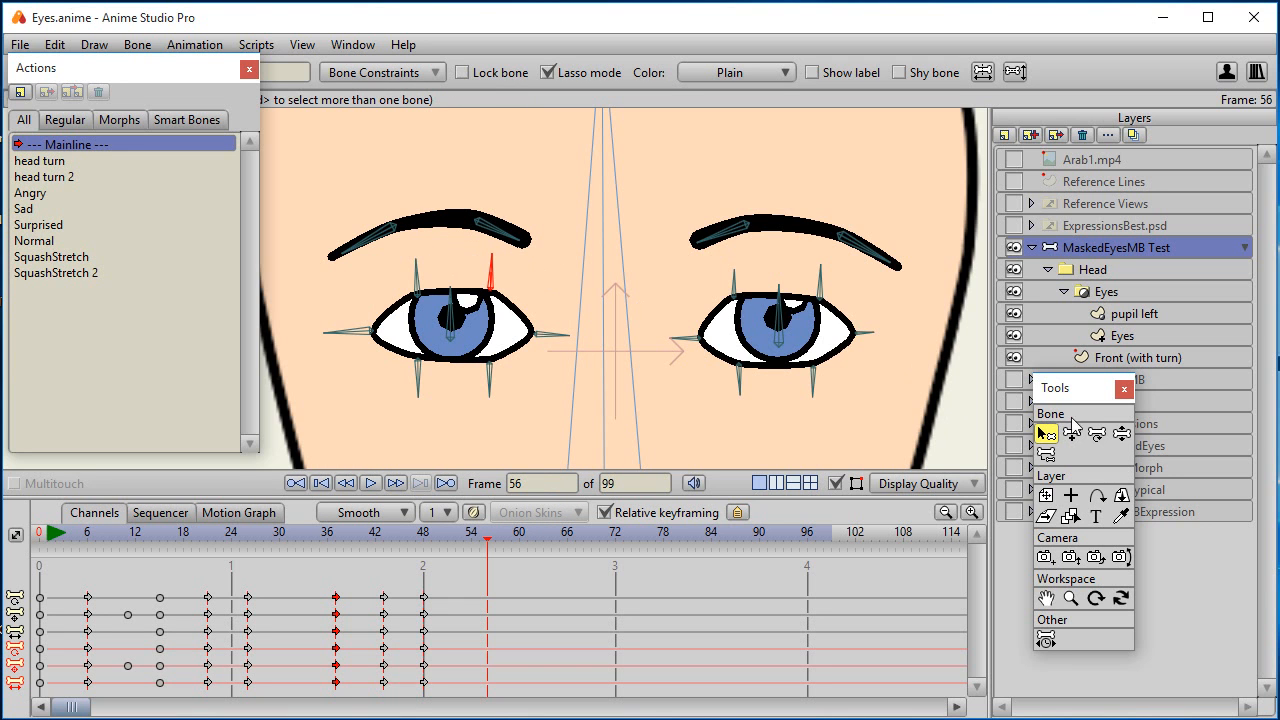
click(1095, 433)
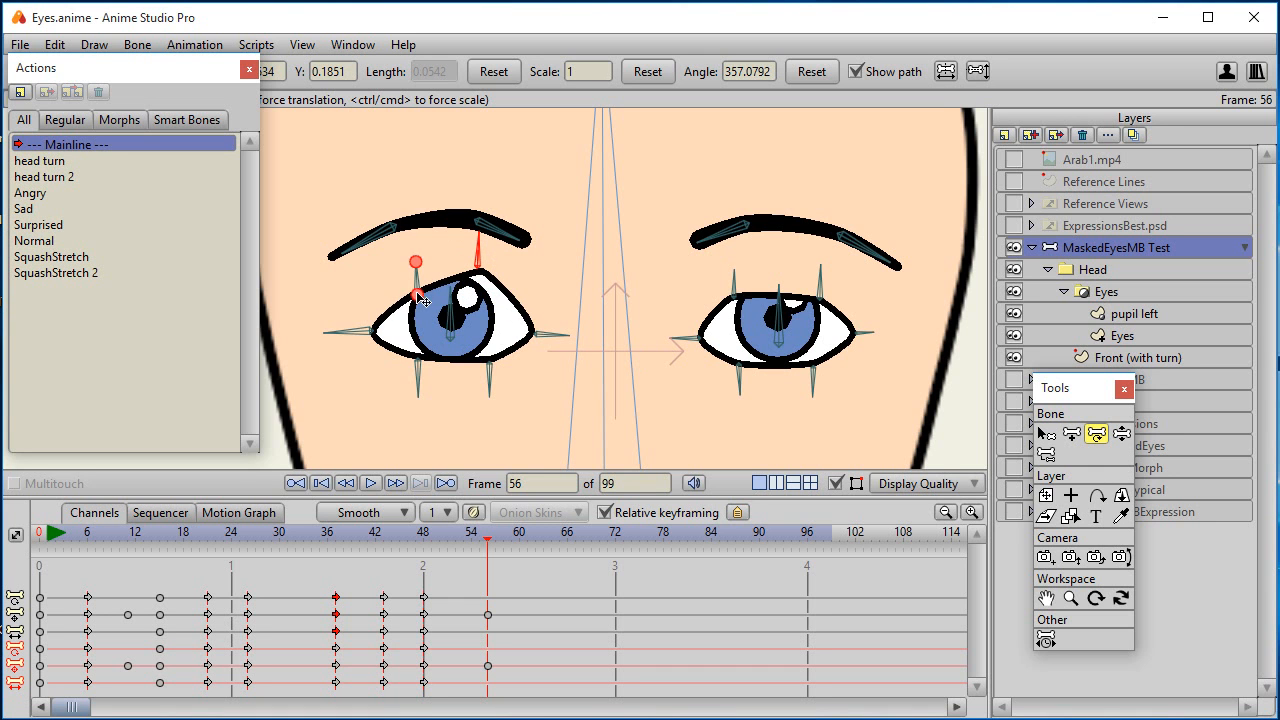
- Open the left eye wider and curl the eyebrow's outer end up and inner end down then up
drag(417, 262, 440, 385)
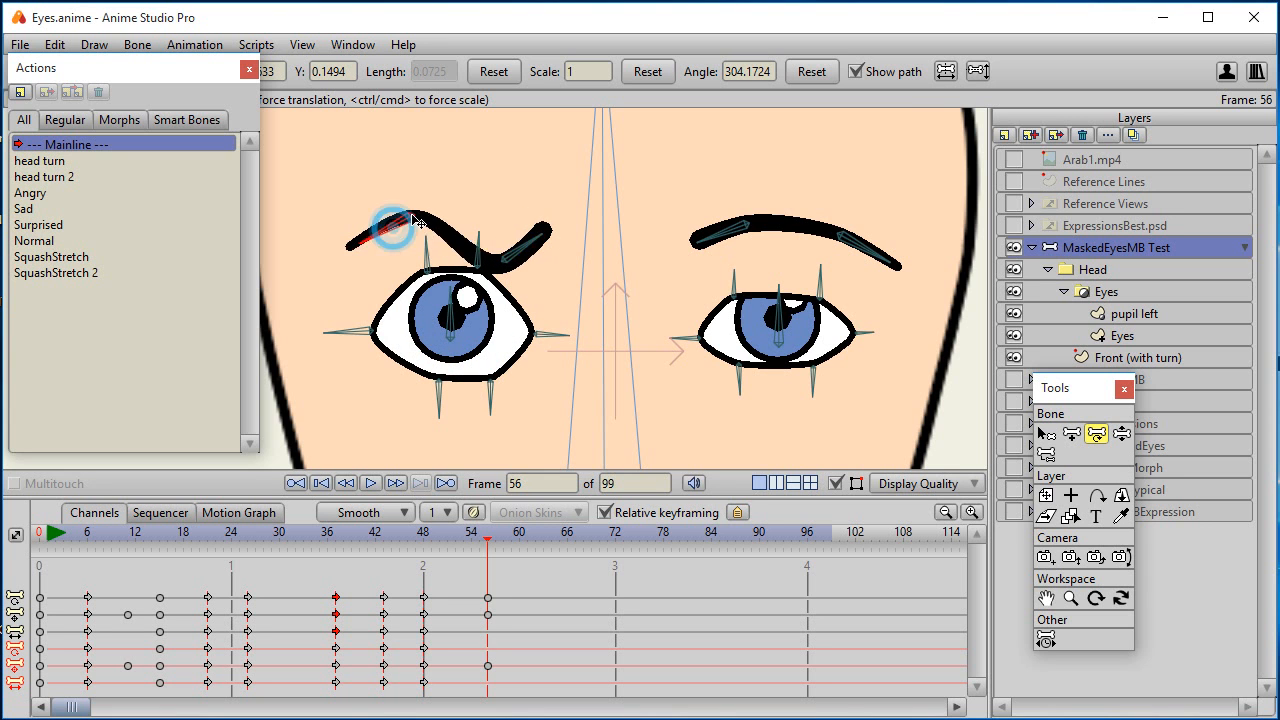
drag(400, 230, 390, 195)
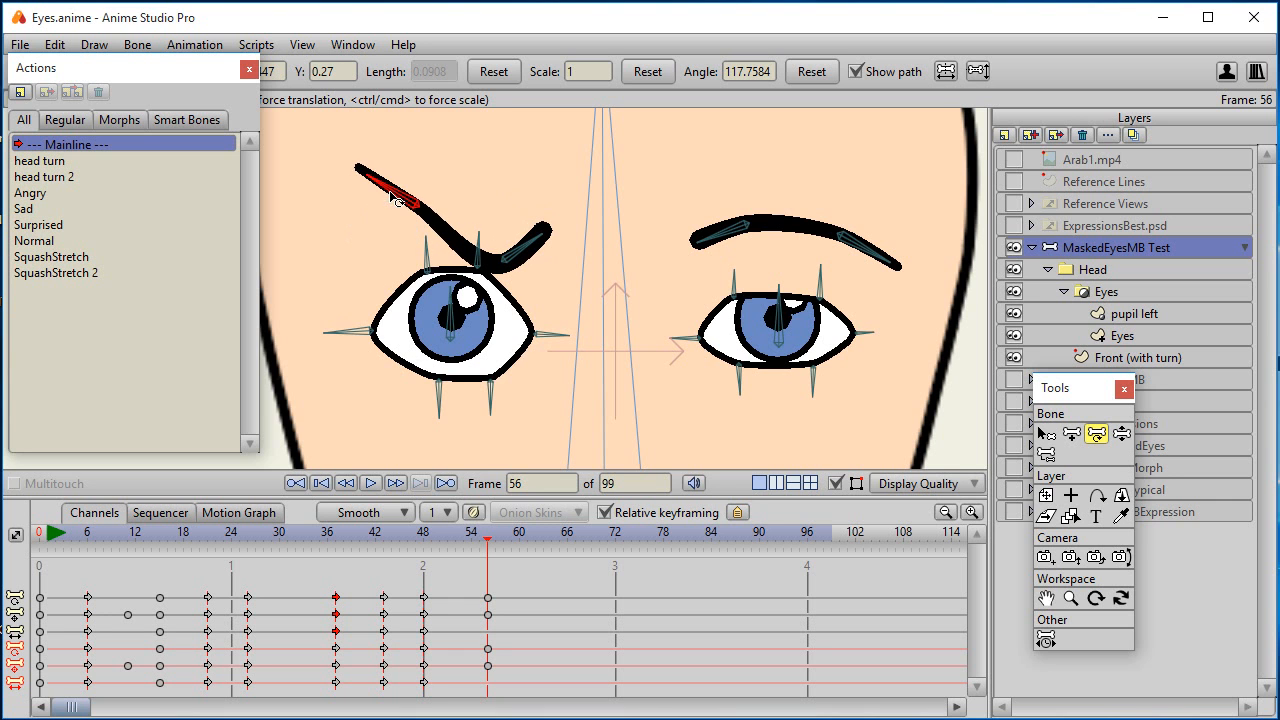
drag(400, 205, 510, 268)
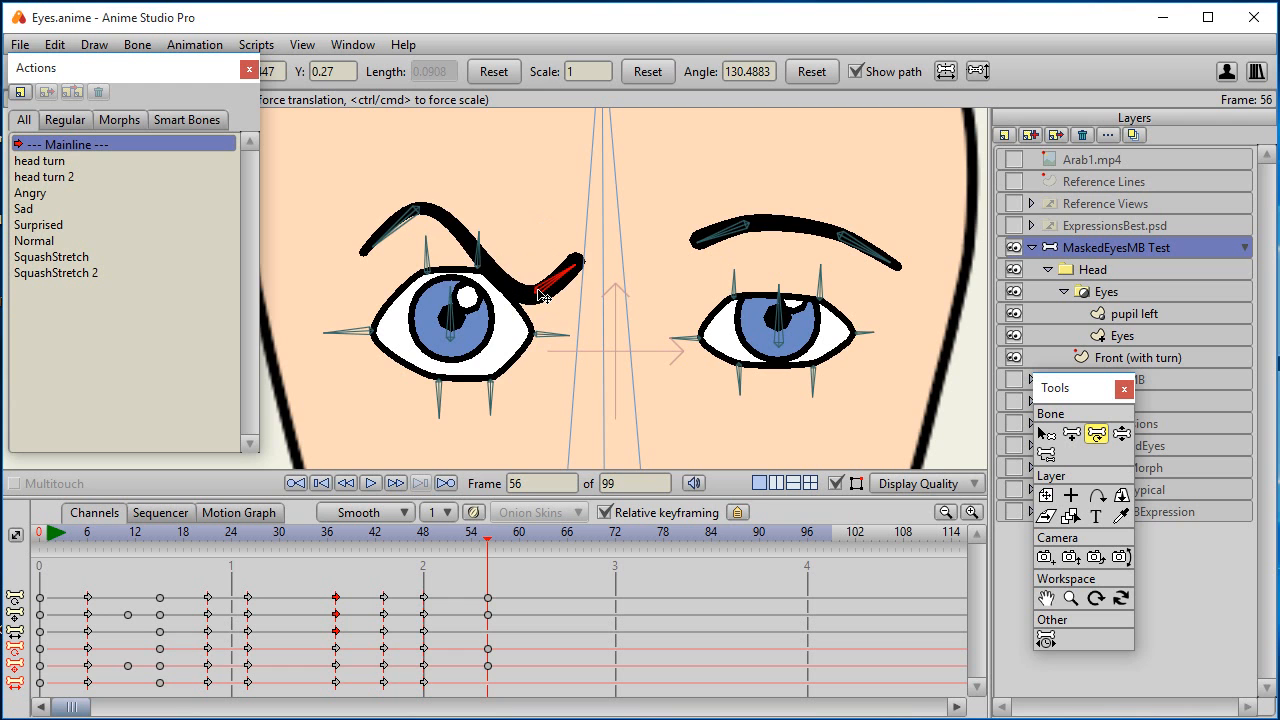
drag(540, 295, 540, 270)
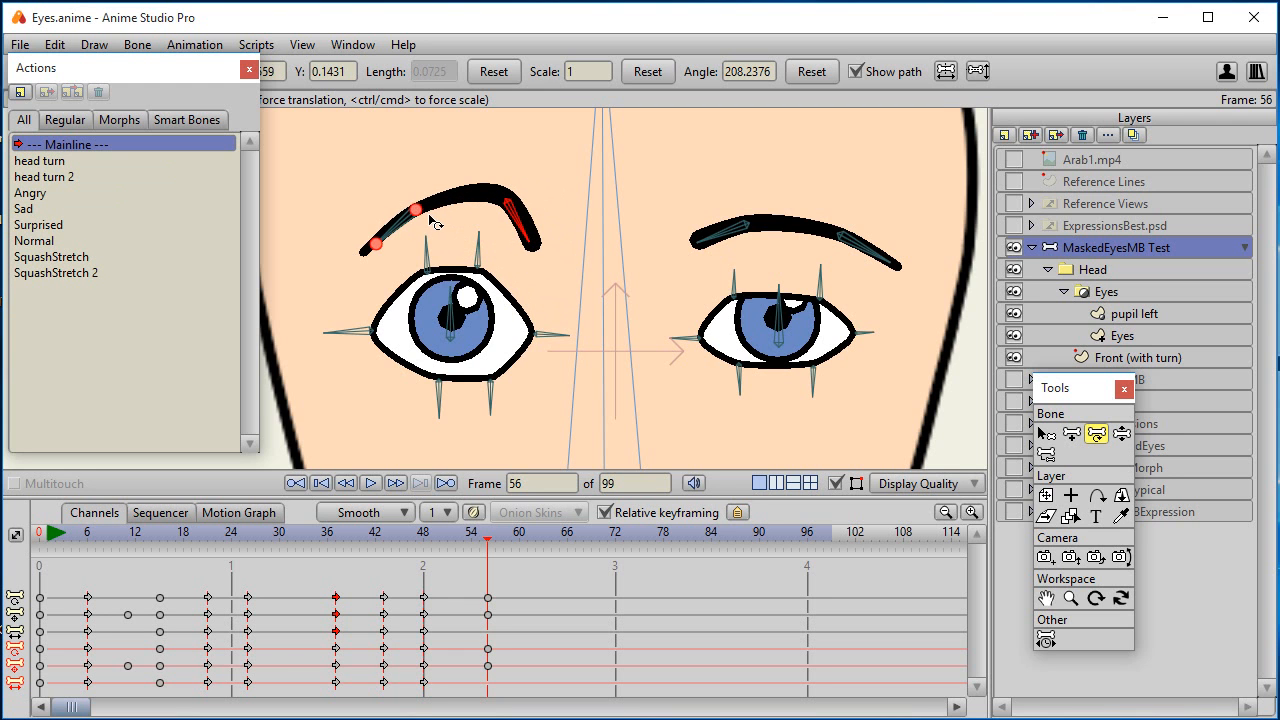
- Lower the brow's outer end, refine its middle curve, and drop the pupil lower in the eye
drag(415, 209, 478, 249)
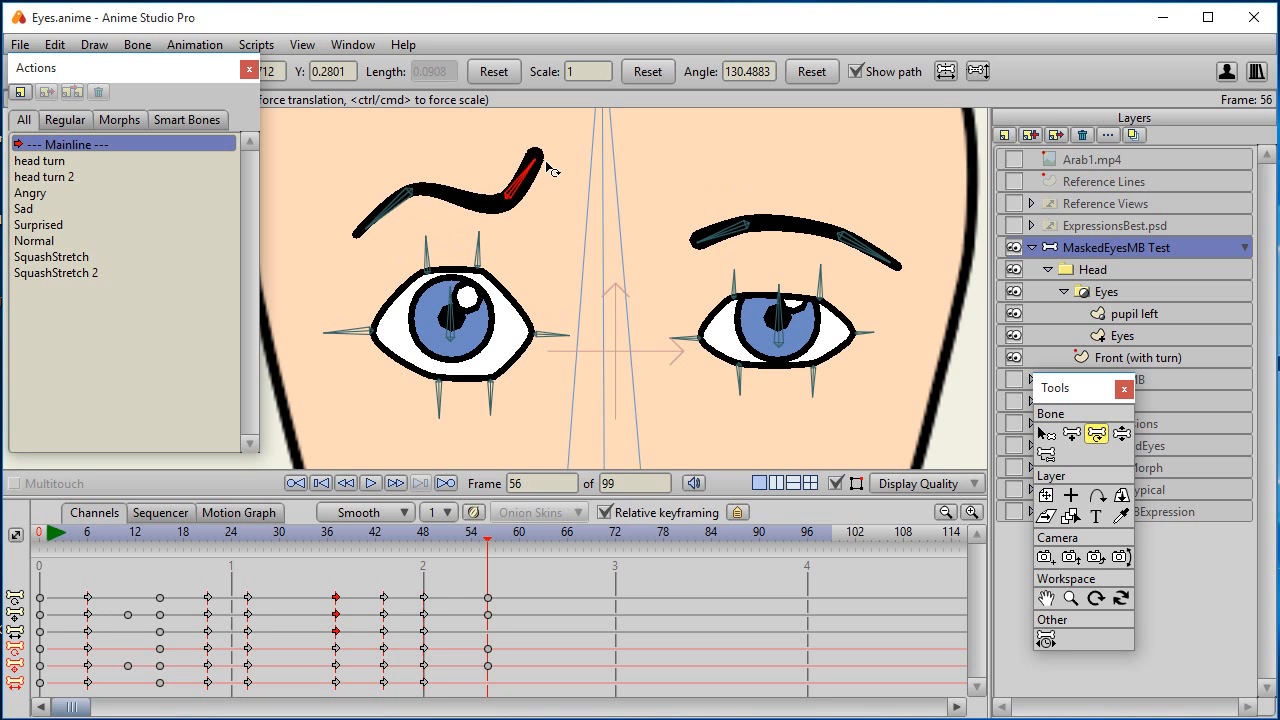
drag(548, 168, 515, 205)
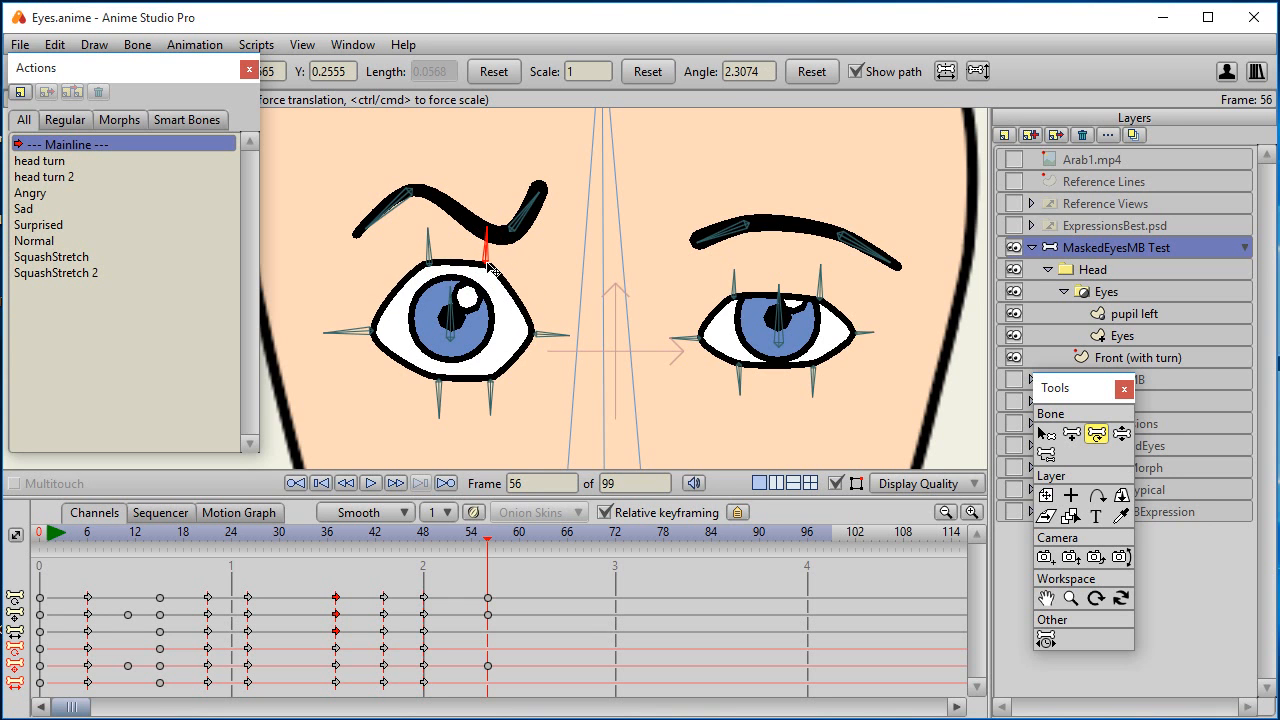
drag(490, 265, 455, 323)
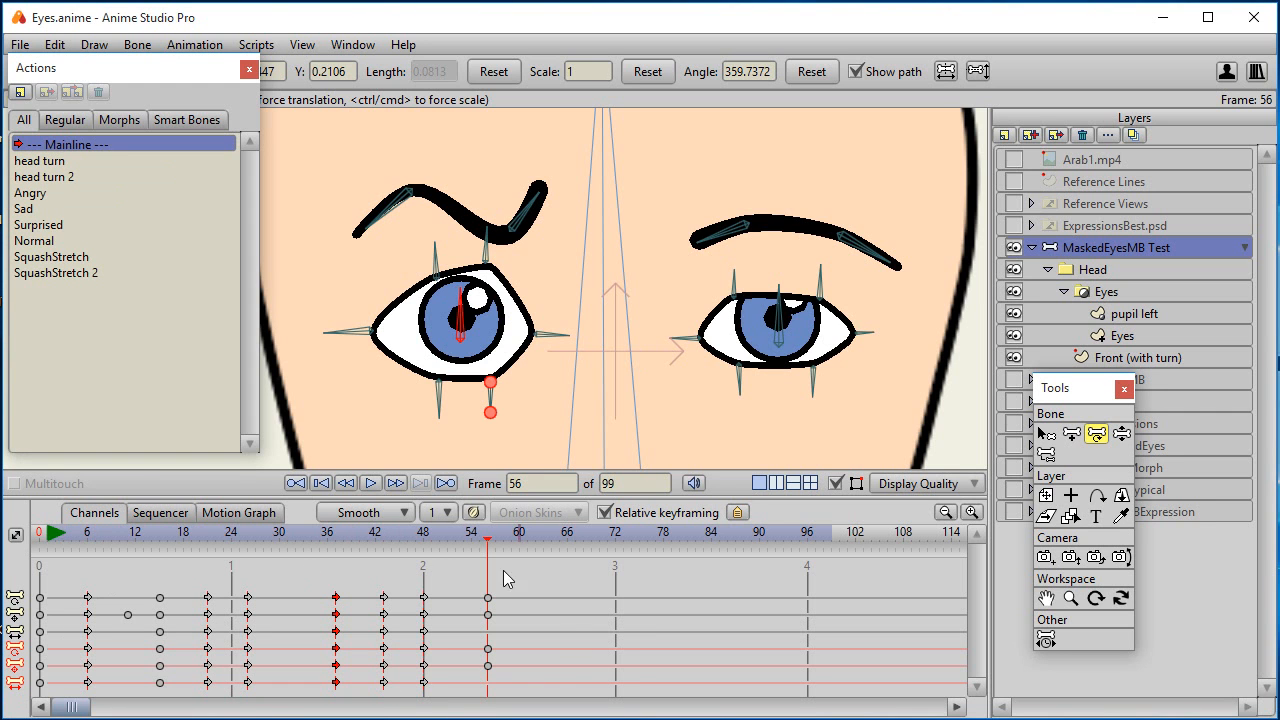
mouse_move(194, 630)
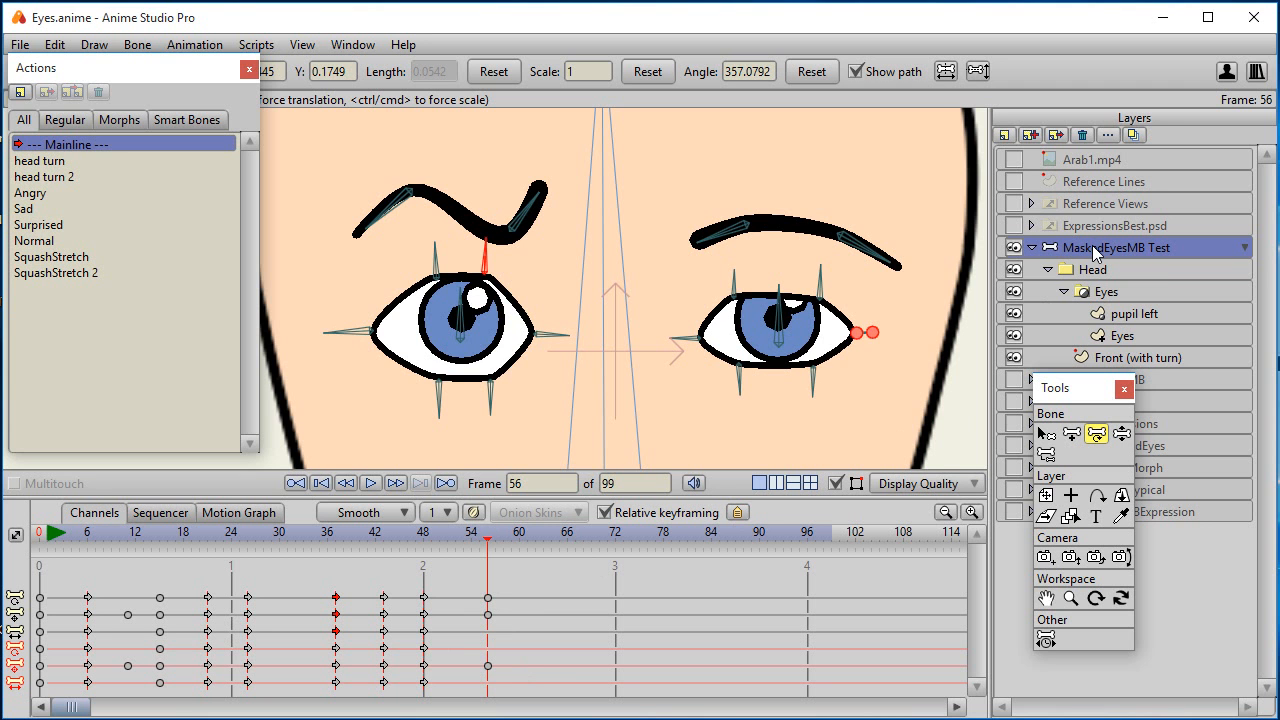
click(87, 533)
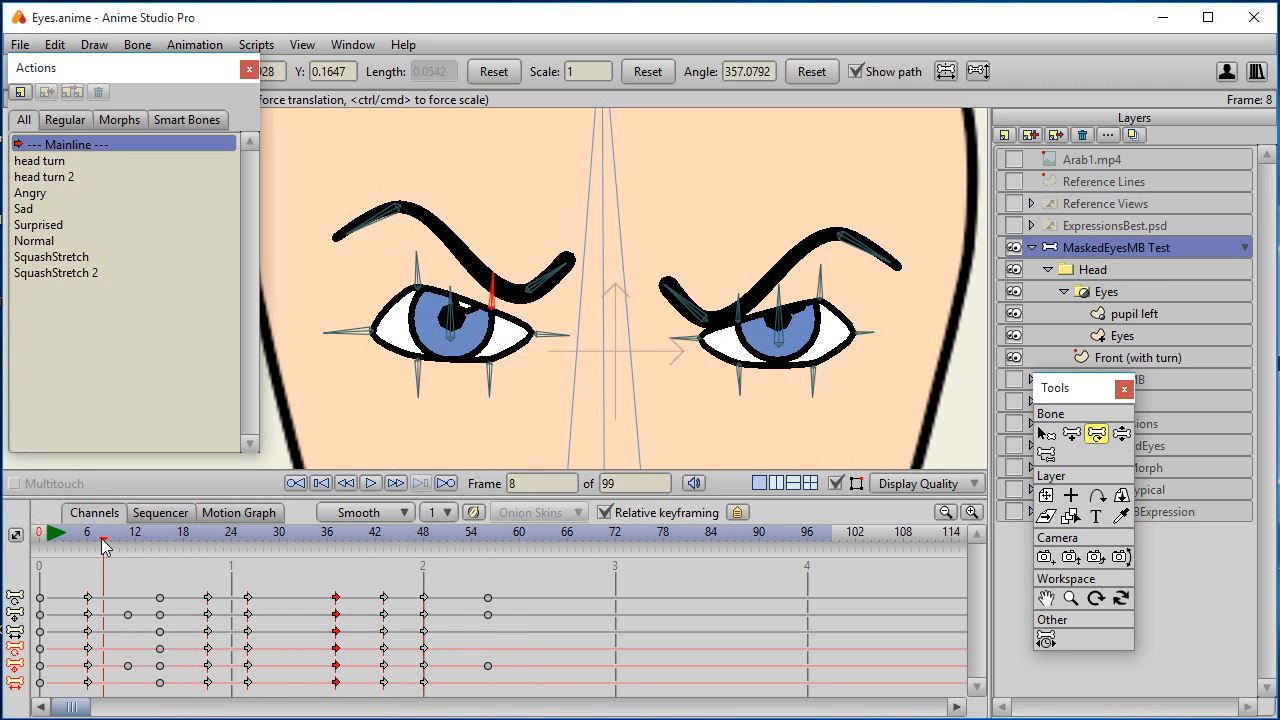
click(438, 533)
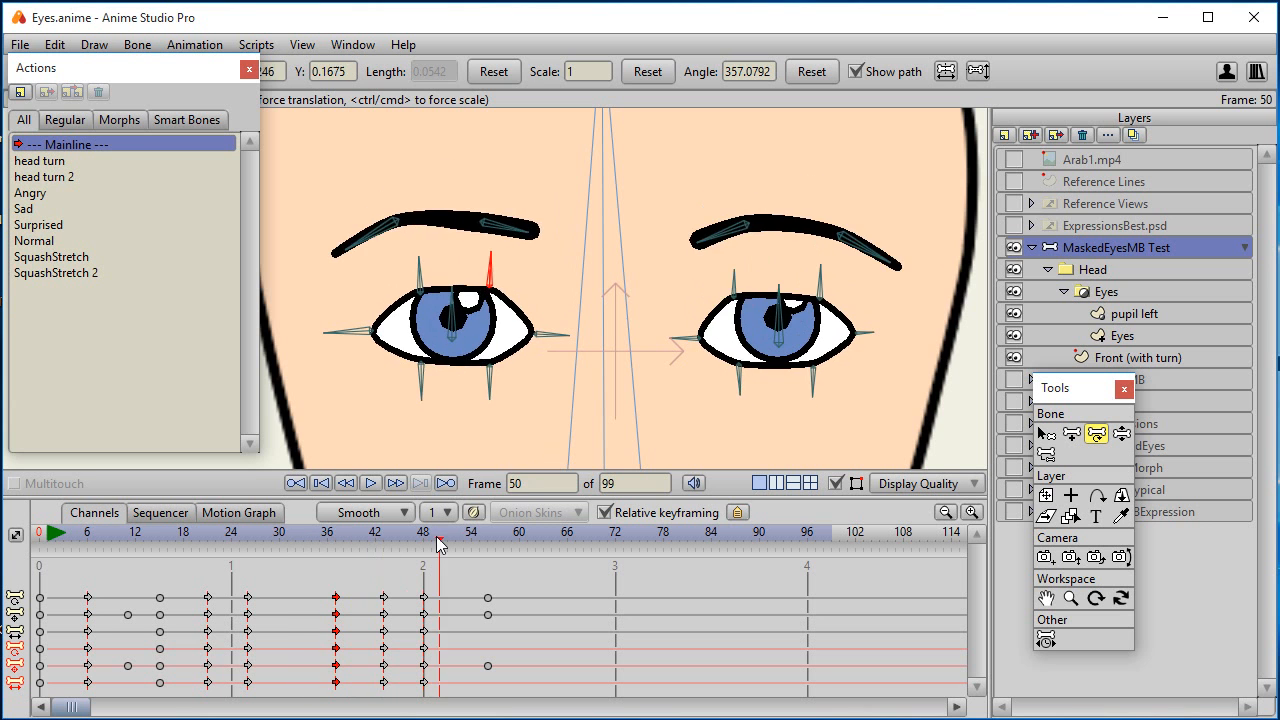
click(158, 533)
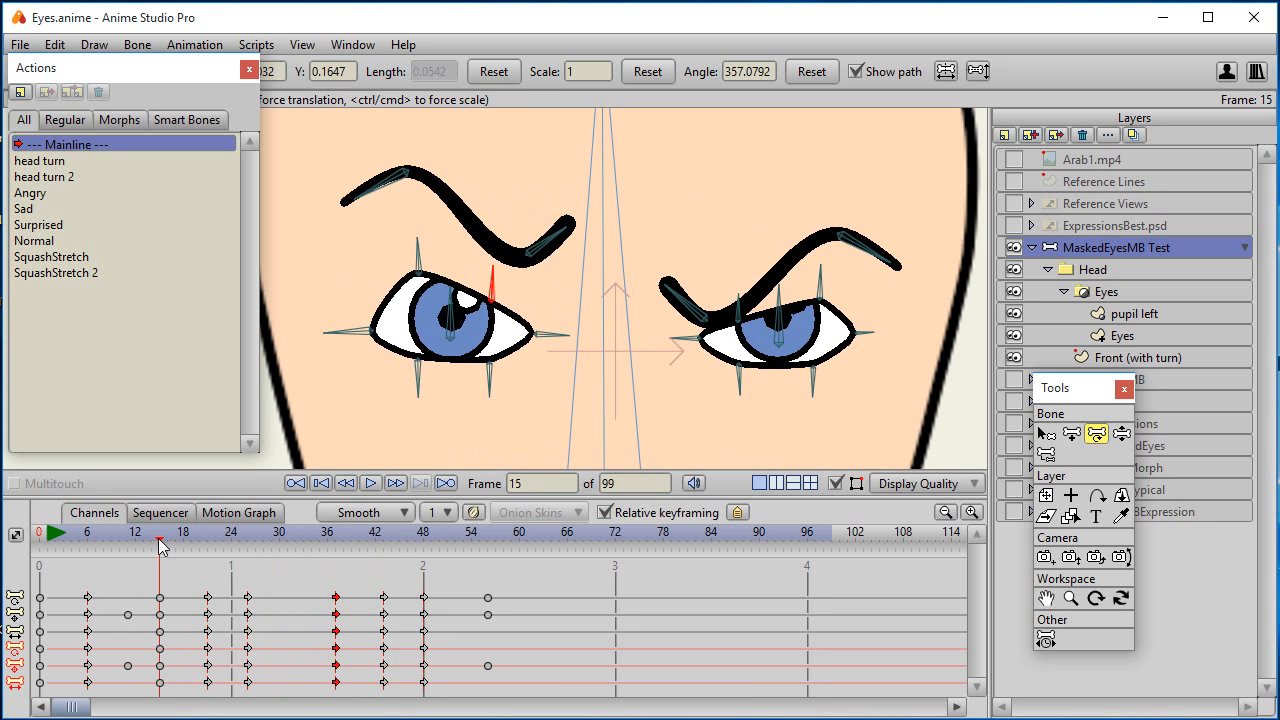
click(460, 532)
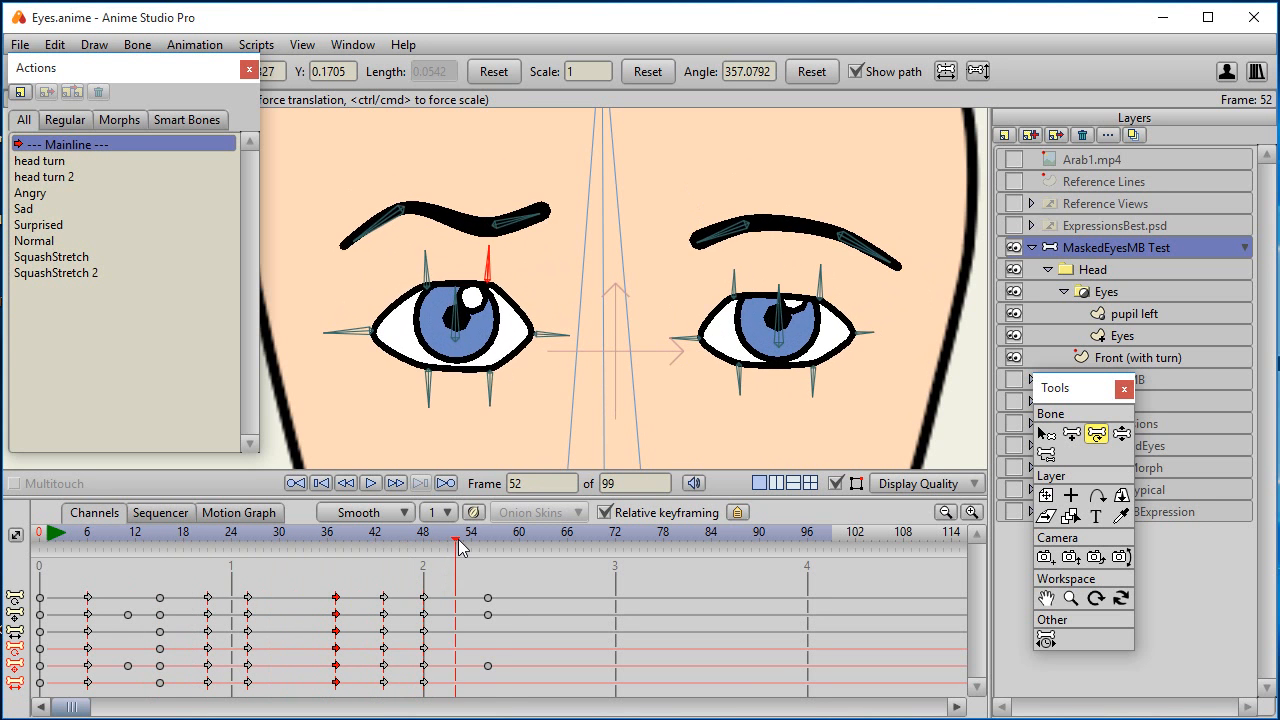
click(495, 532)
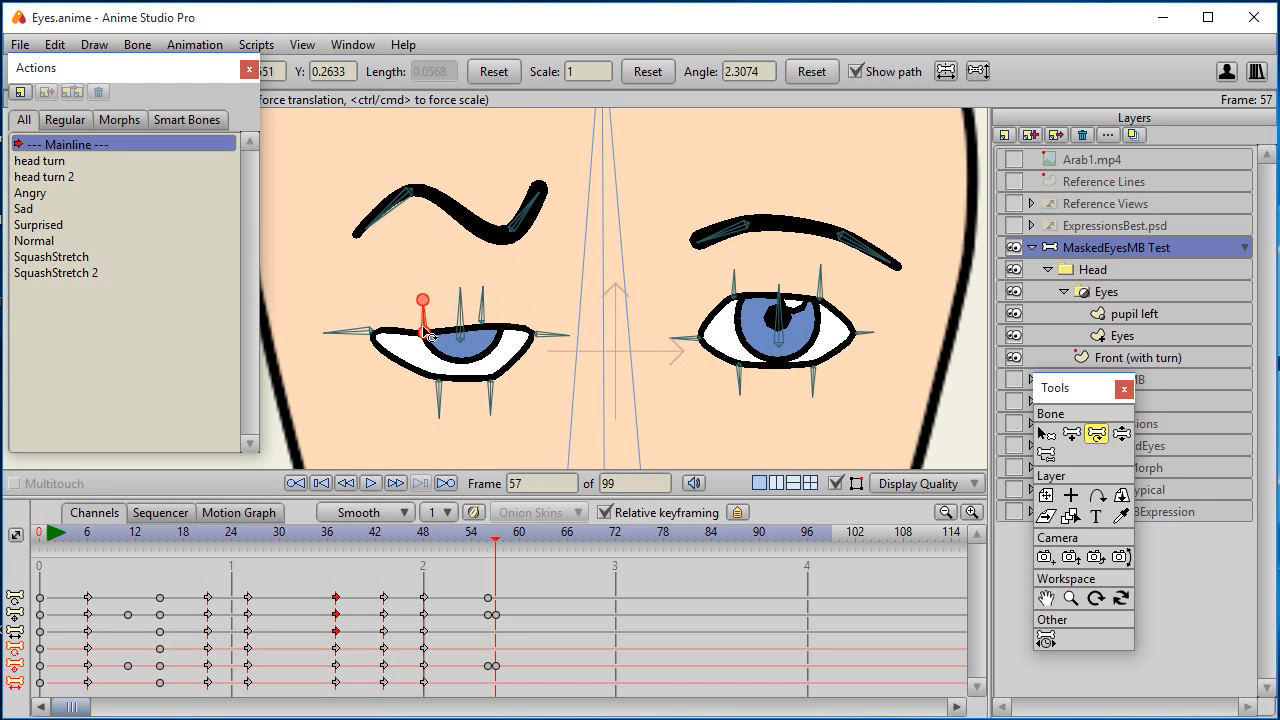
- Lower the left upper lid and relax the eyebrow into a soft, lower arch at frame 57
drag(422, 300, 485, 290)
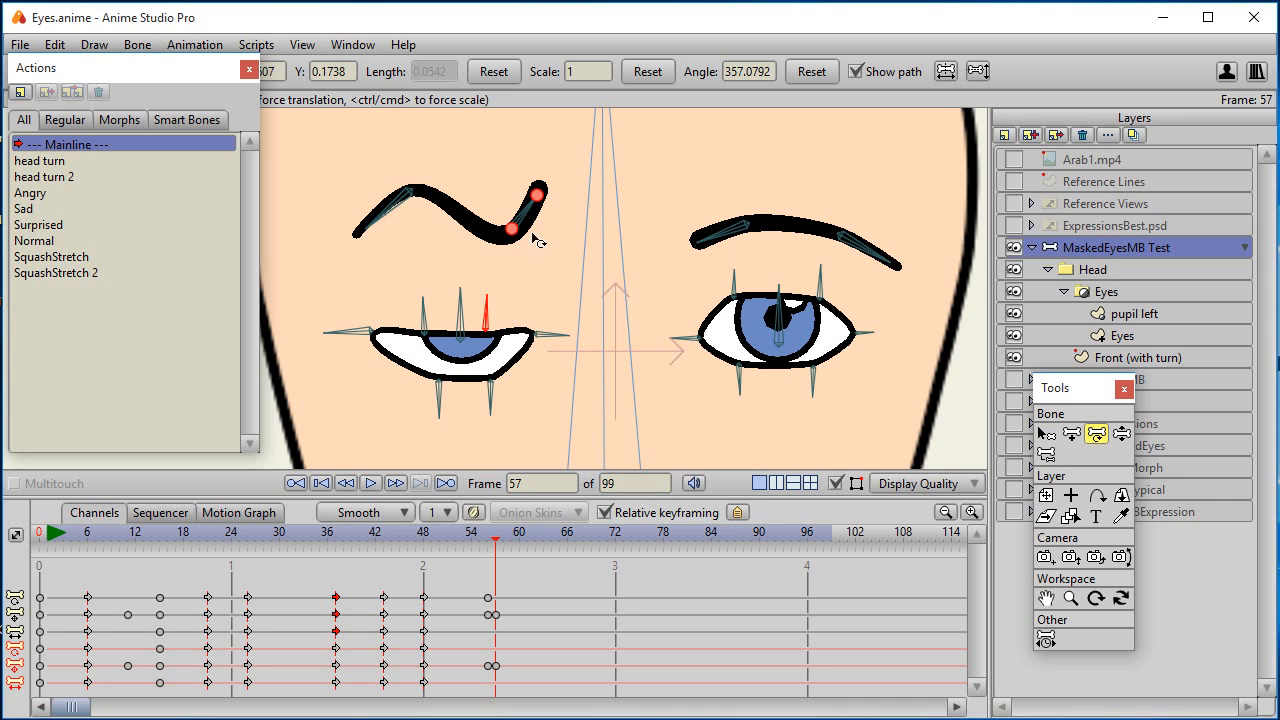
drag(535, 225, 540, 260)
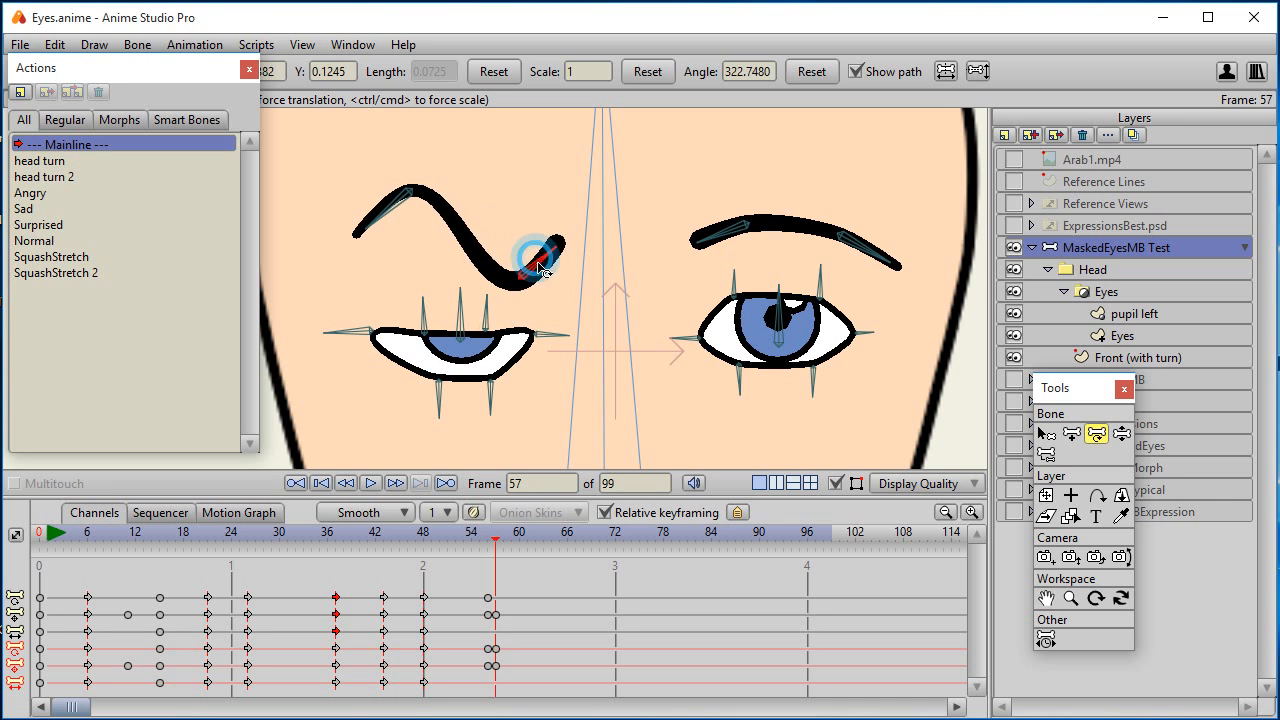
drag(535, 258, 395, 215)
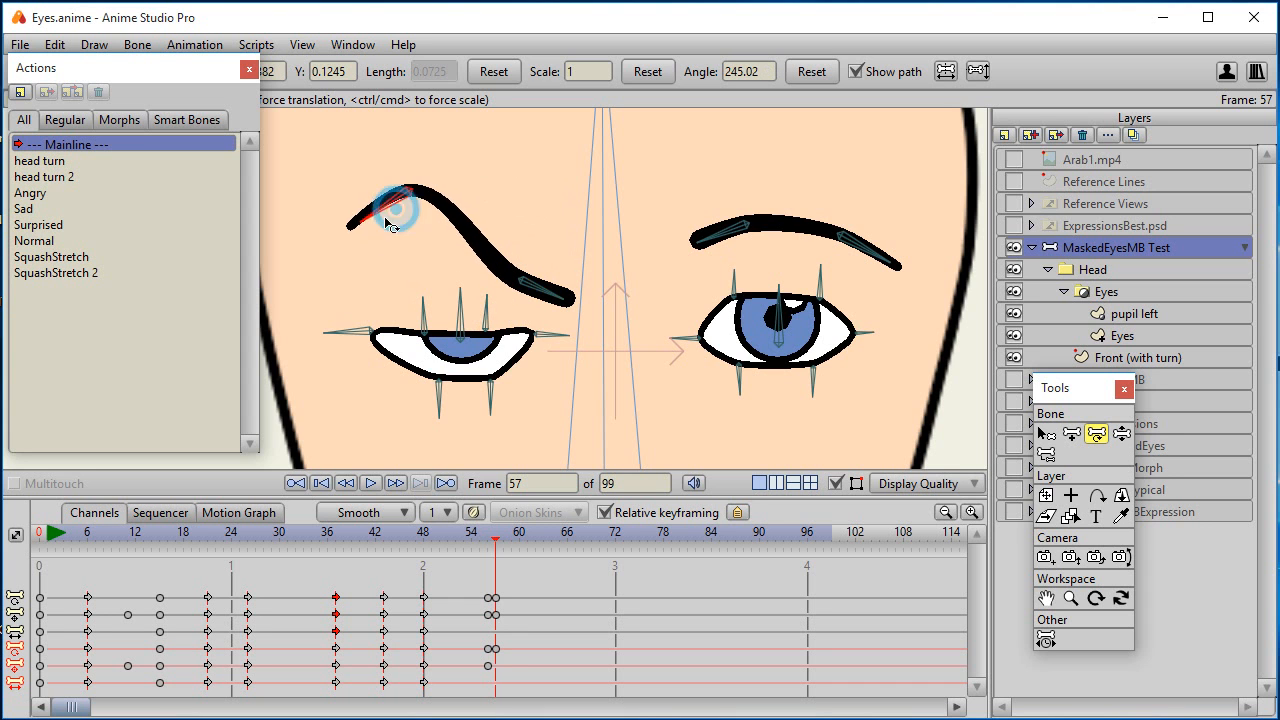
drag(393, 210, 423, 302)
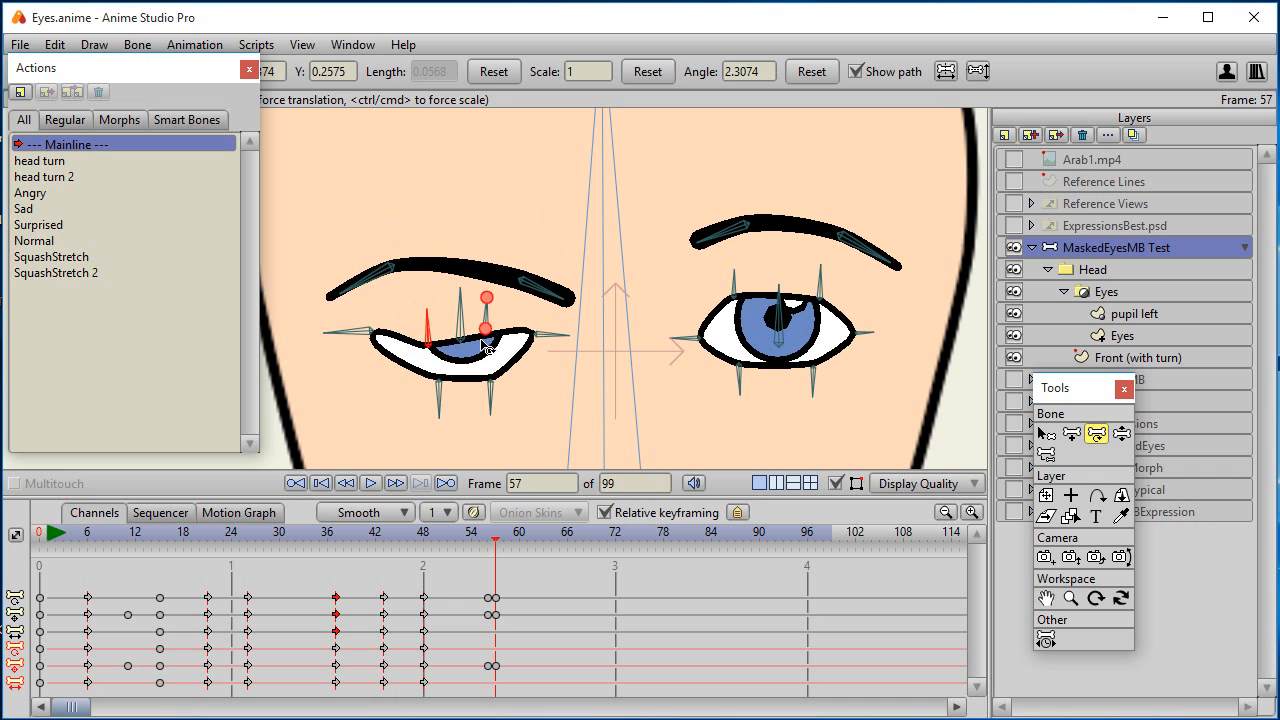
- Bring the eyelid fully down so the left eye shuts into a thin line
drag(485, 328, 490, 375)
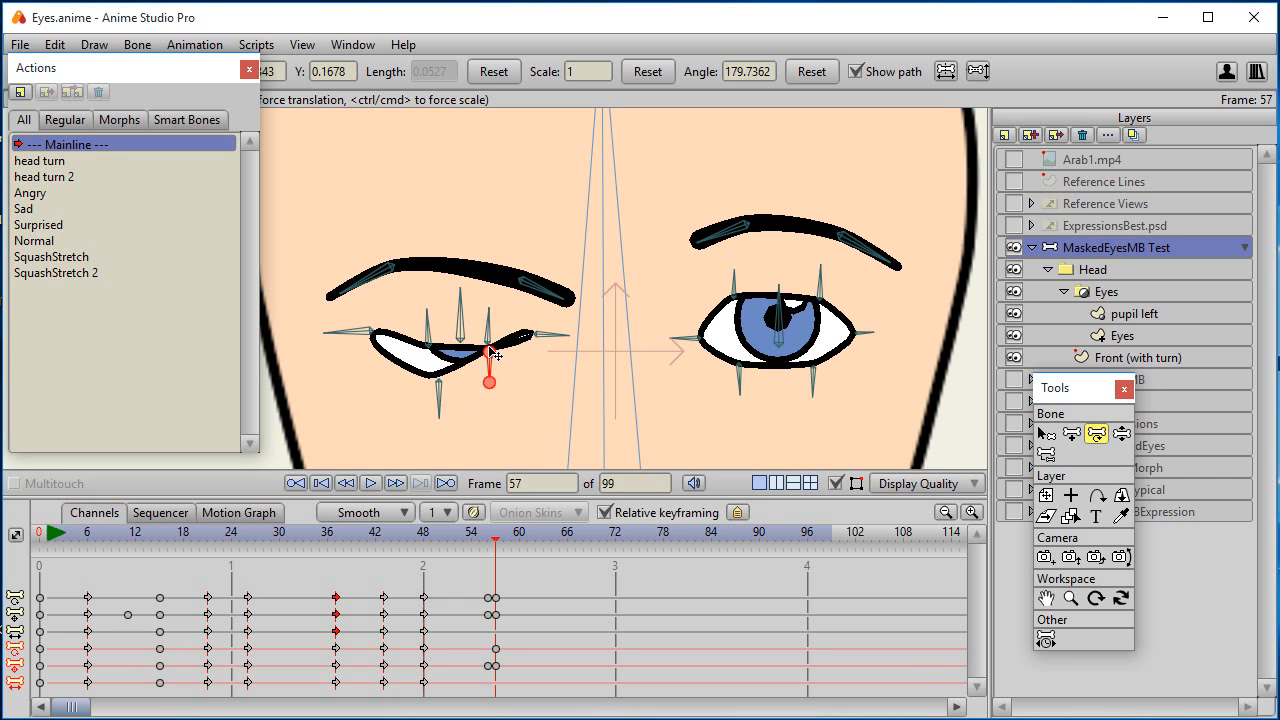
drag(490, 380, 430, 383)
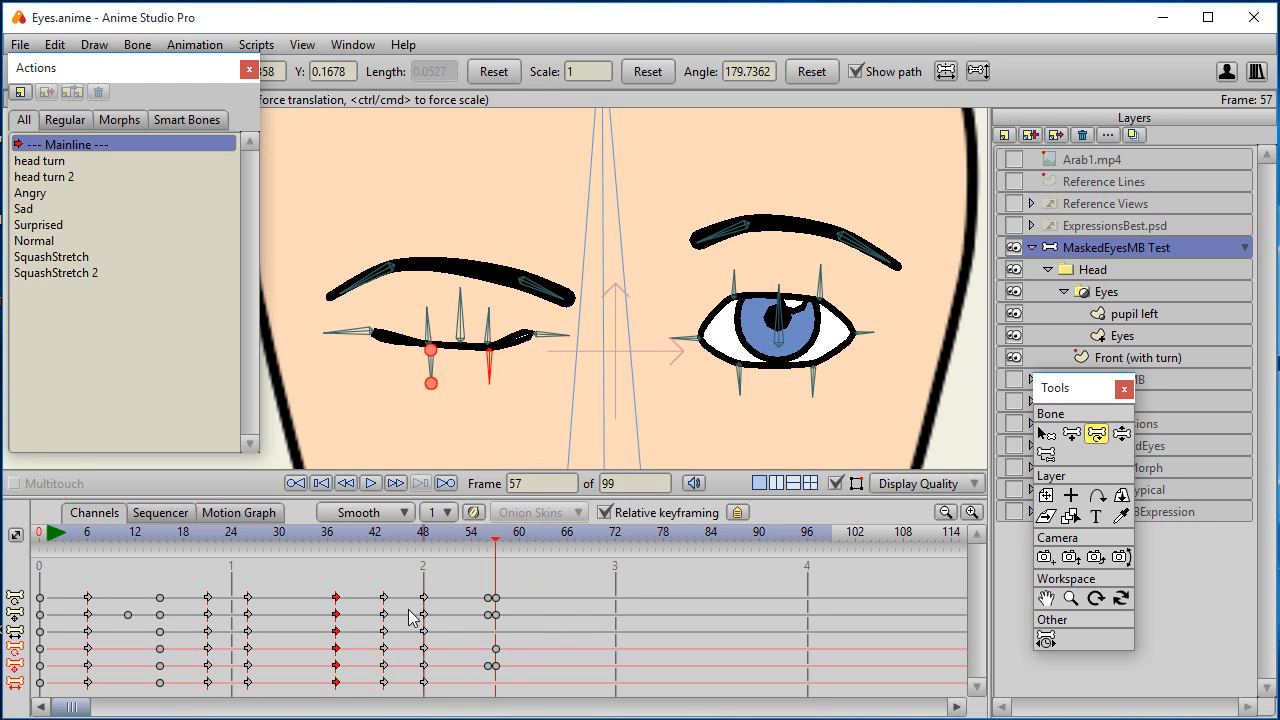
mouse_move(500, 517)
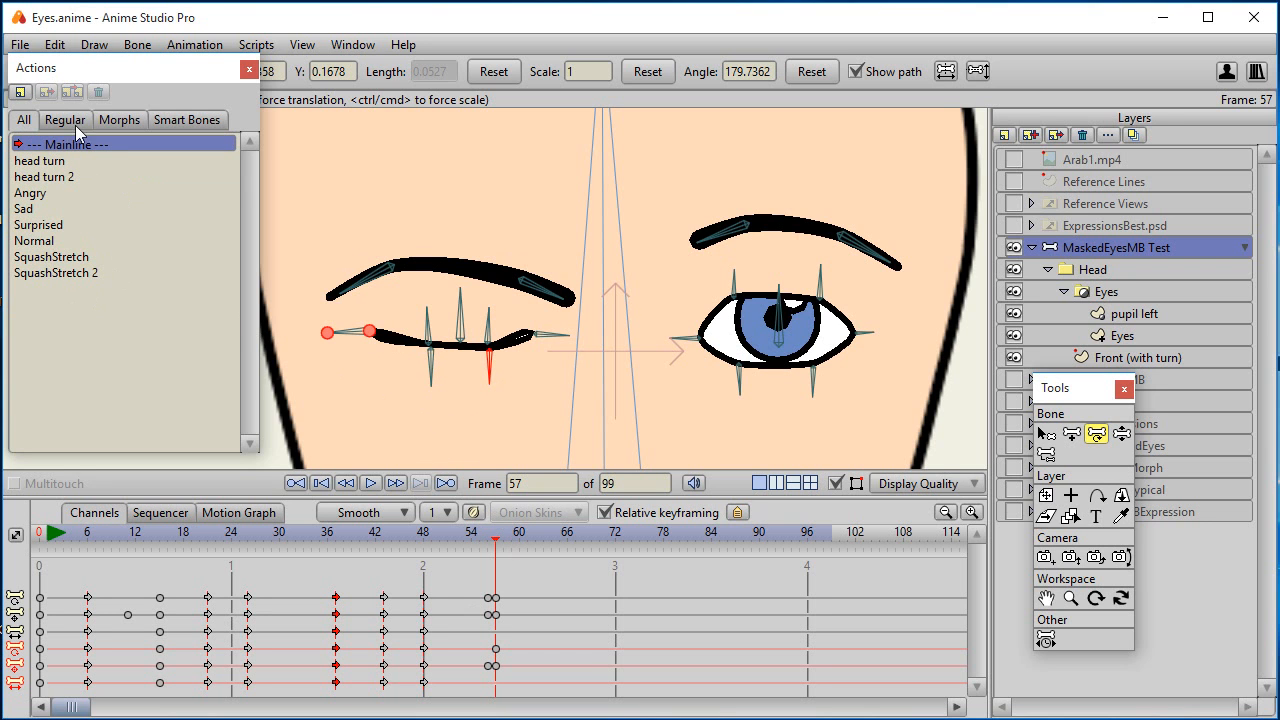
mouse_move(42, 200)
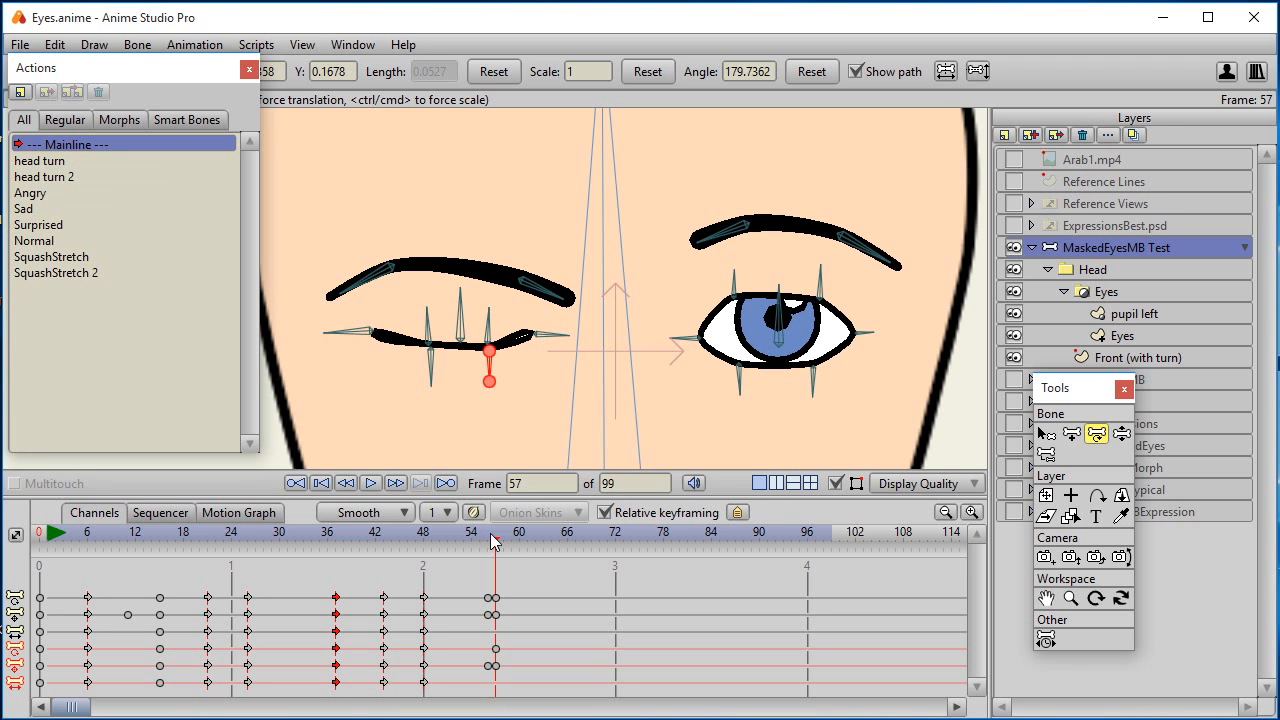
- Insert the Surprised action at frame 66 and hold that pose with a key at frame 72
click(462, 533)
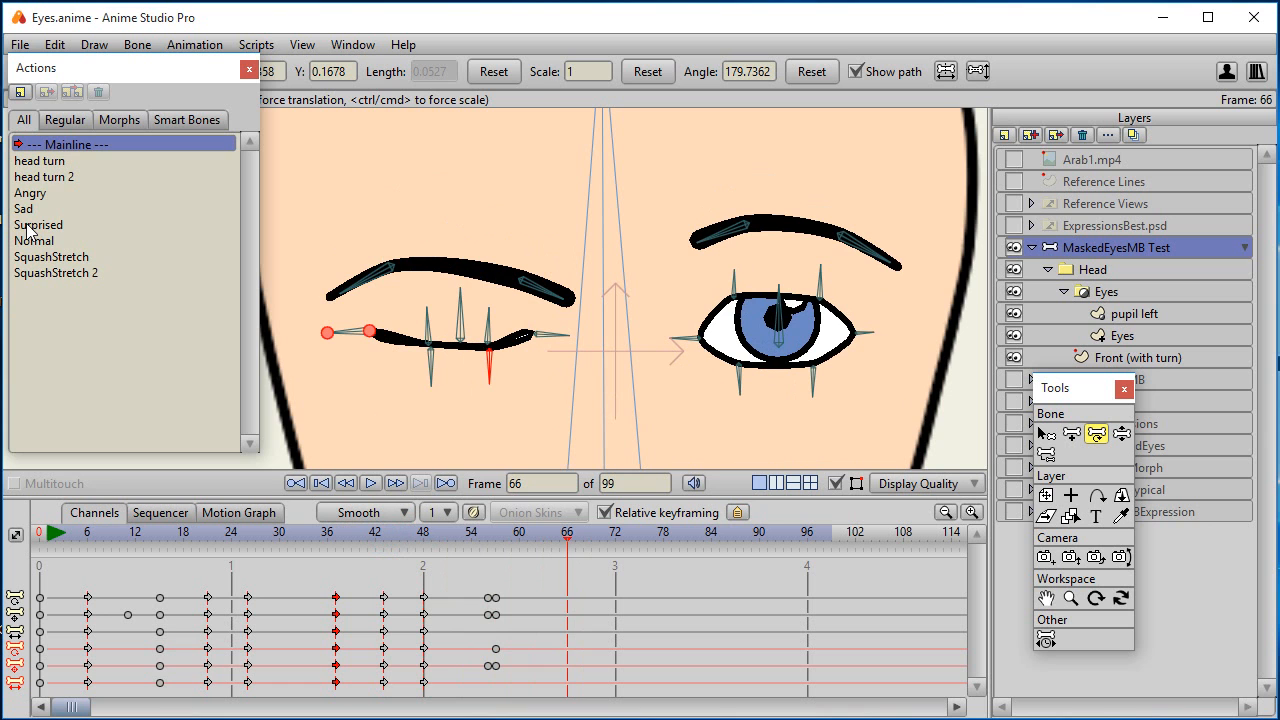
click(40, 224)
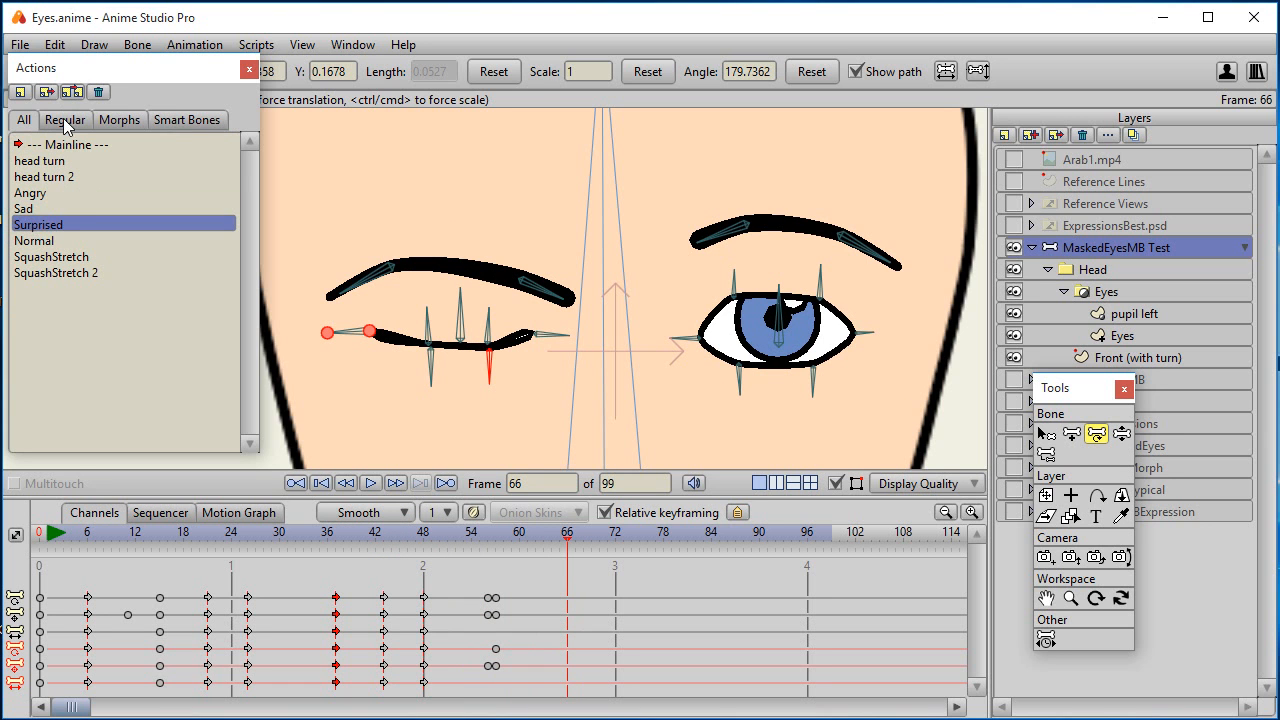
click(65, 144)
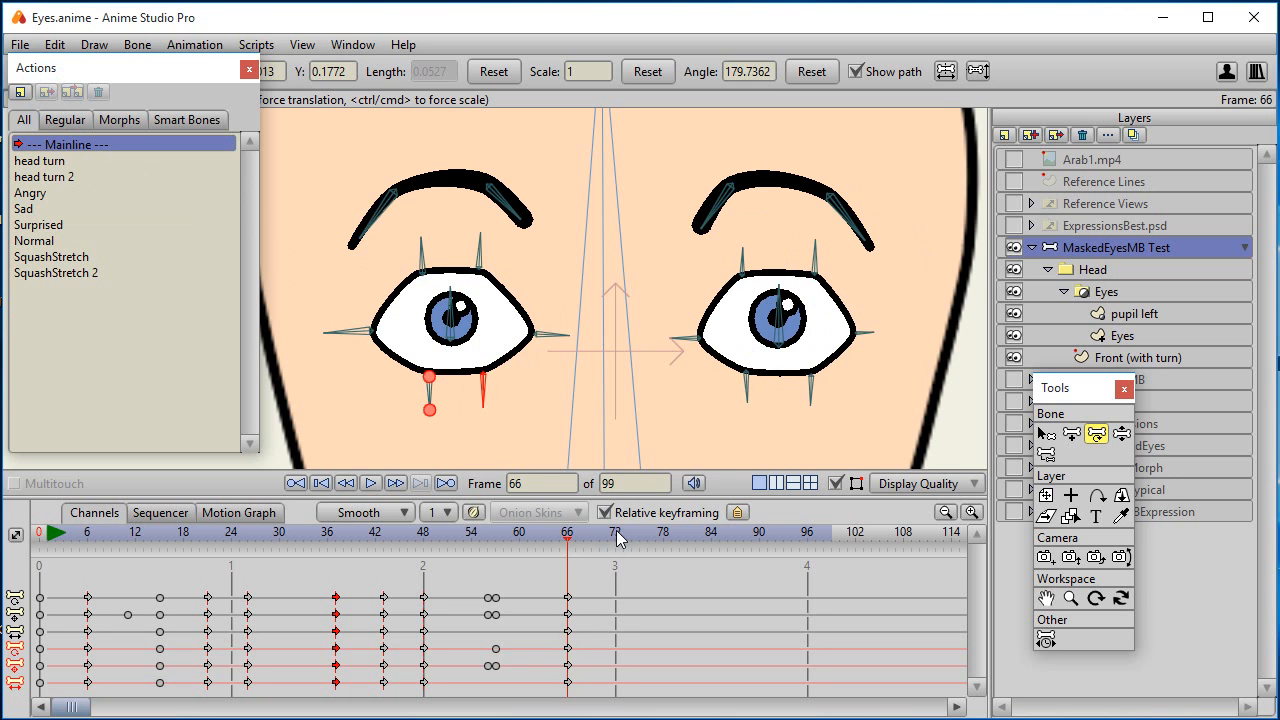
click(38, 224)
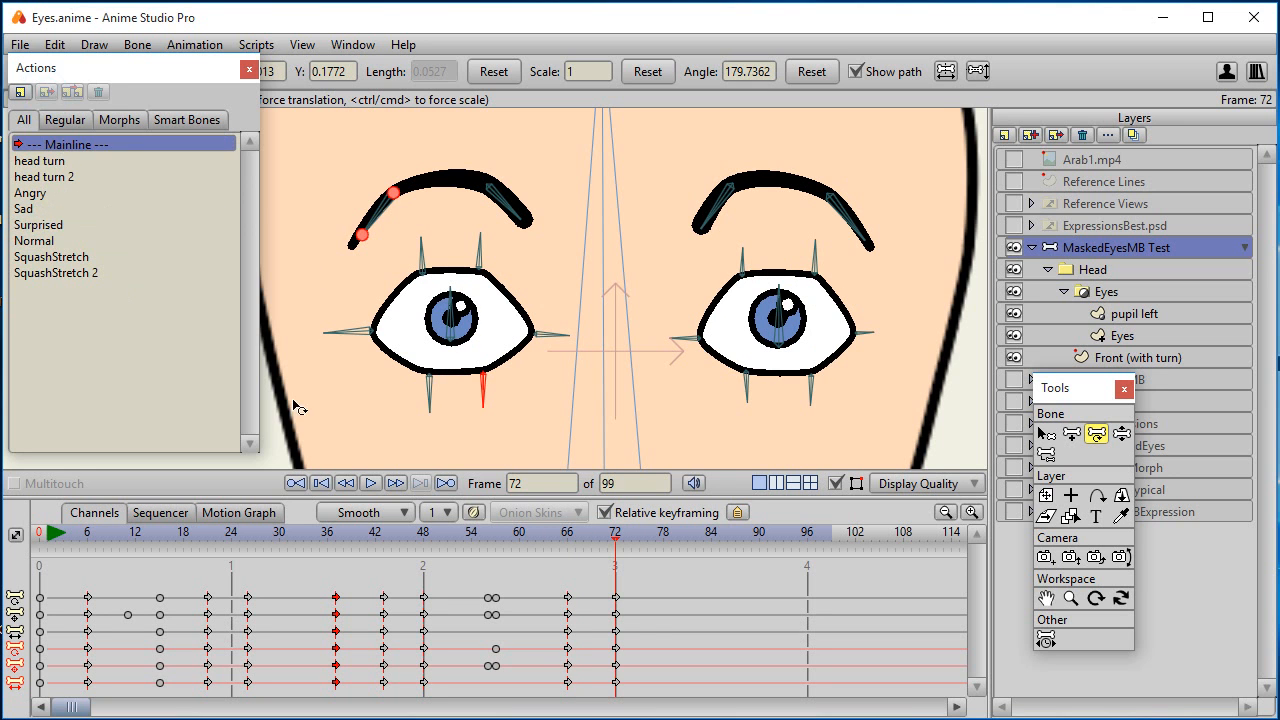
click(668, 534)
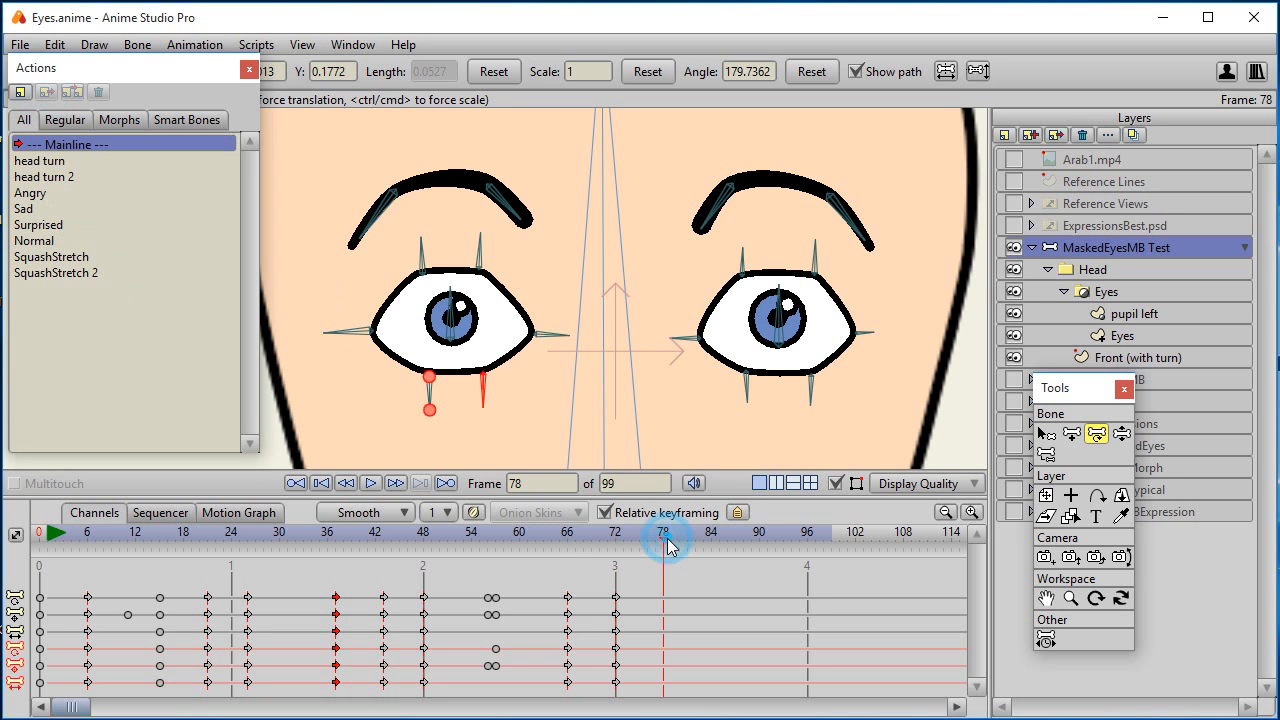
- Insert the Angry action at frame 78 so the eyes narrow into a glare
click(30, 192)
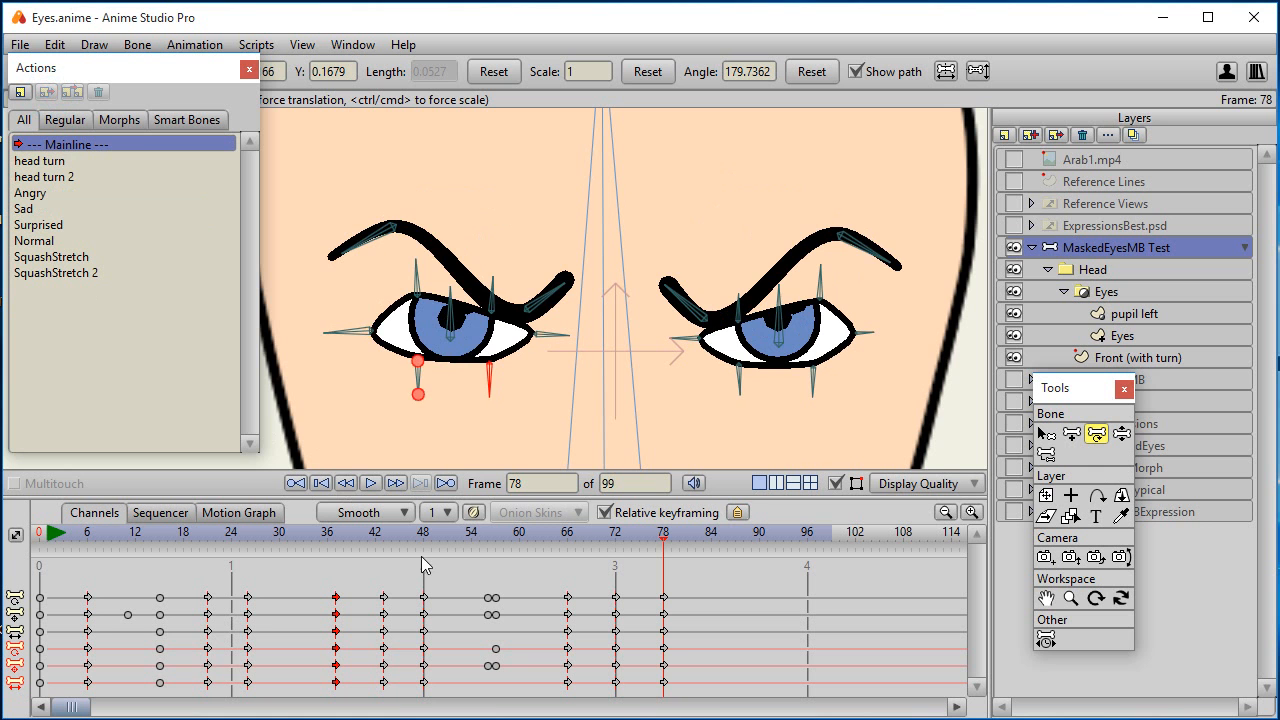
click(645, 545)
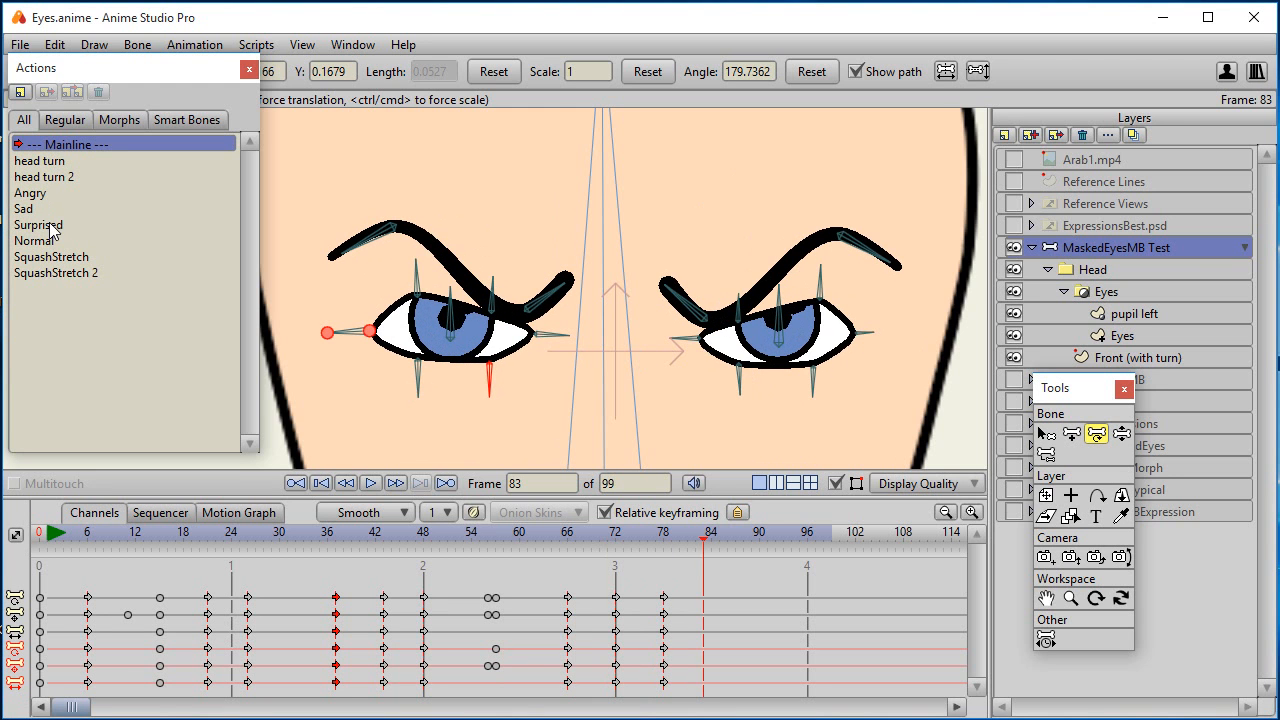
mouse_move(50, 245)
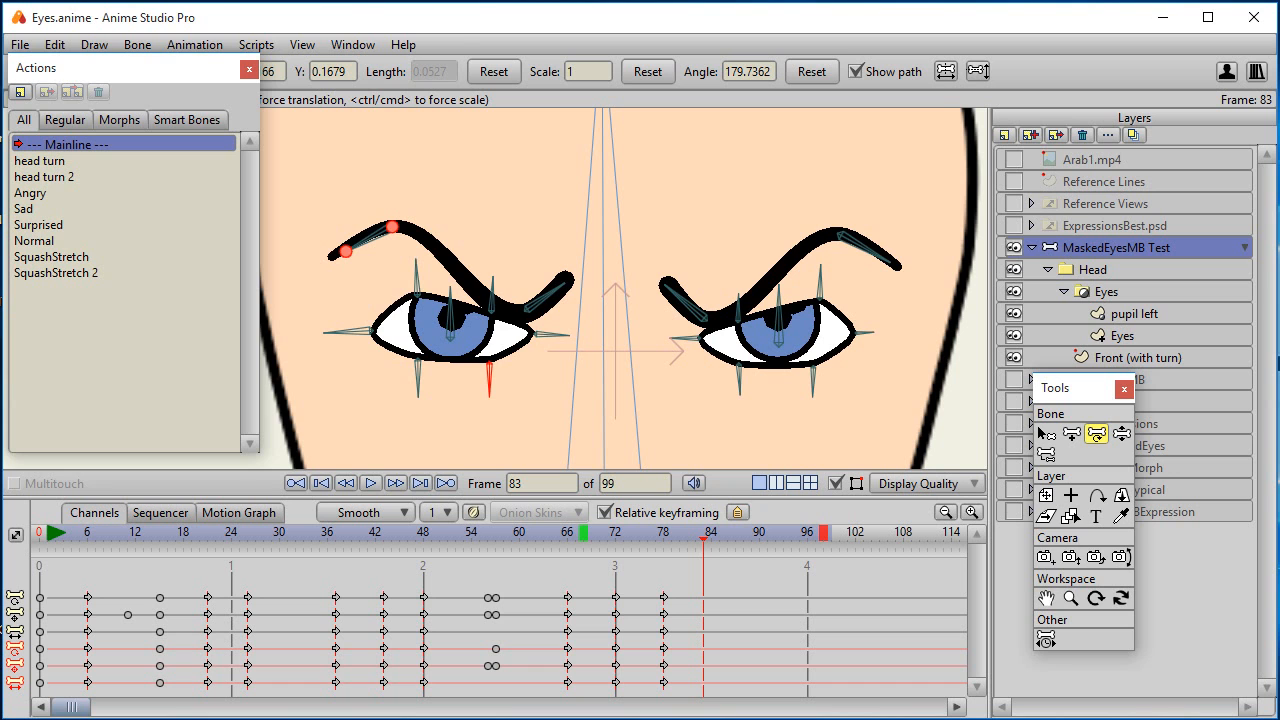
mouse_move(458, 27)
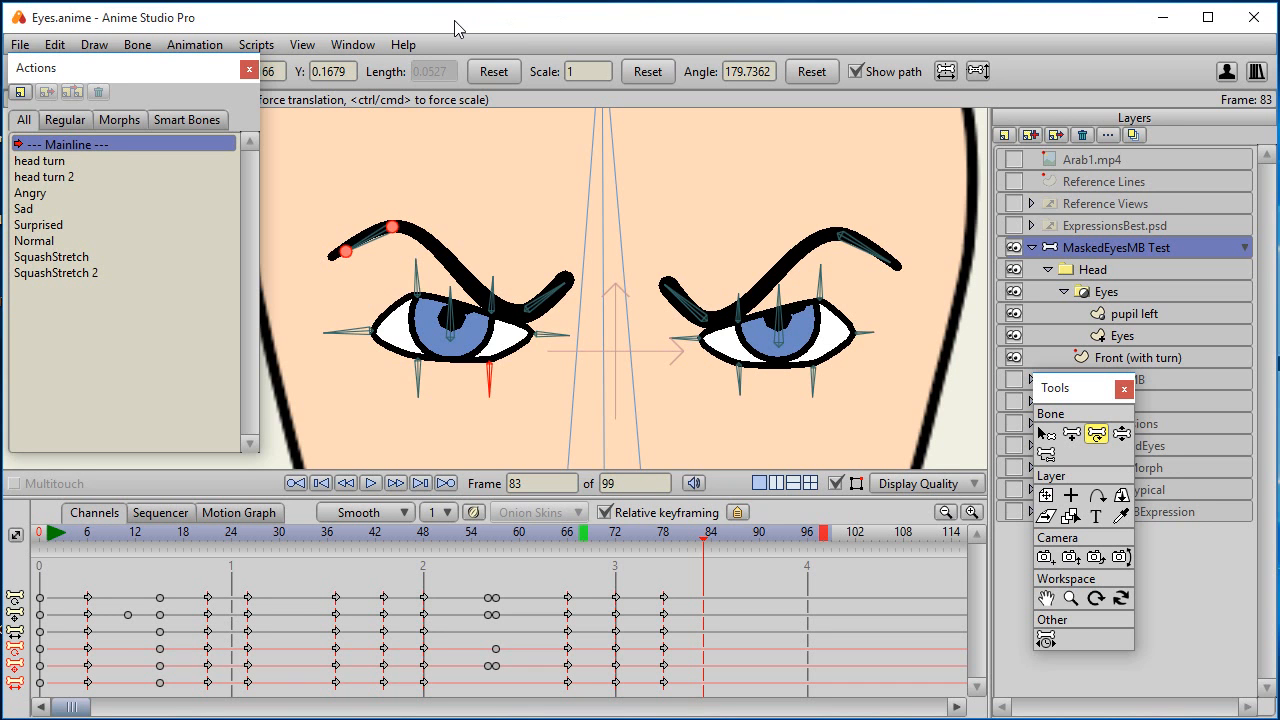
mouse_move(198, 75)
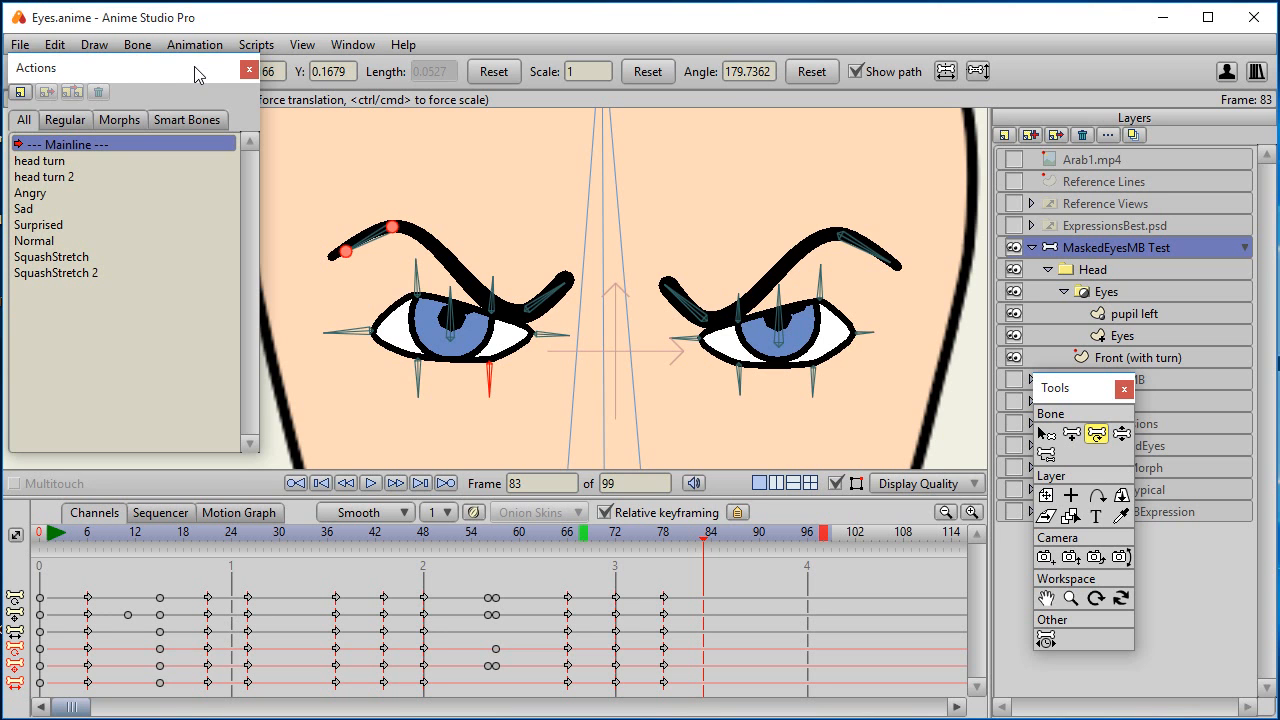
- Create a new action named Closed and enter its empty timeline
click(20, 92)
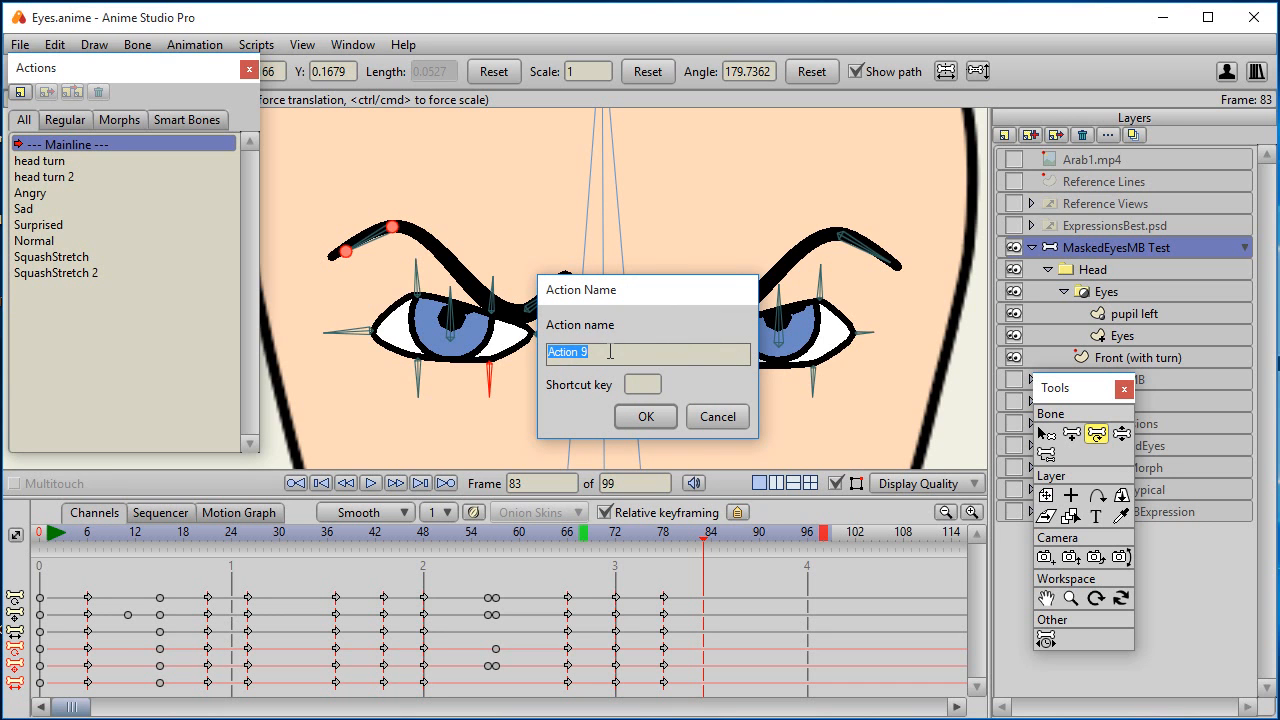
text(Closed)
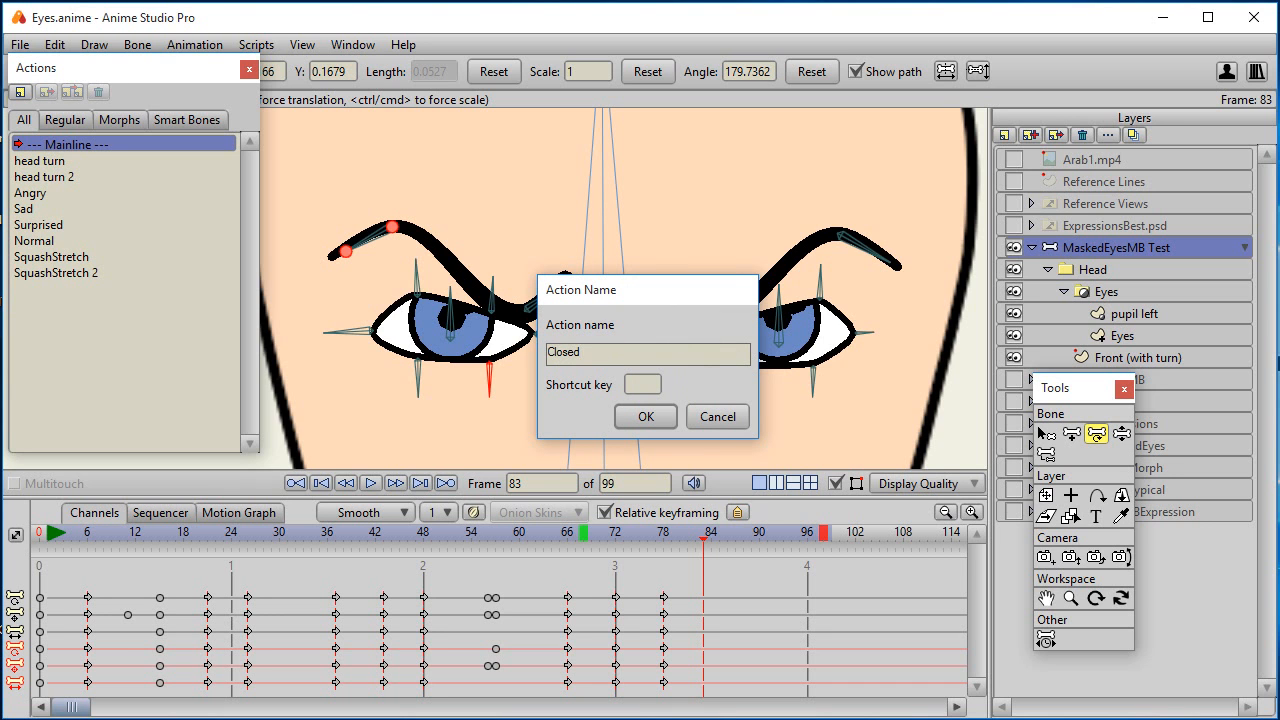
click(645, 416)
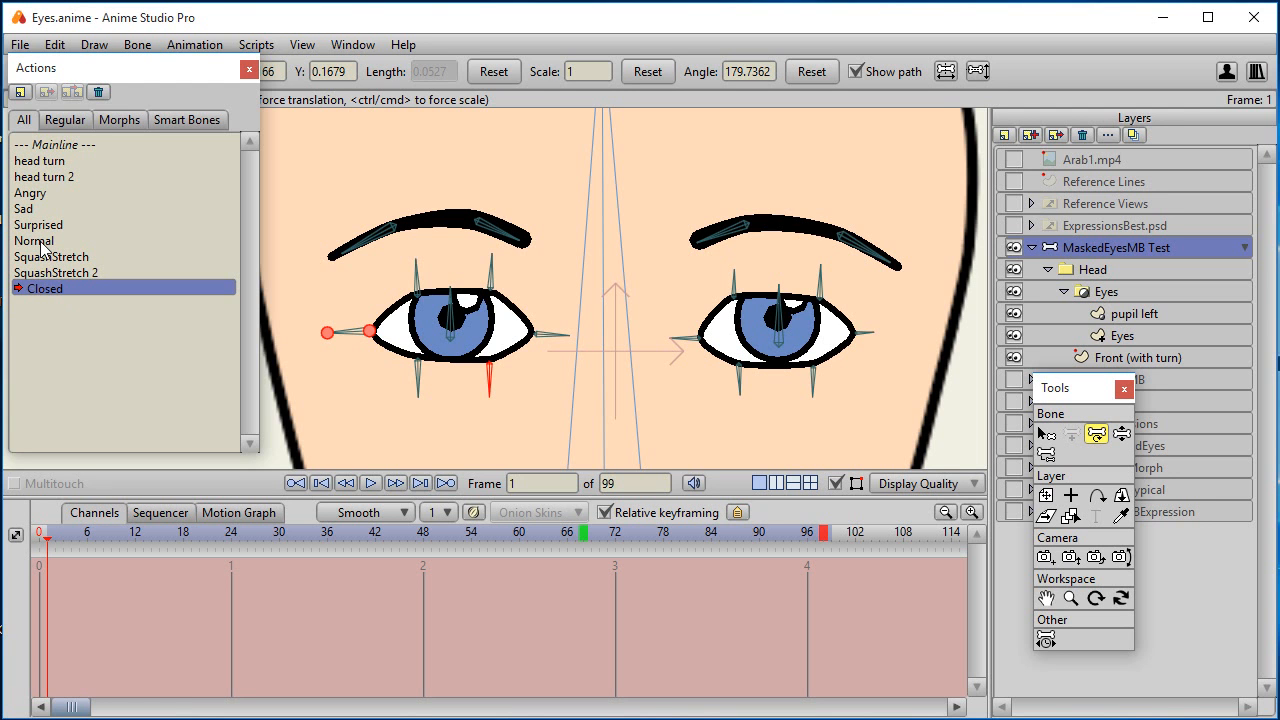
mouse_move(62, 252)
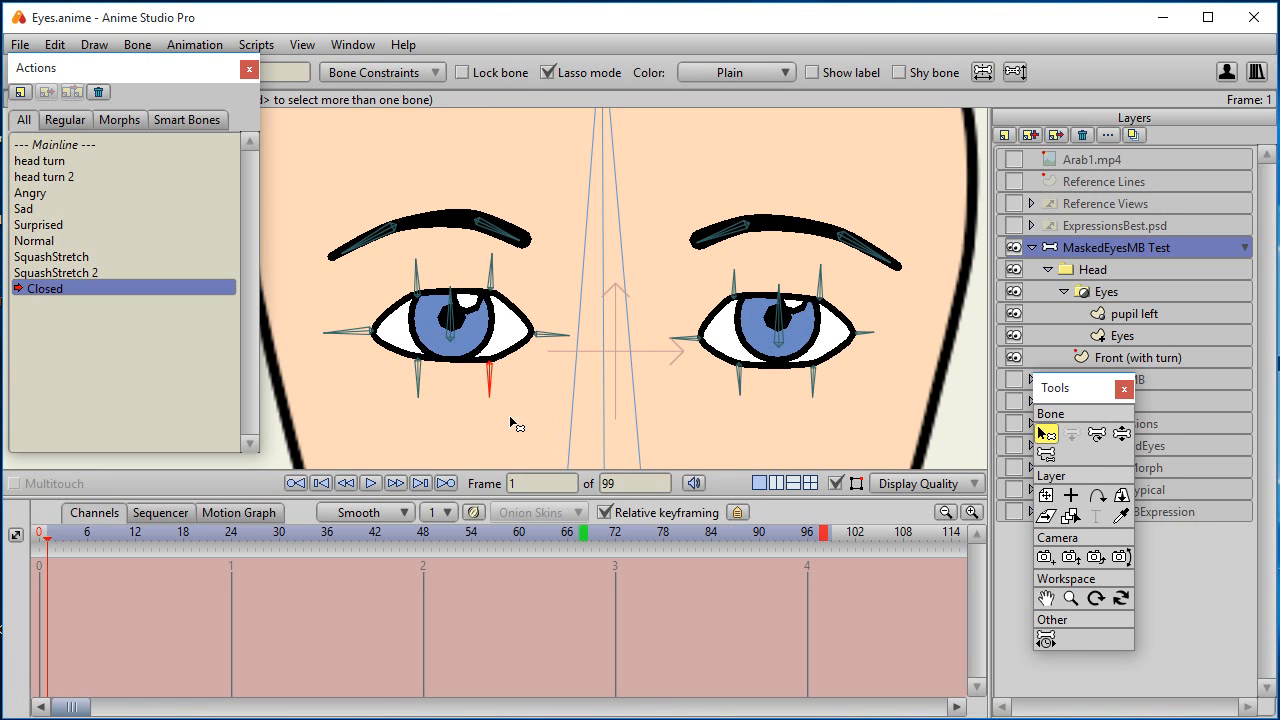
- Select the left eye and brow bones and reset their rotation angle to key the Closed action's start
drag(510, 395, 455, 430)
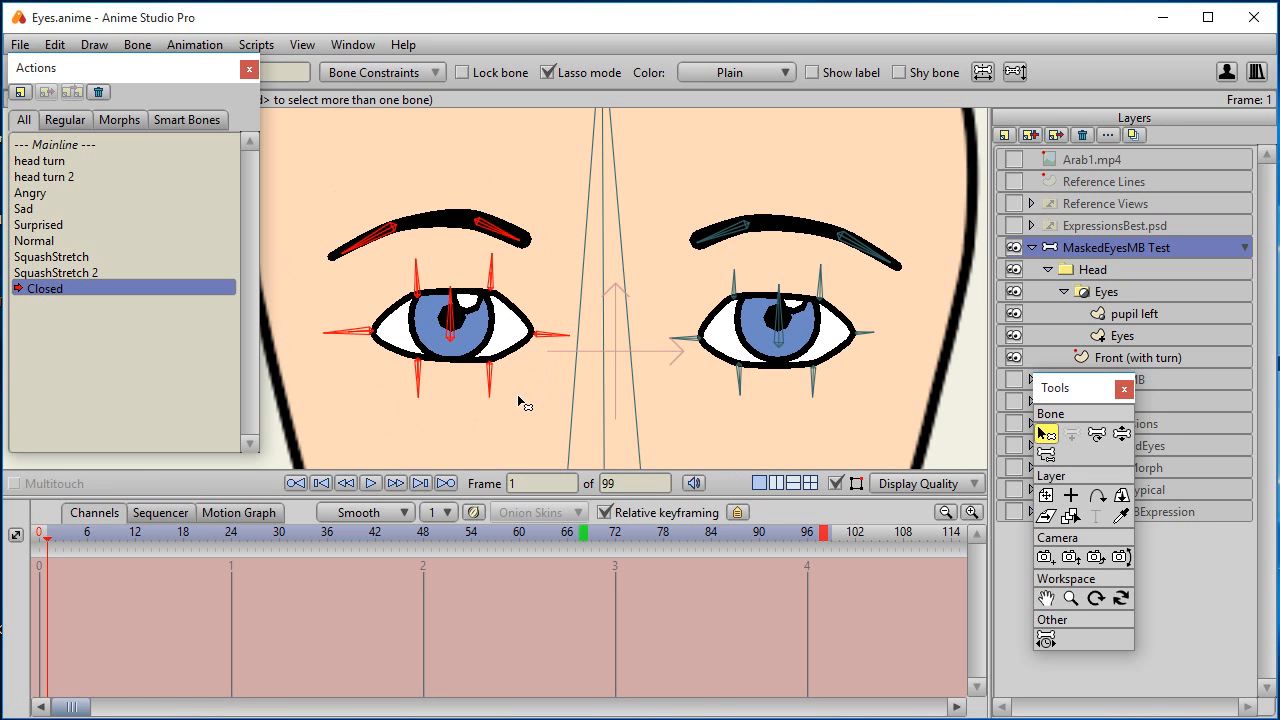
mouse_move(787, 428)
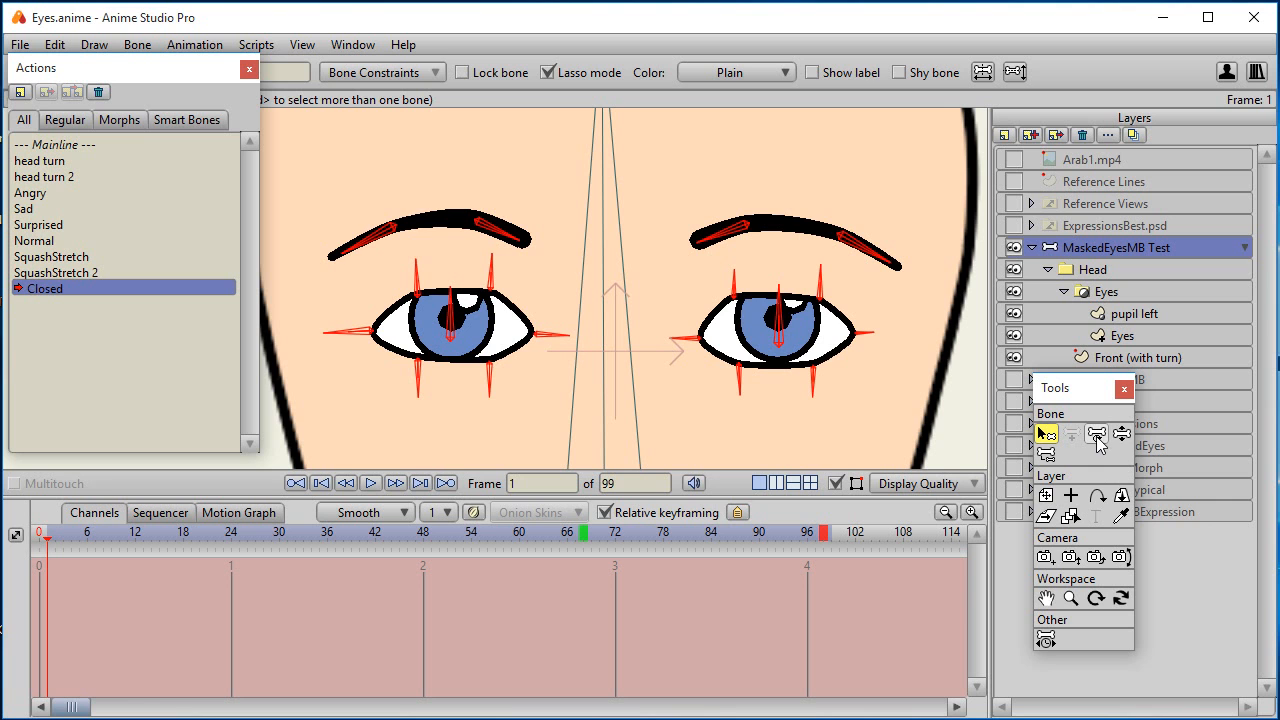
click(1097, 434)
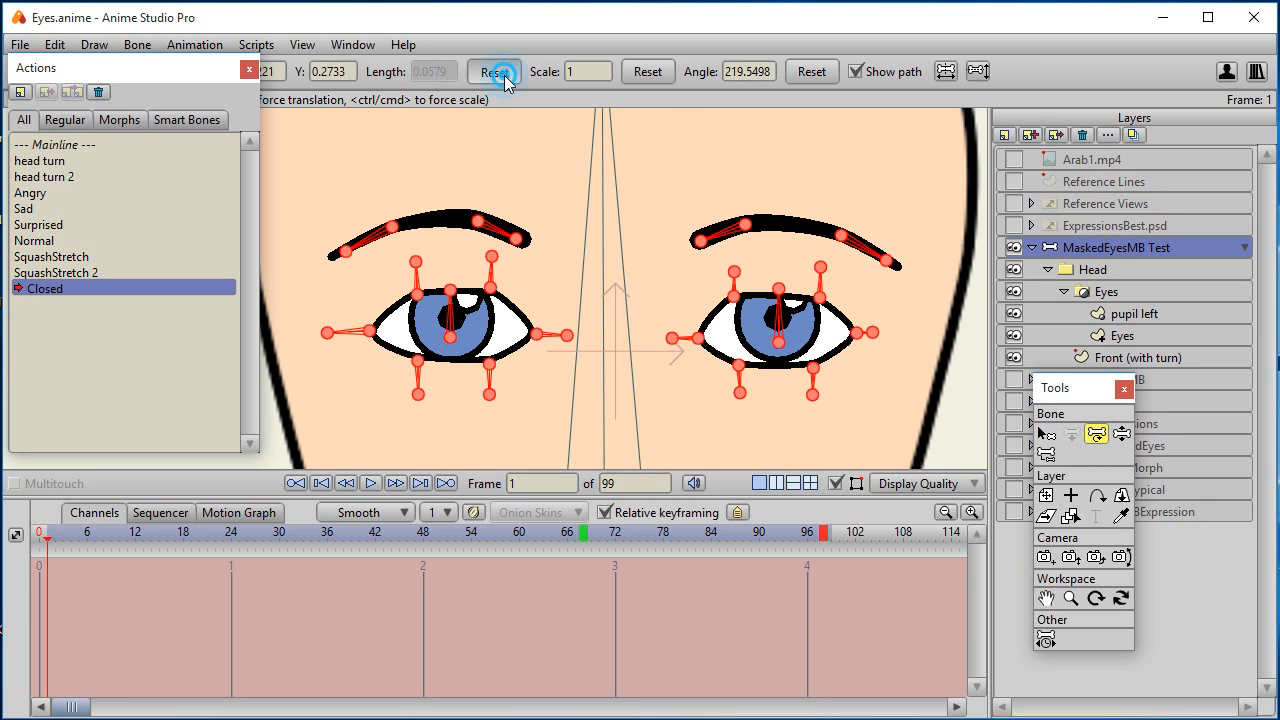
click(495, 71)
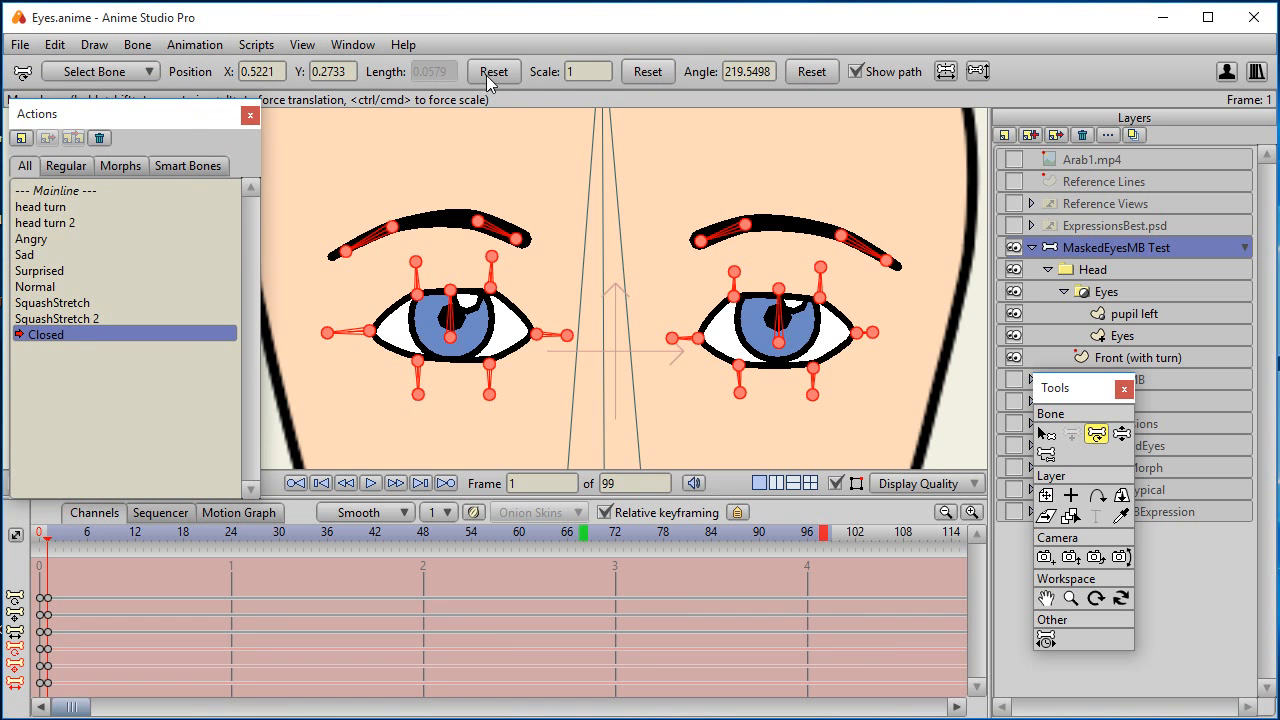
mouse_move(733, 97)
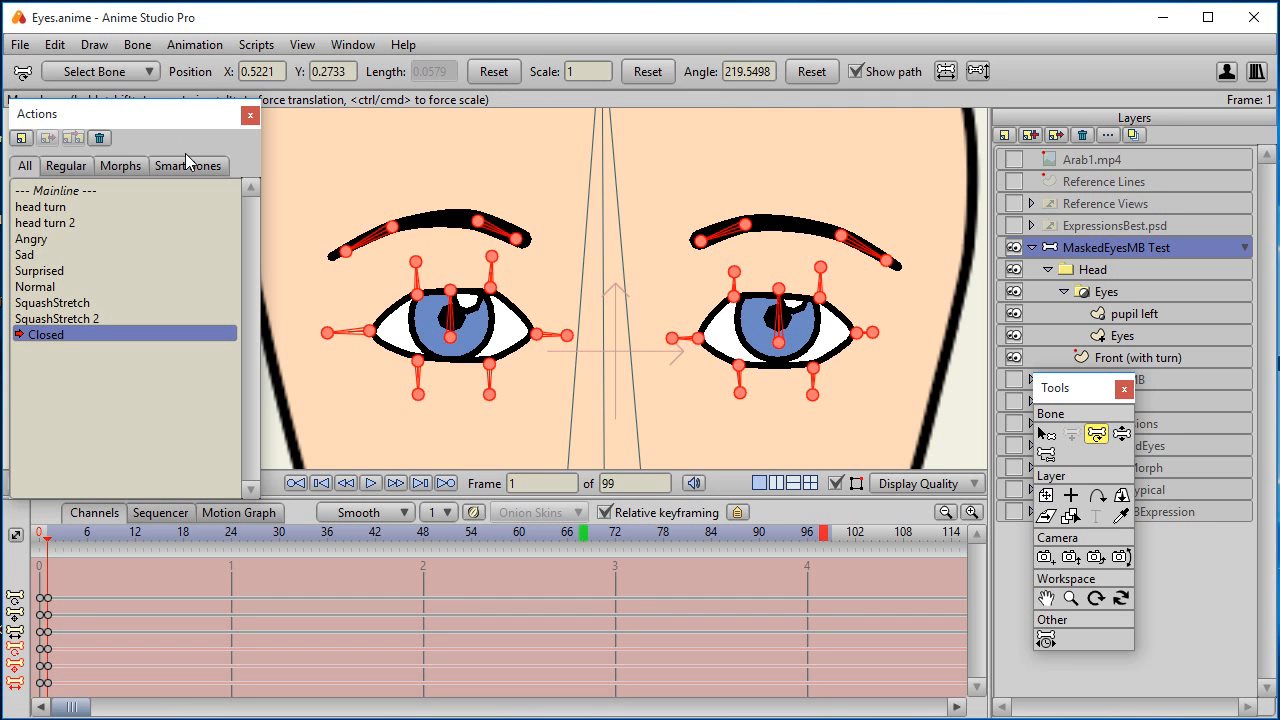
mouse_move(730, 445)
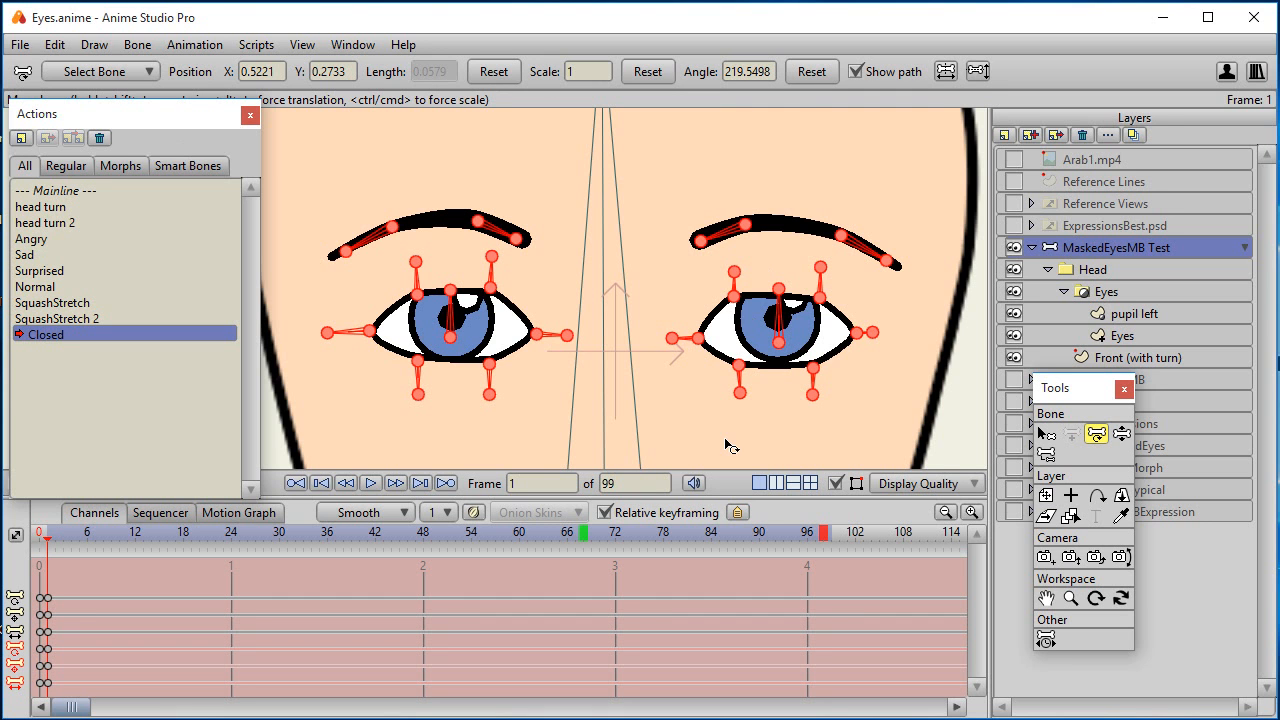
mouse_move(645, 393)
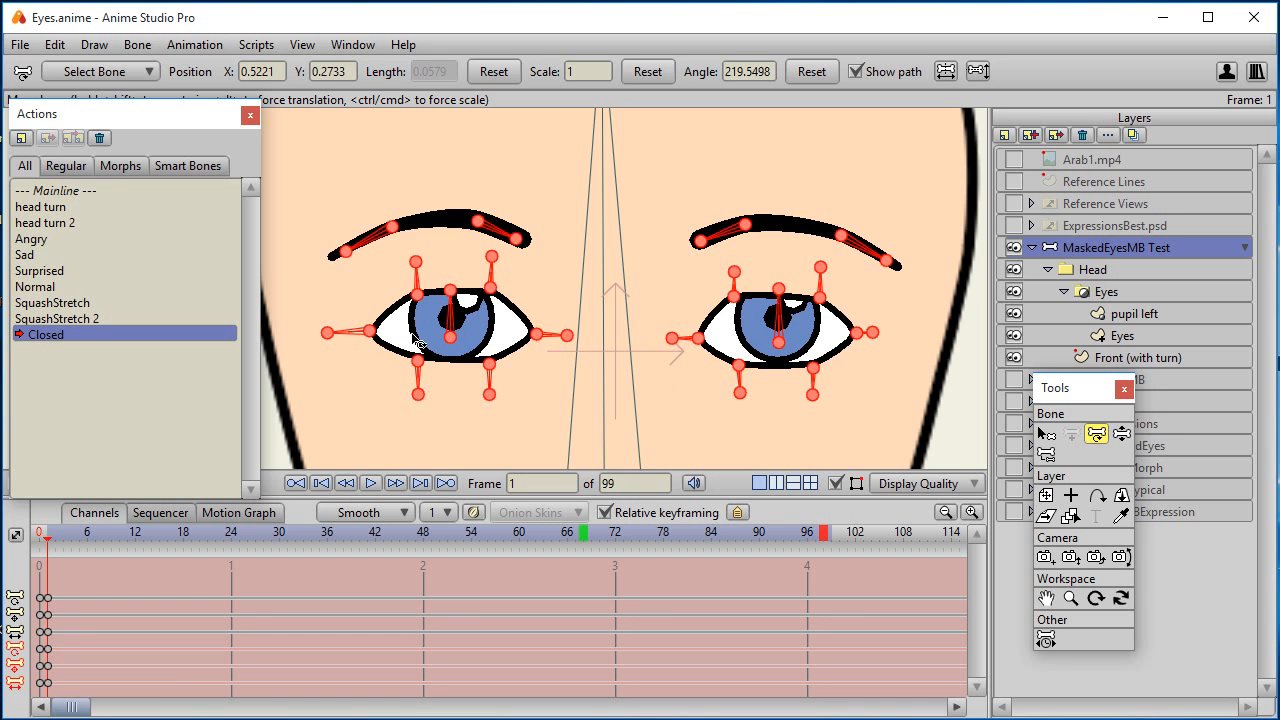
mouse_move(492, 363)
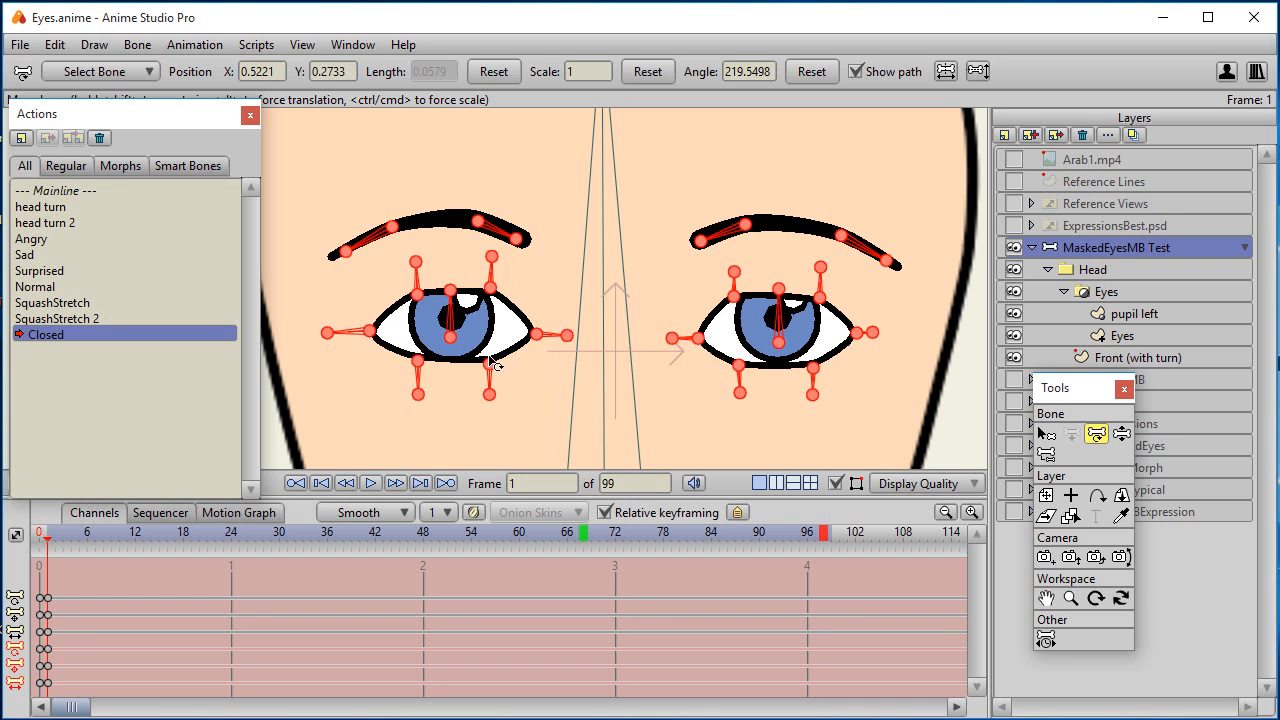
mouse_move(1148, 455)
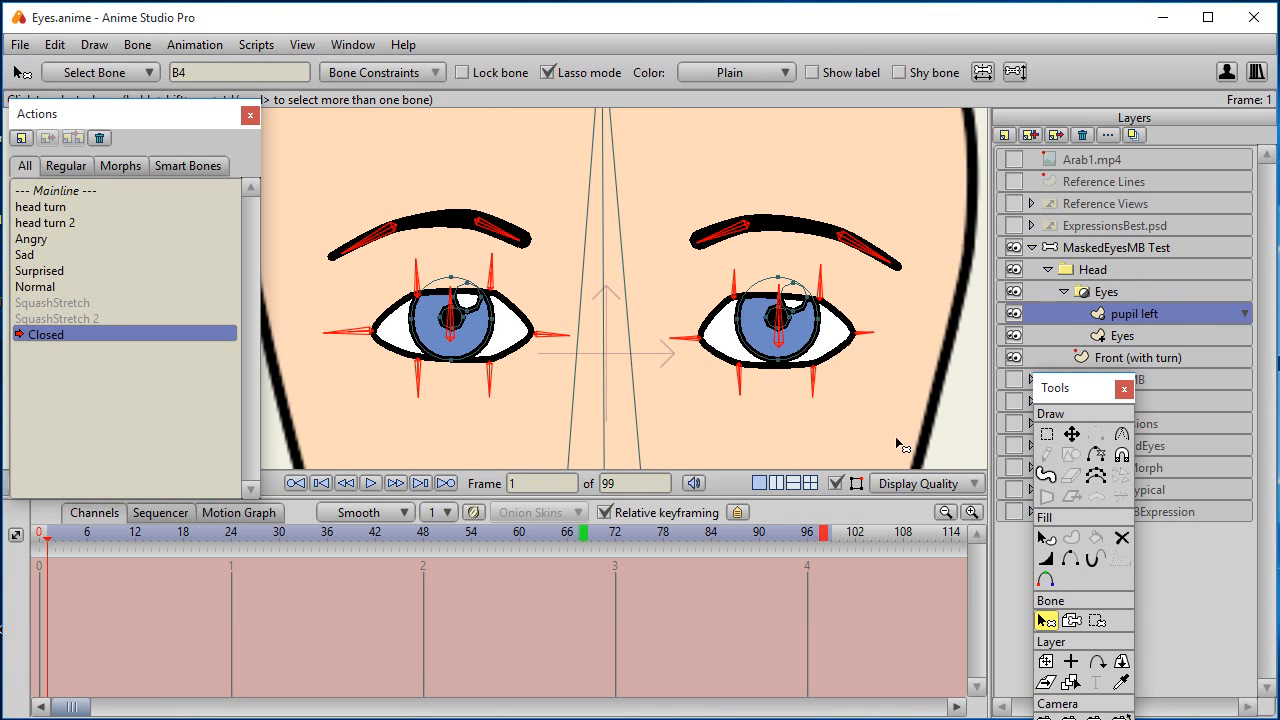
- Select and nudge the pupil left layer's points to give it a starting keyframe in Closed
click(1047, 434)
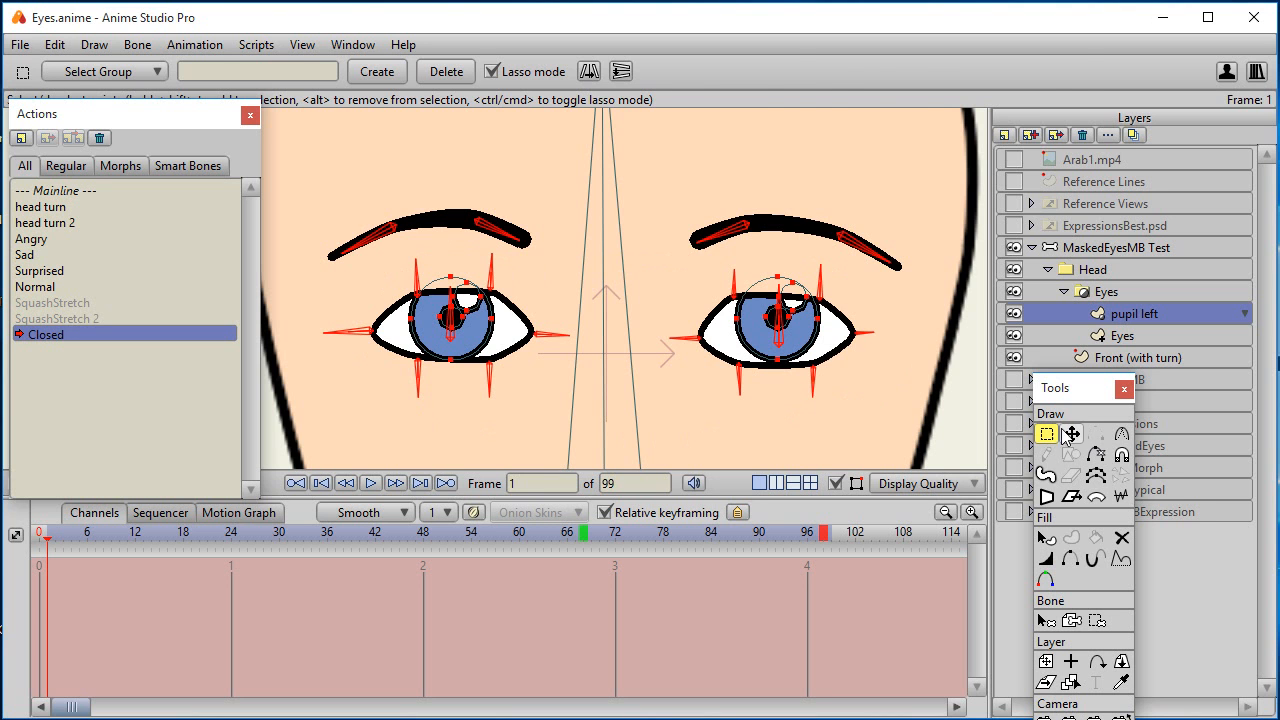
click(1072, 433)
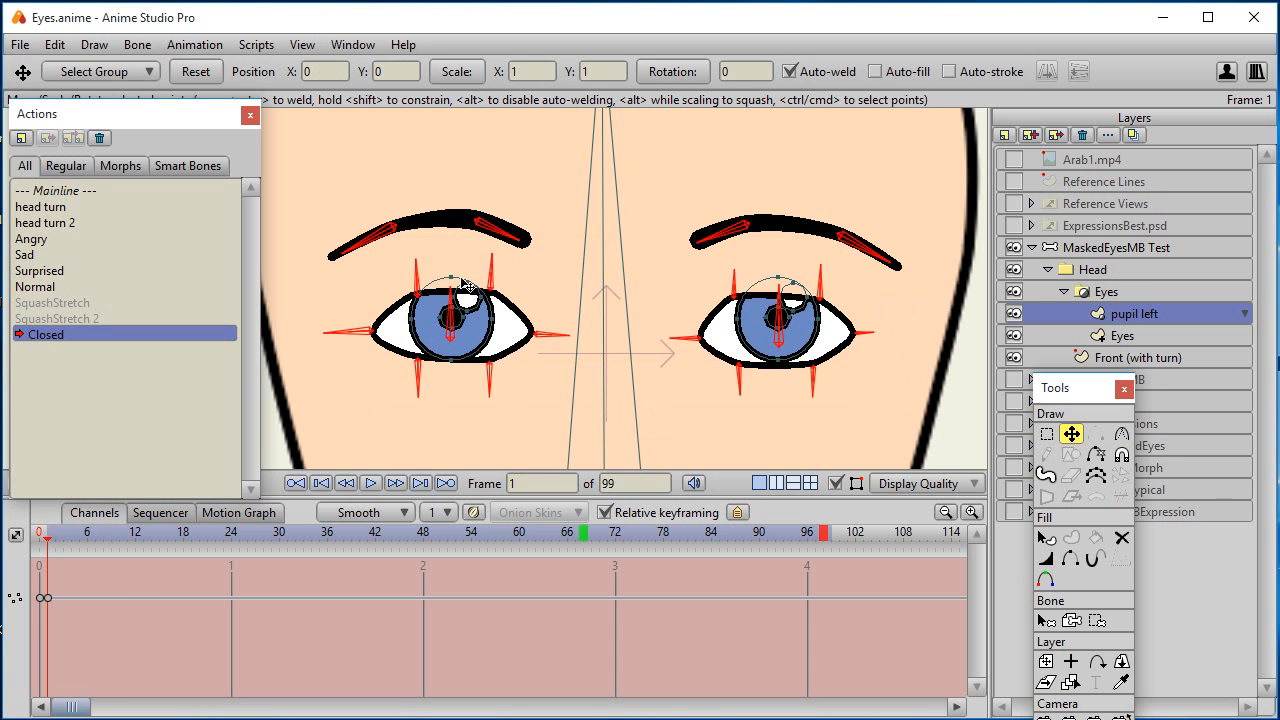
mouse_move(520, 525)
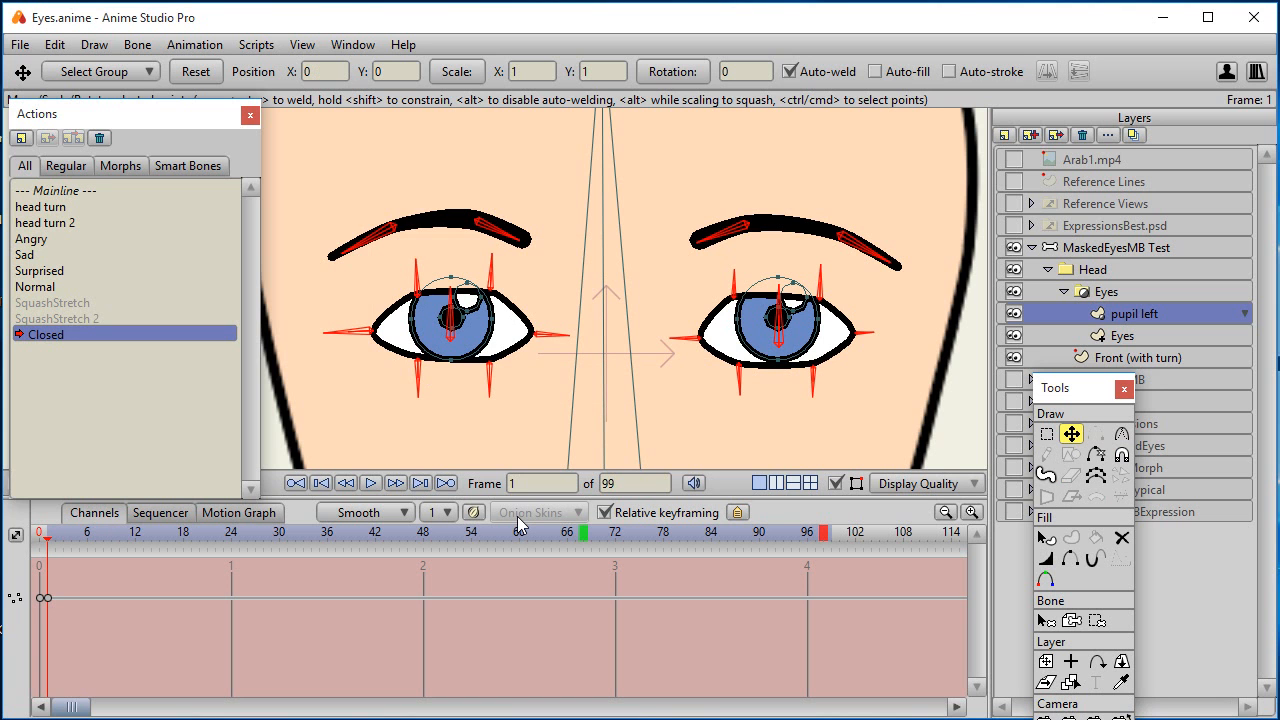
mouse_move(1128, 293)
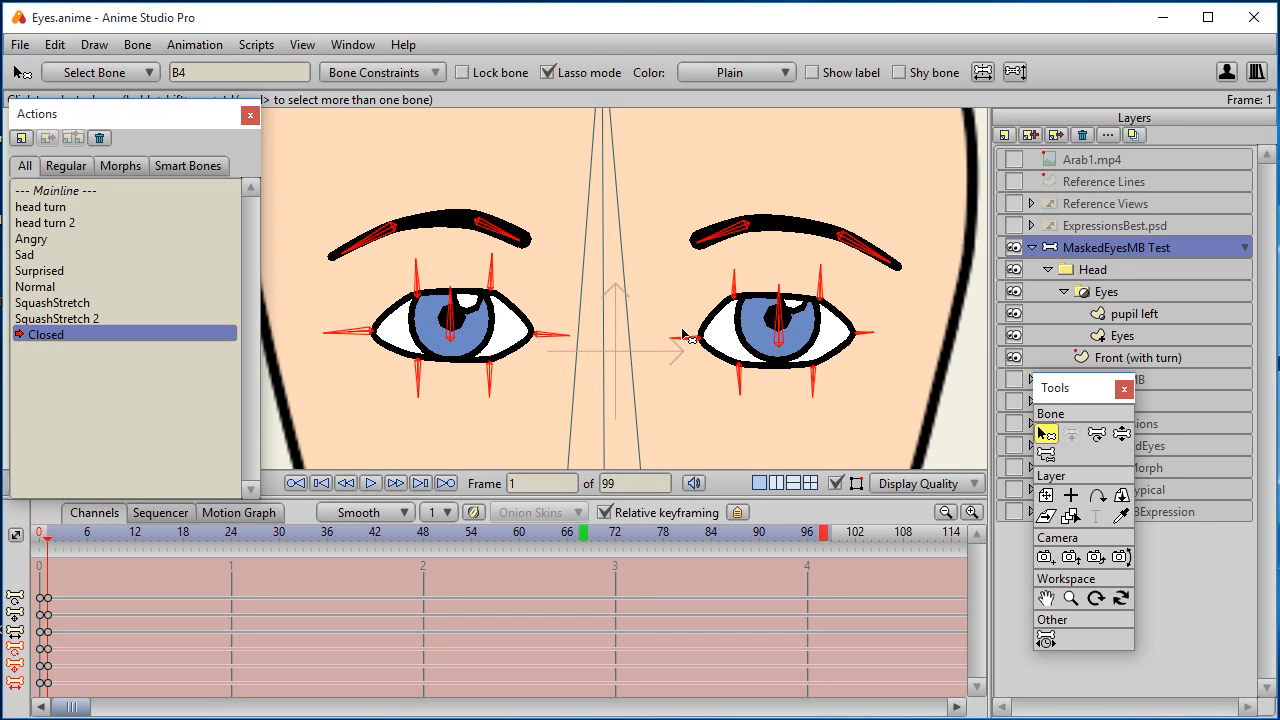
mouse_move(898, 430)
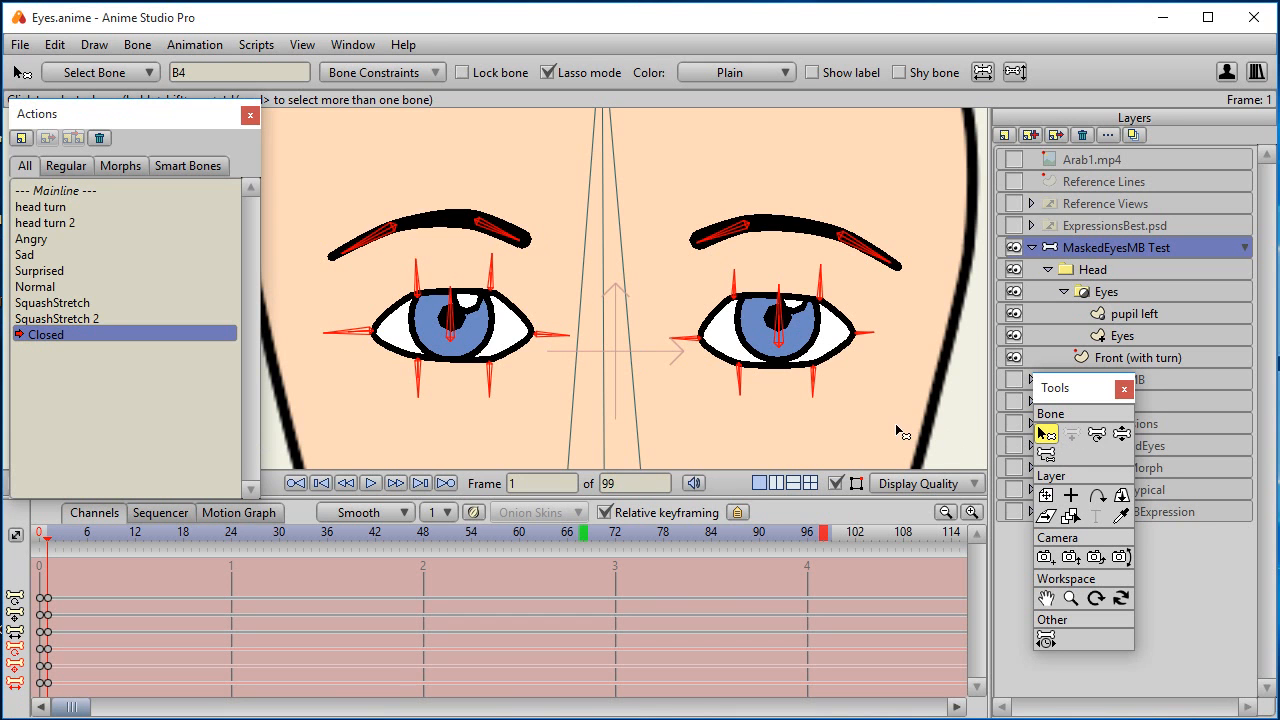
- Drag the eyelid bones so the left eye, then the right eye, shut into thin lines
click(1096, 433)
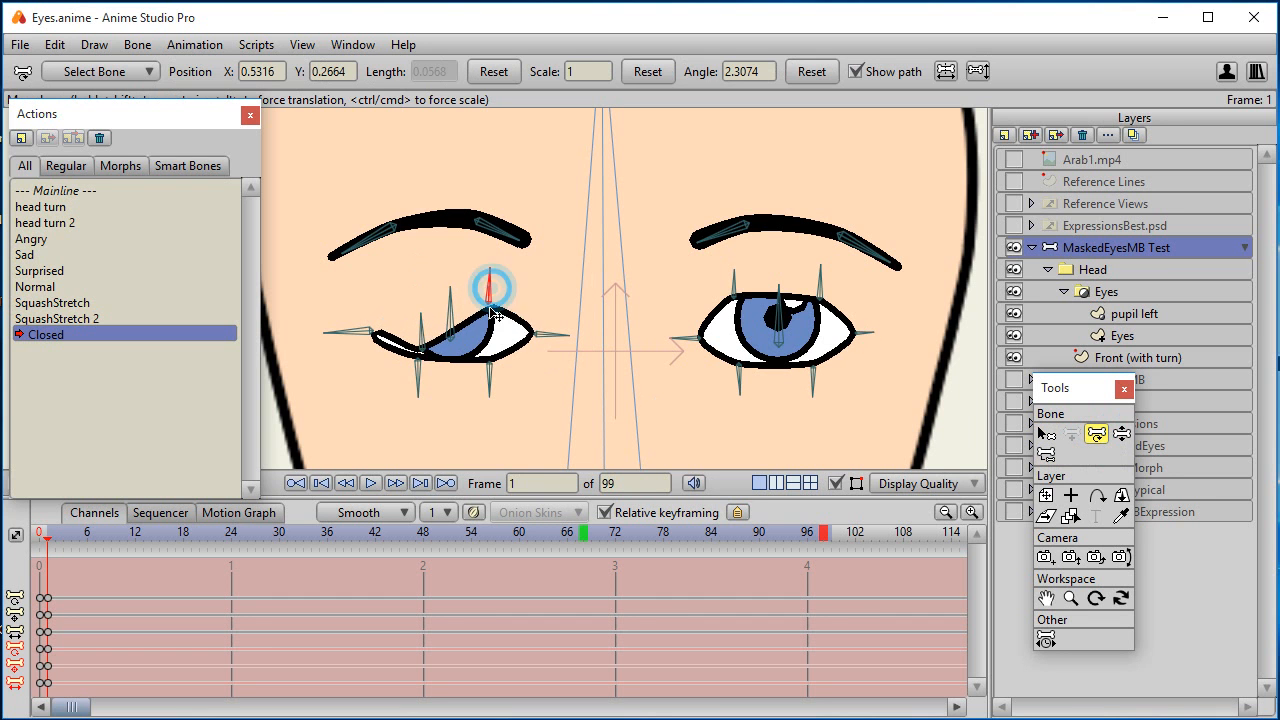
drag(490, 290, 420, 350)
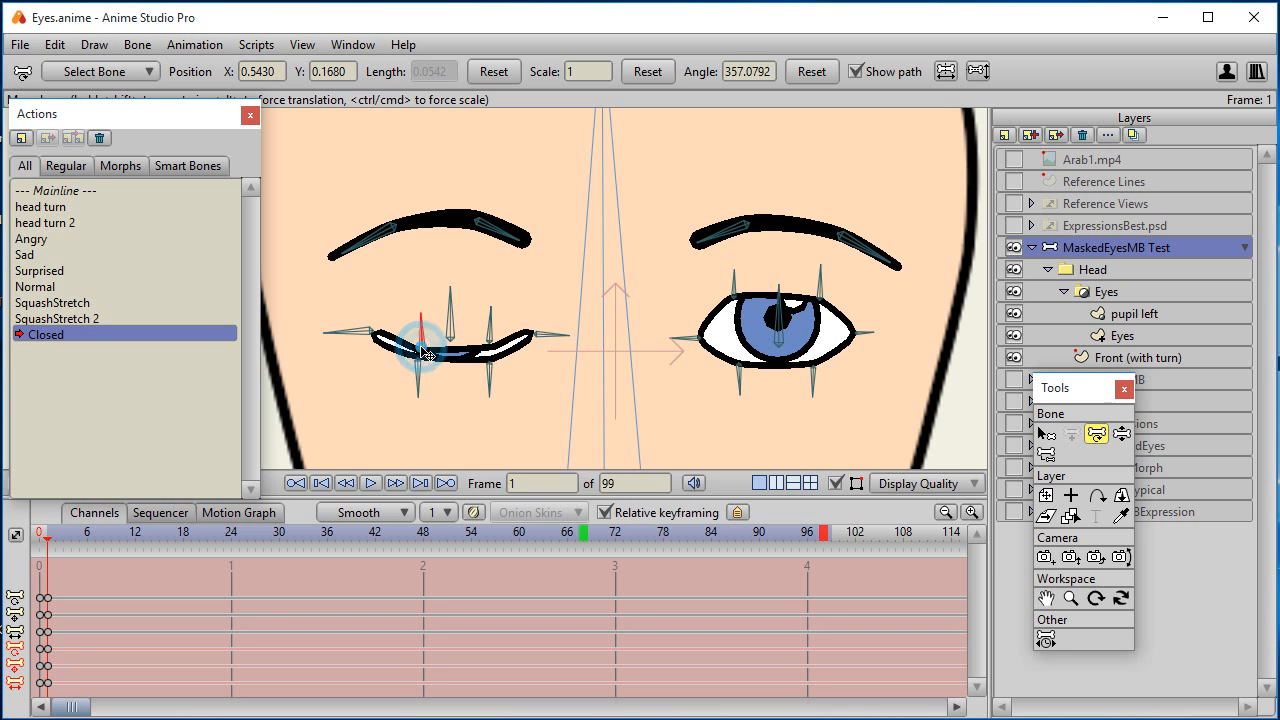
drag(420, 340, 430, 360)
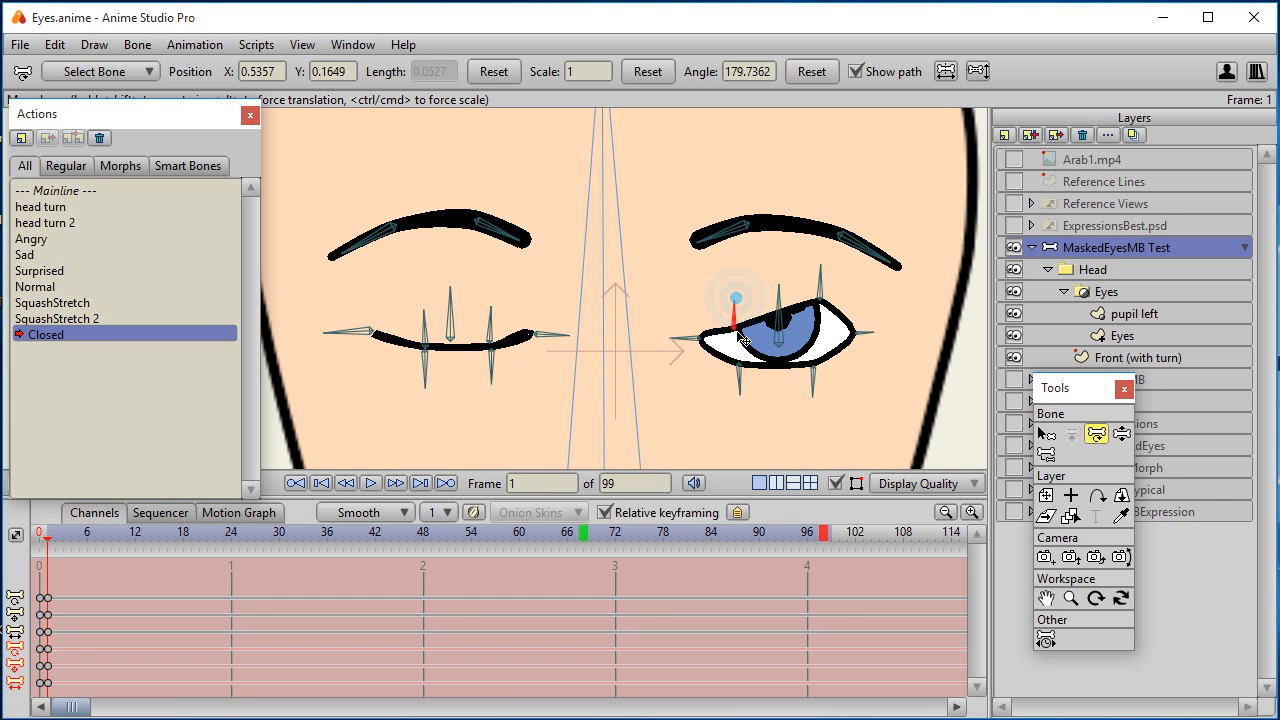
drag(740, 300, 815, 345)
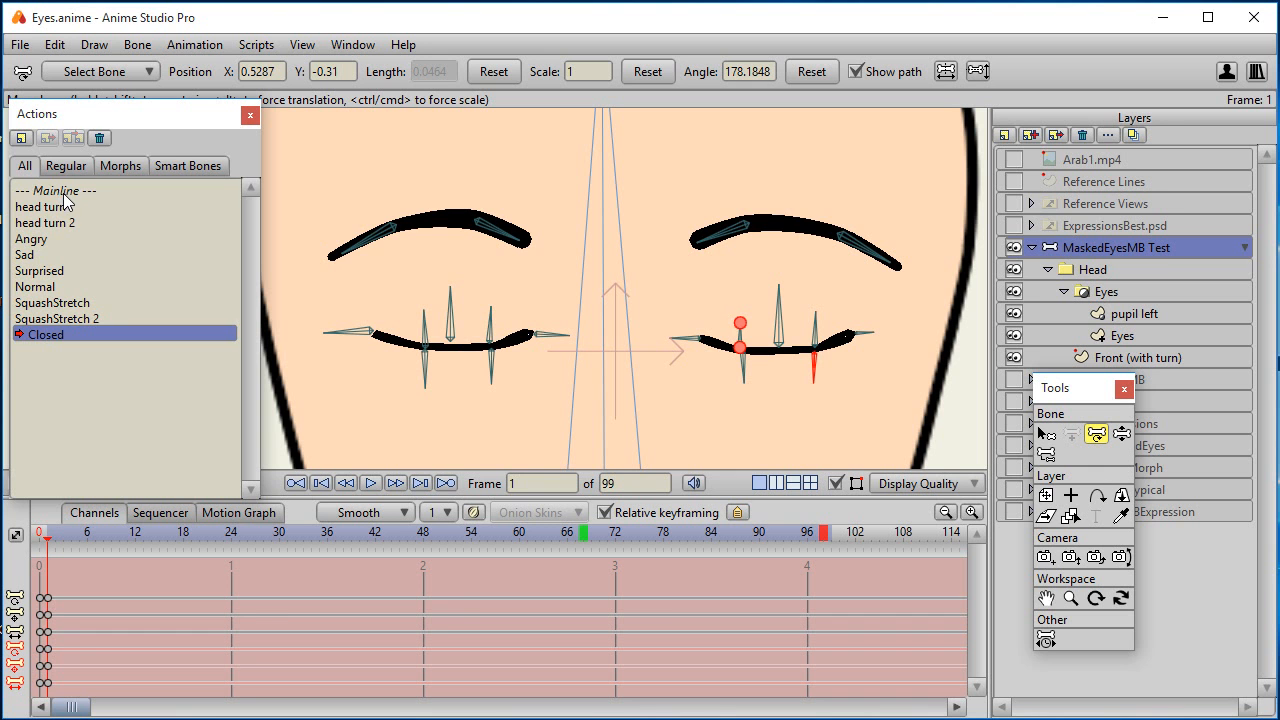
- Back on the mainline, insert the Closed action at frame 84
click(135, 532)
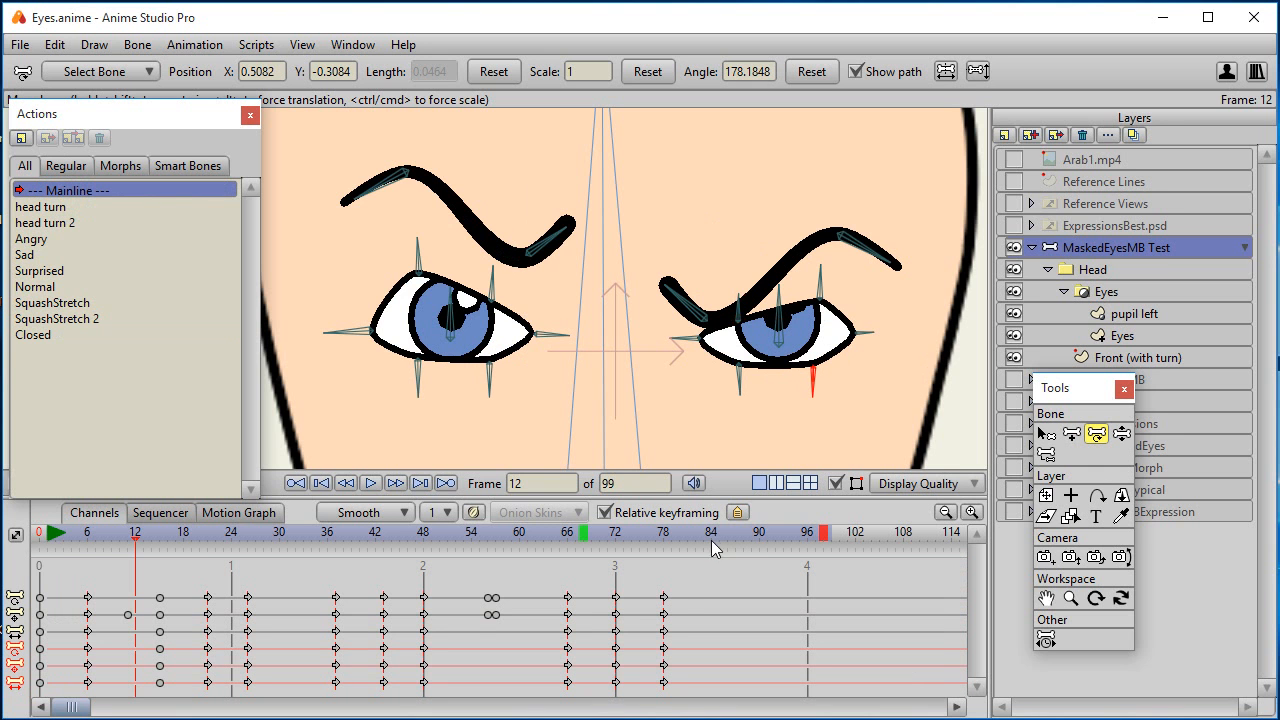
click(710, 532)
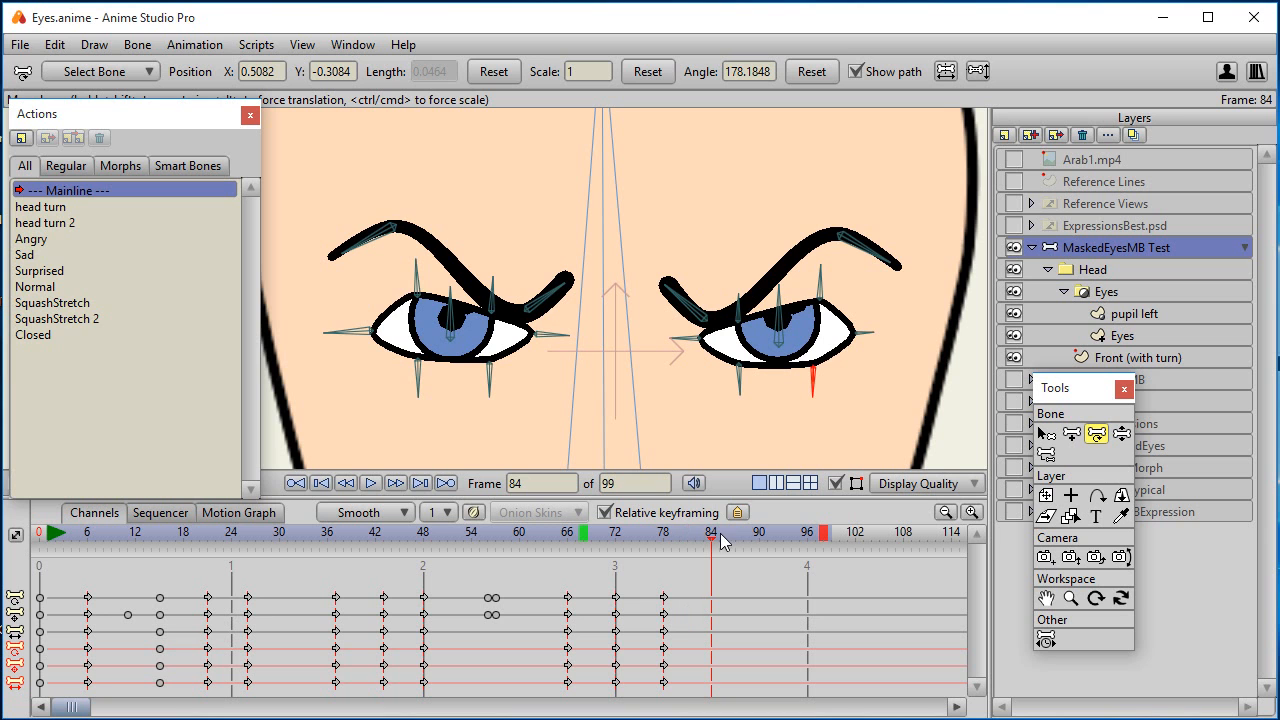
click(33, 334)
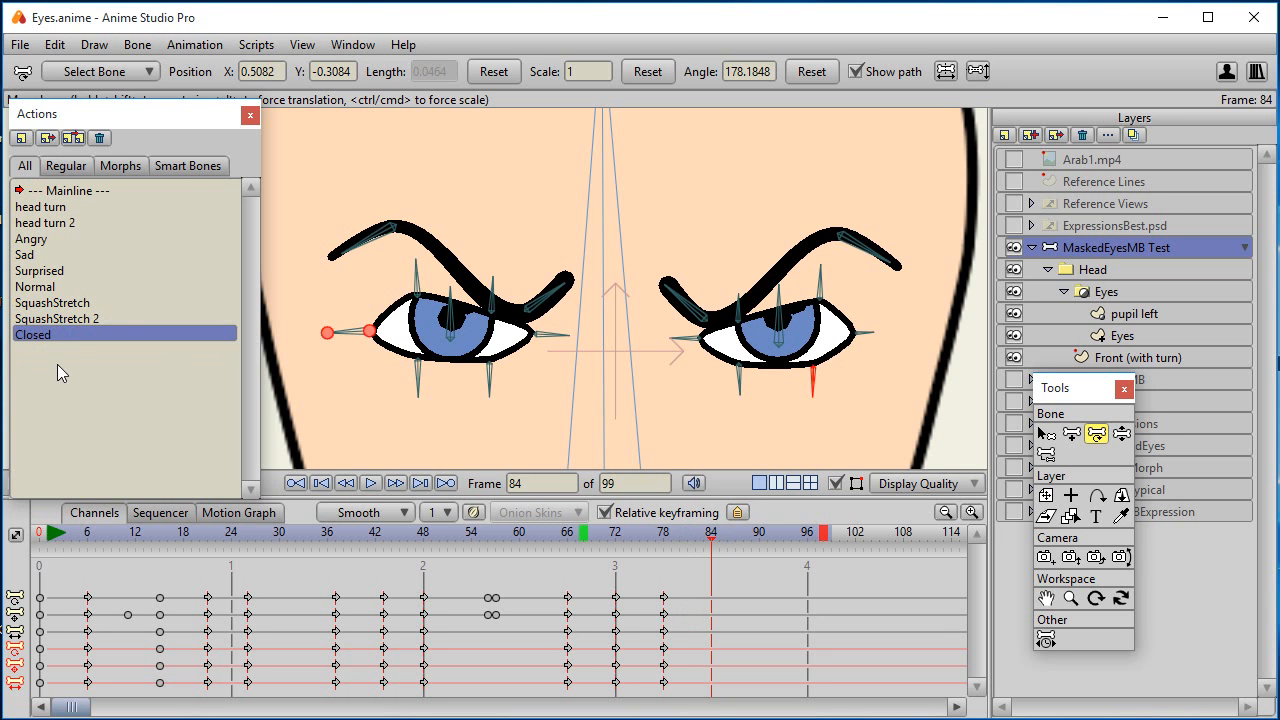
click(70, 190)
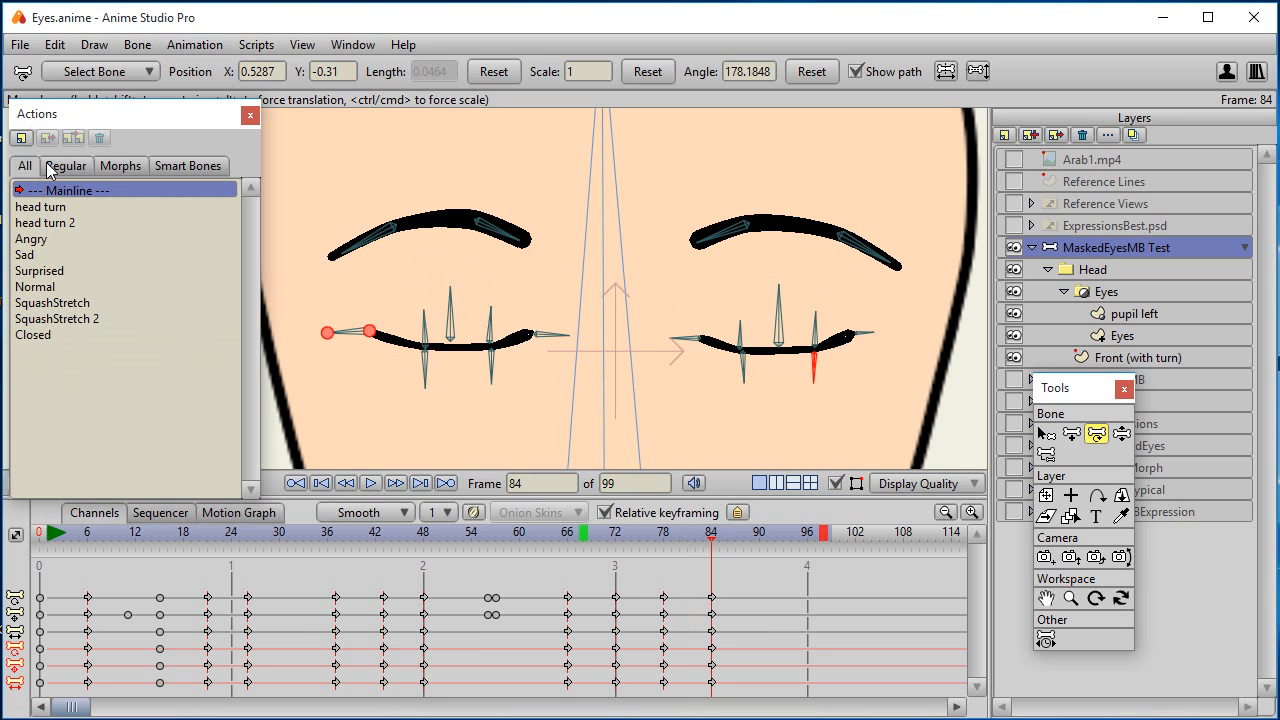
- Scrub the frames around 84 to preview the eyes closing, ending on frame 84
click(710, 535)
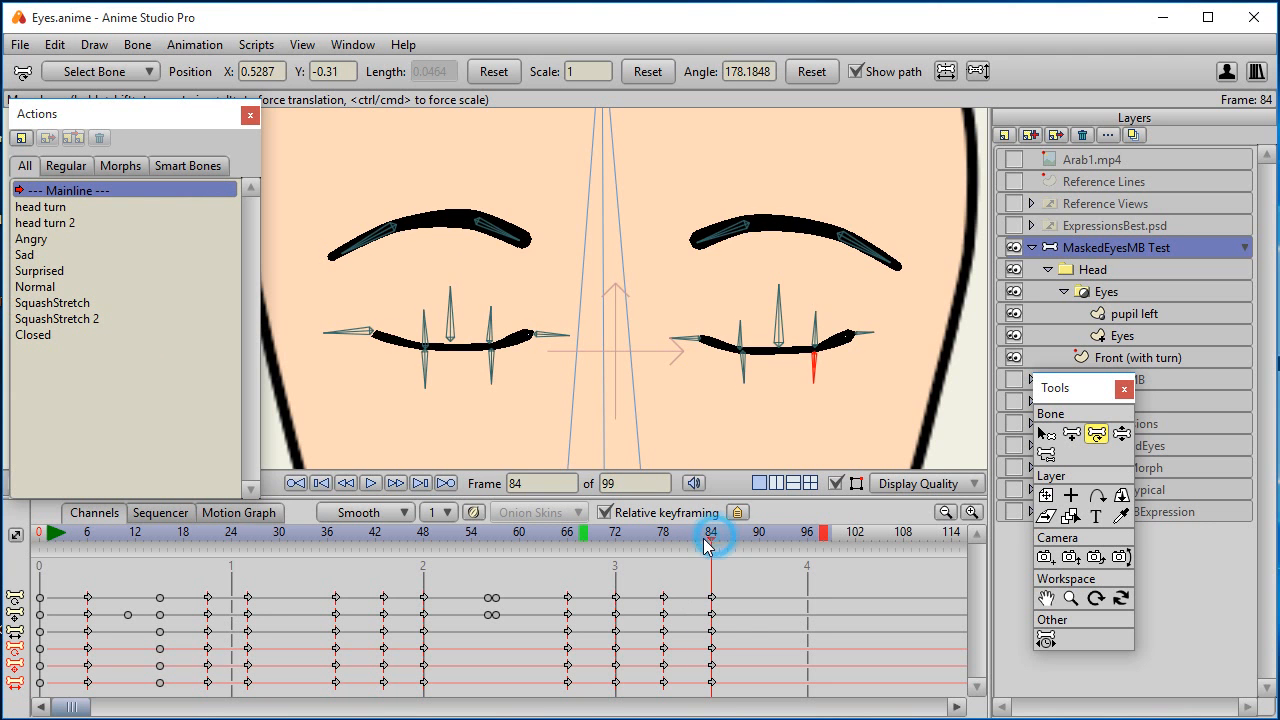
drag(710, 531, 698, 531)
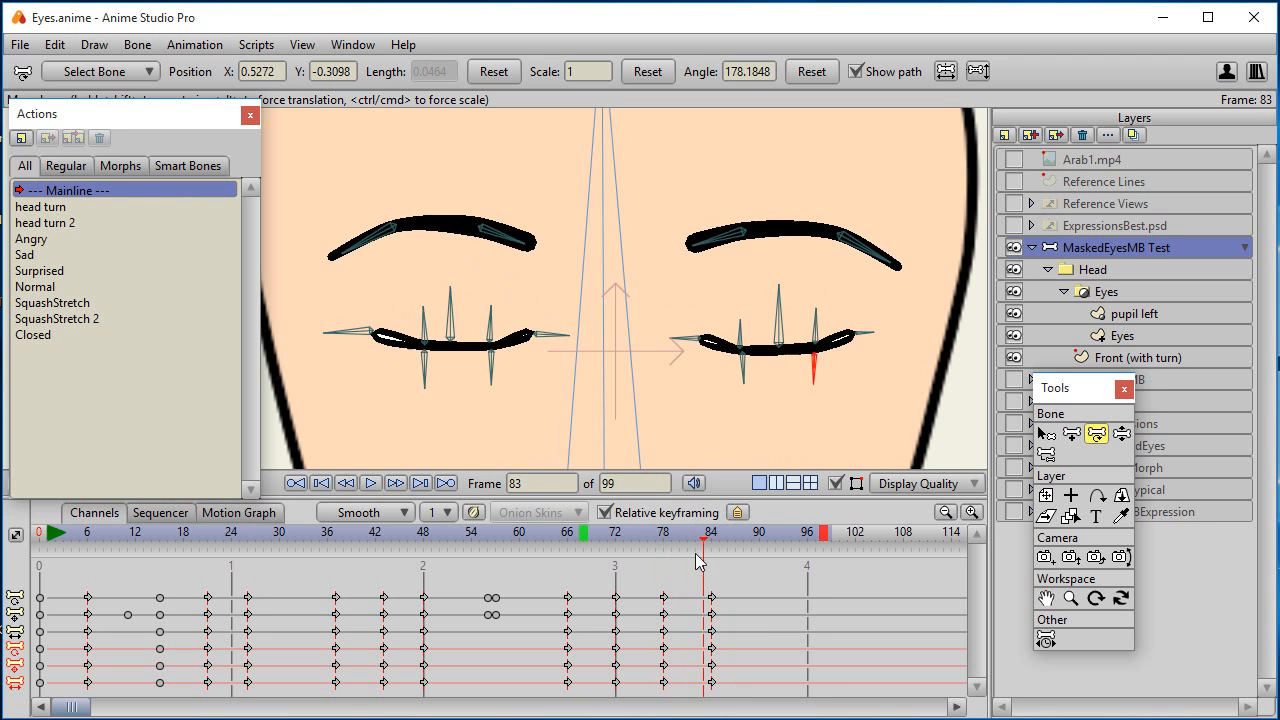
click(711, 531)
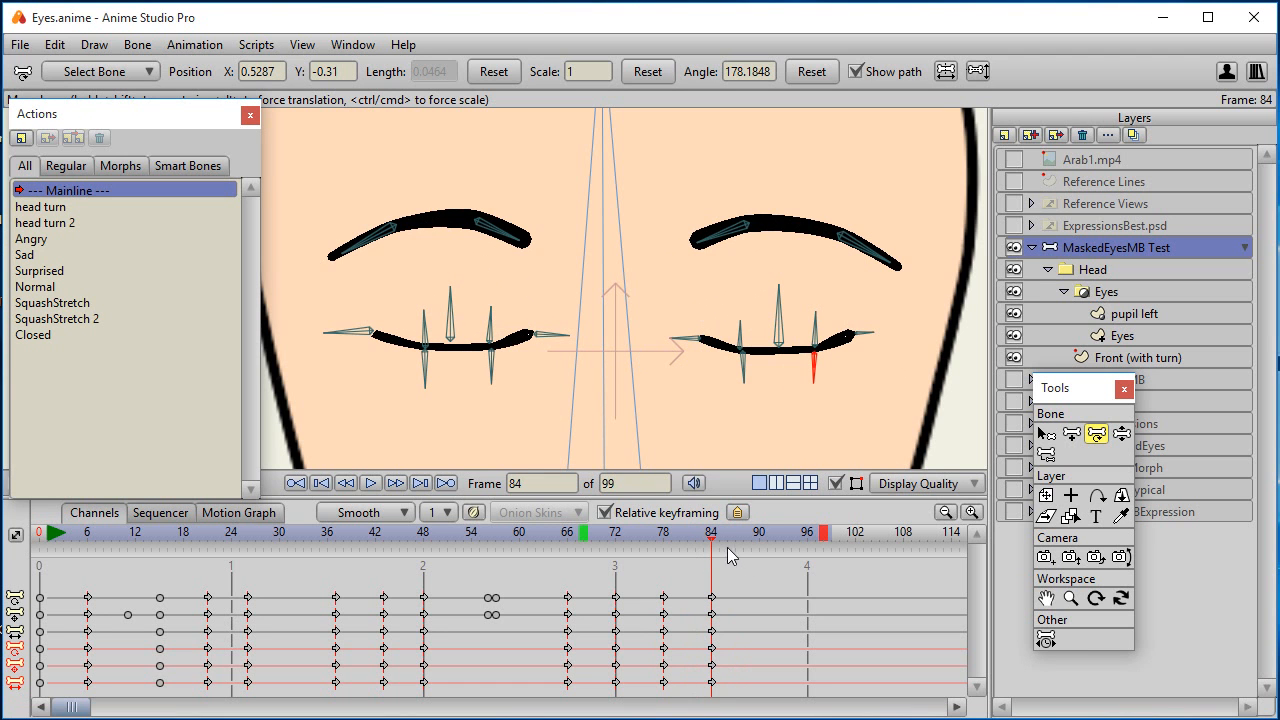
- Create a new action named Blink and enter its empty timeline
click(20, 137)
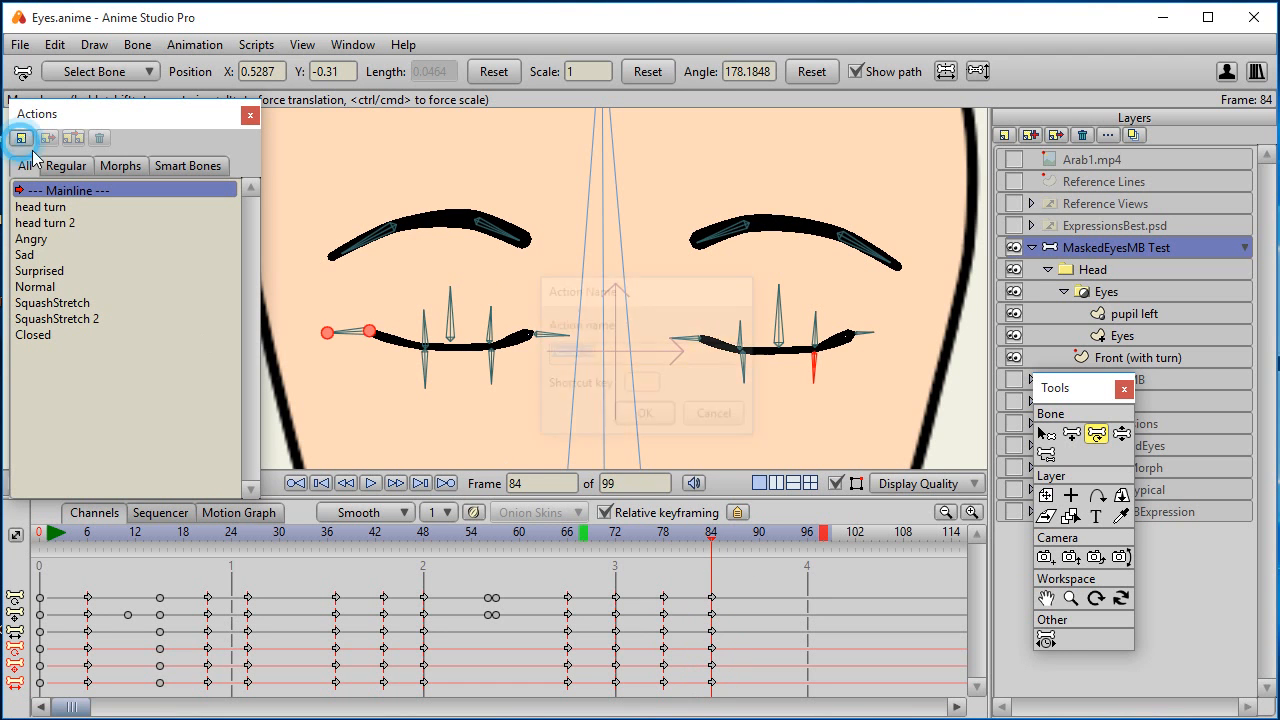
click(20, 138)
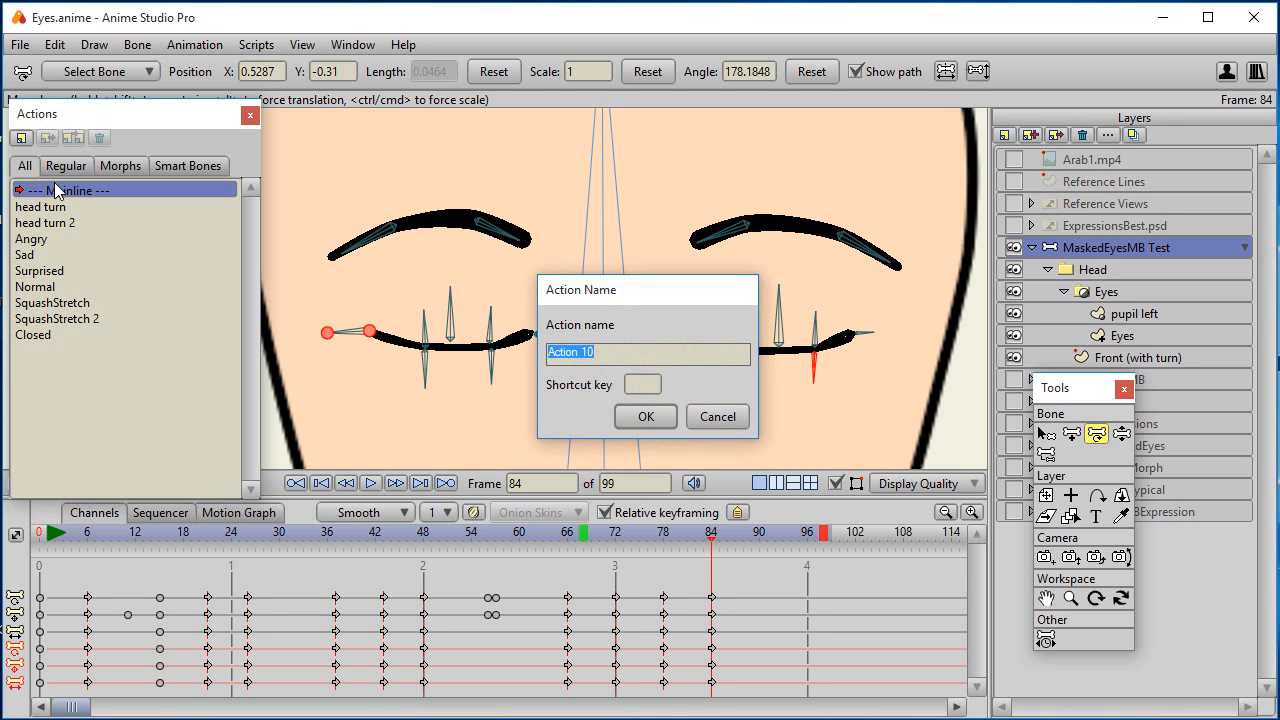
text(Blink)
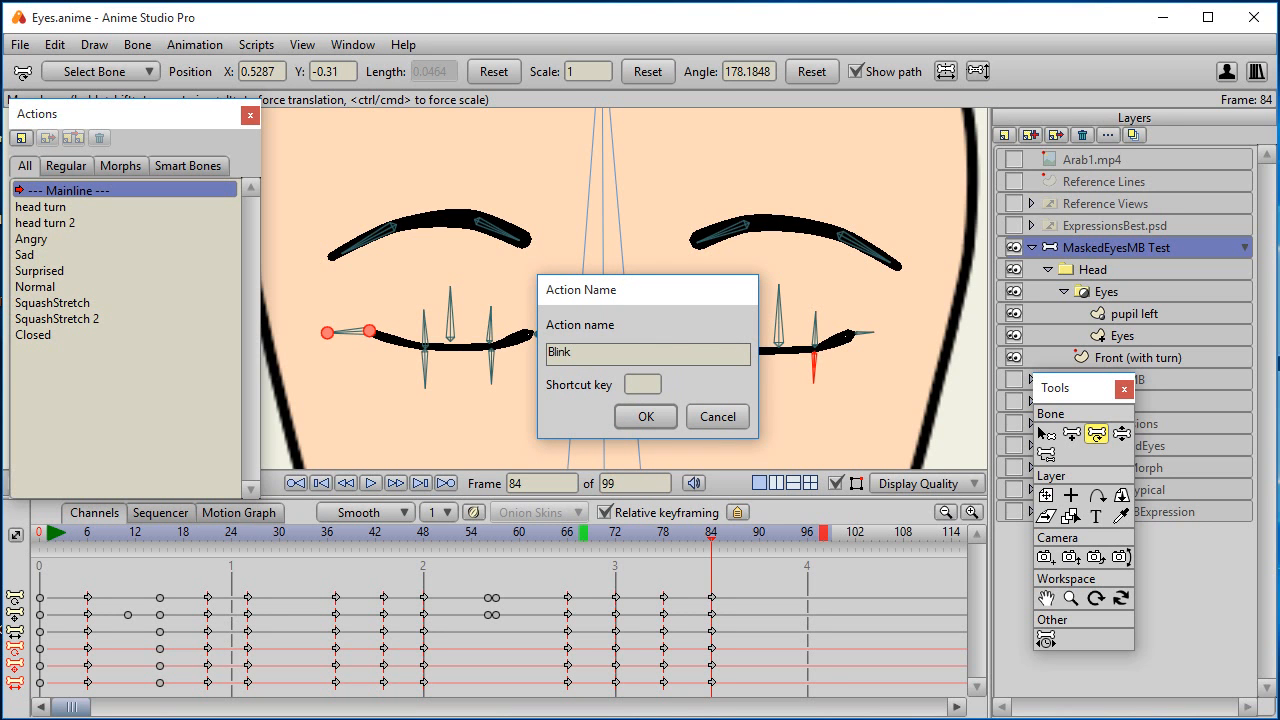
click(645, 416)
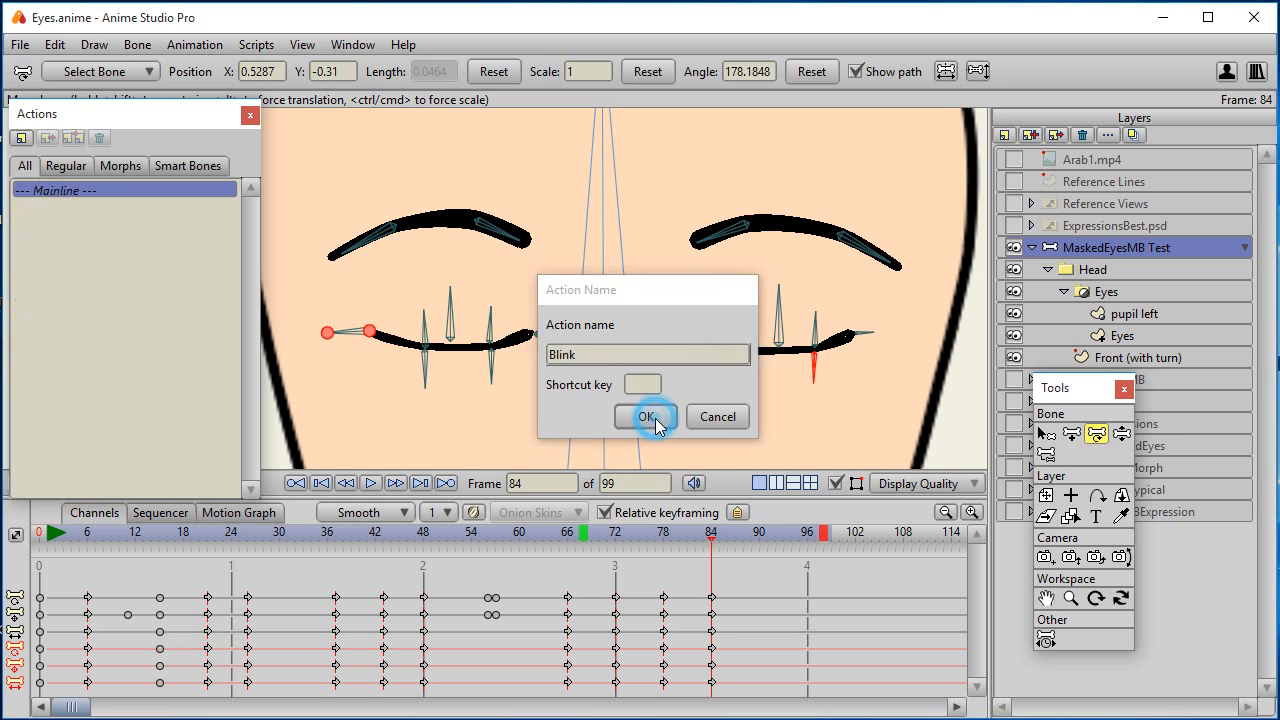
click(644, 417)
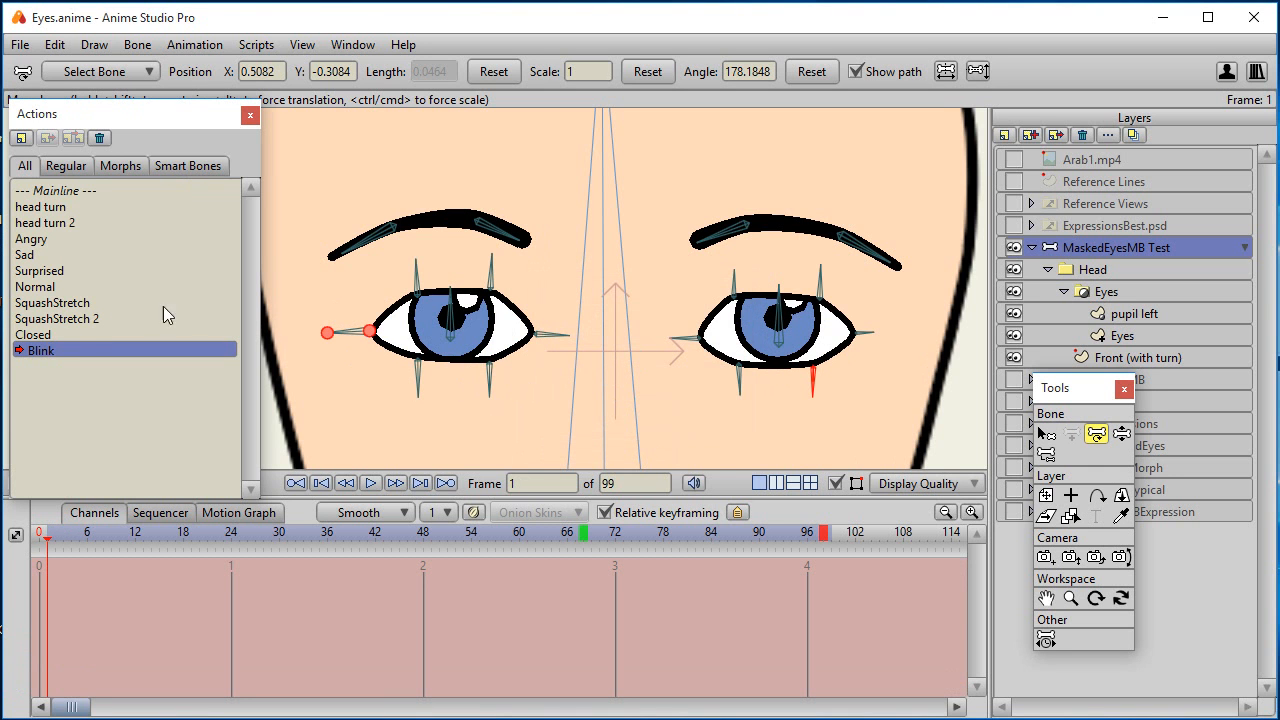
- Insert a copy of the Normal eye pose at frame 0 of Blink and move to frame 4
click(35, 287)
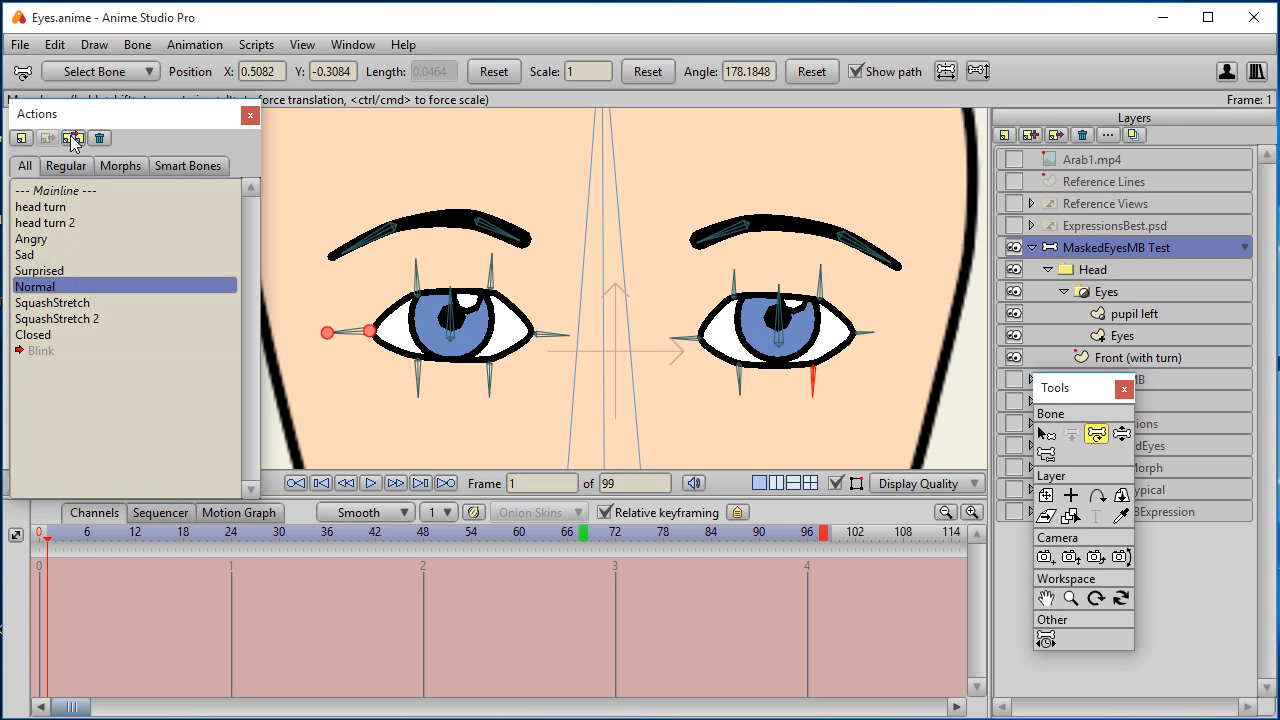
mouse_move(73, 138)
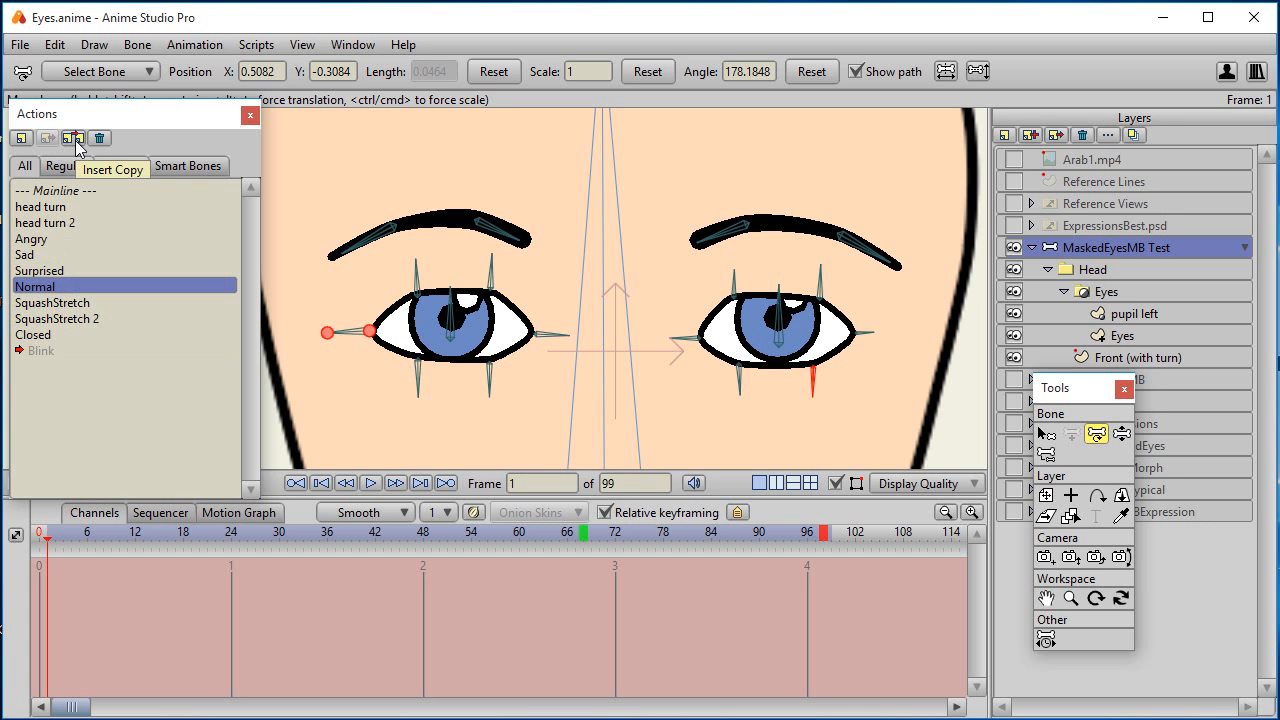
click(40, 350)
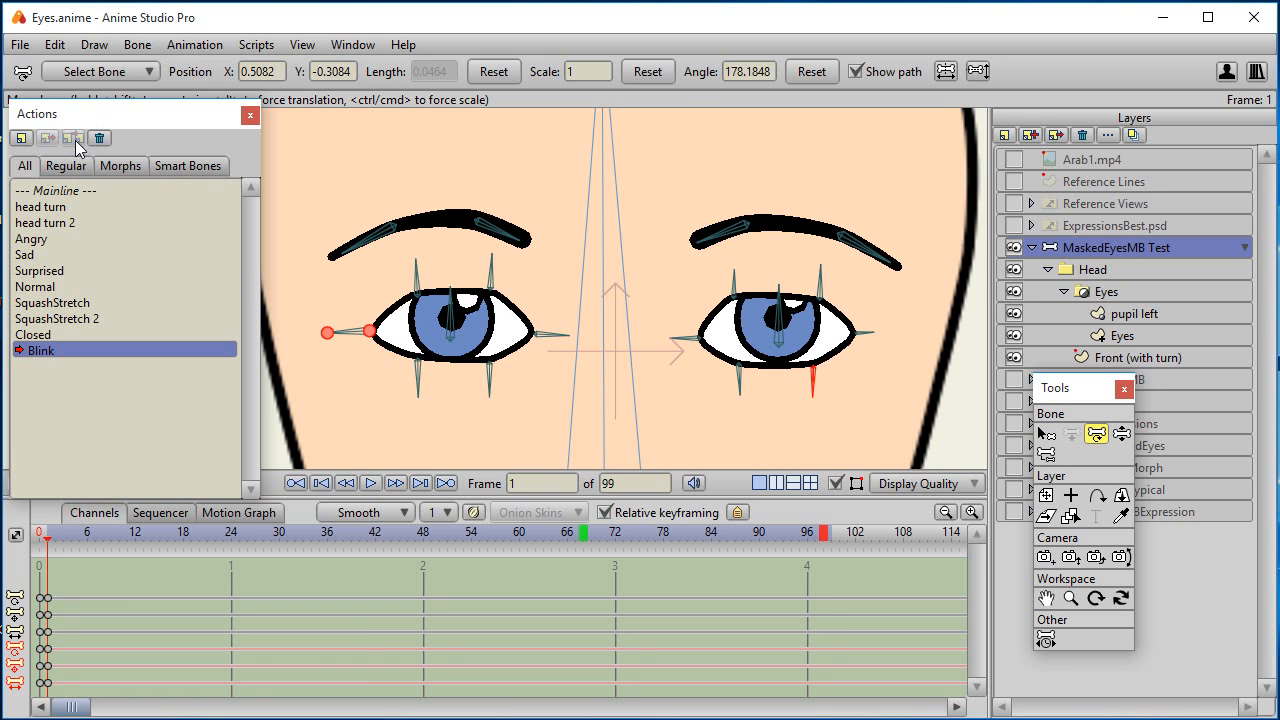
click(65, 535)
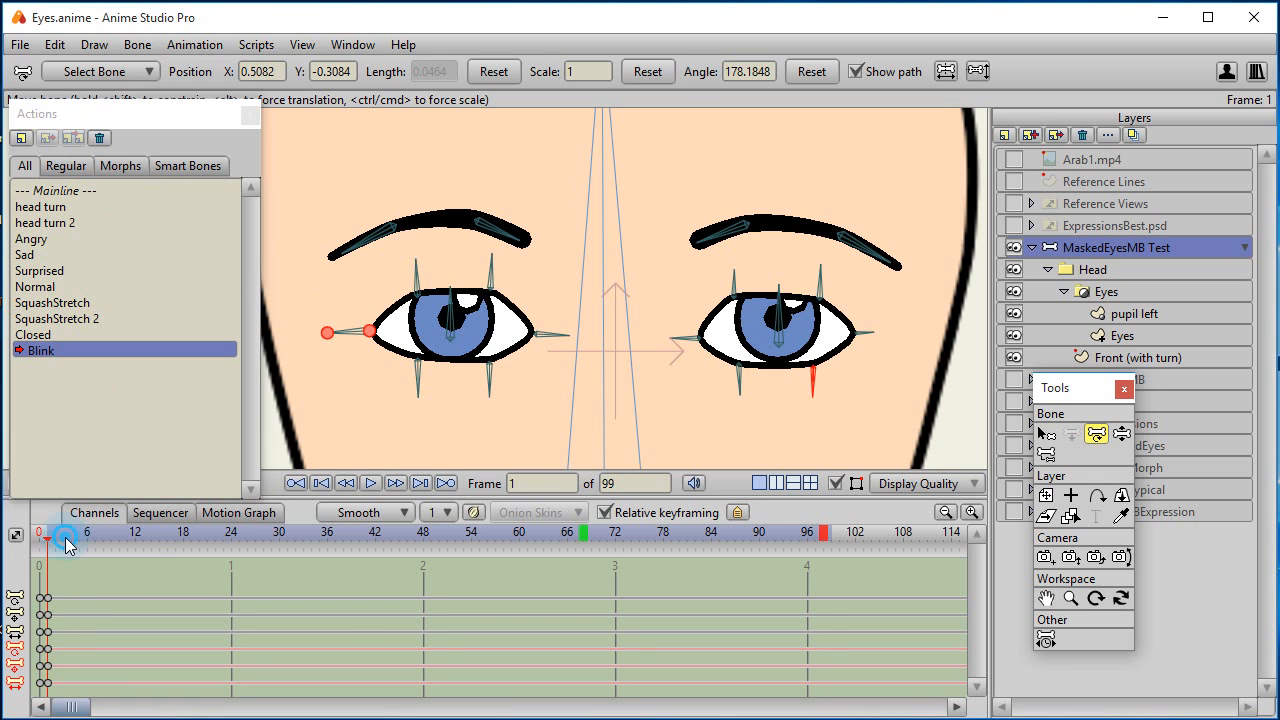
click(70, 532)
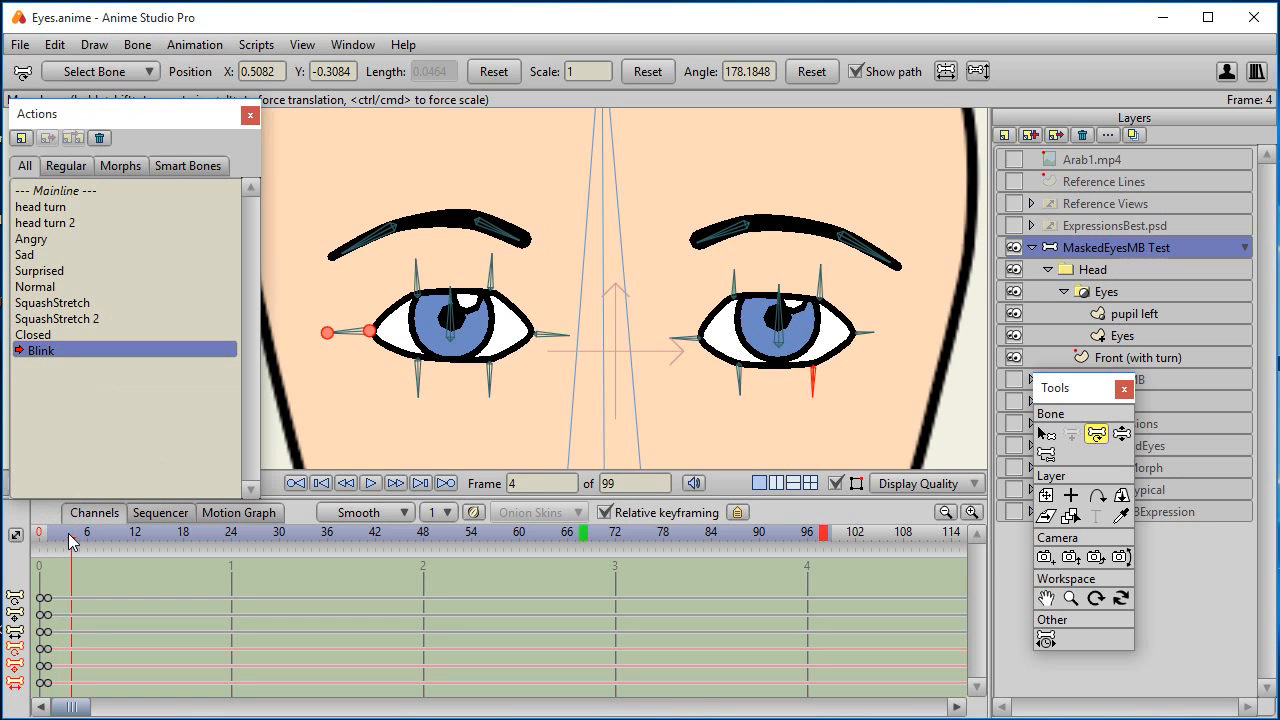
click(73, 532)
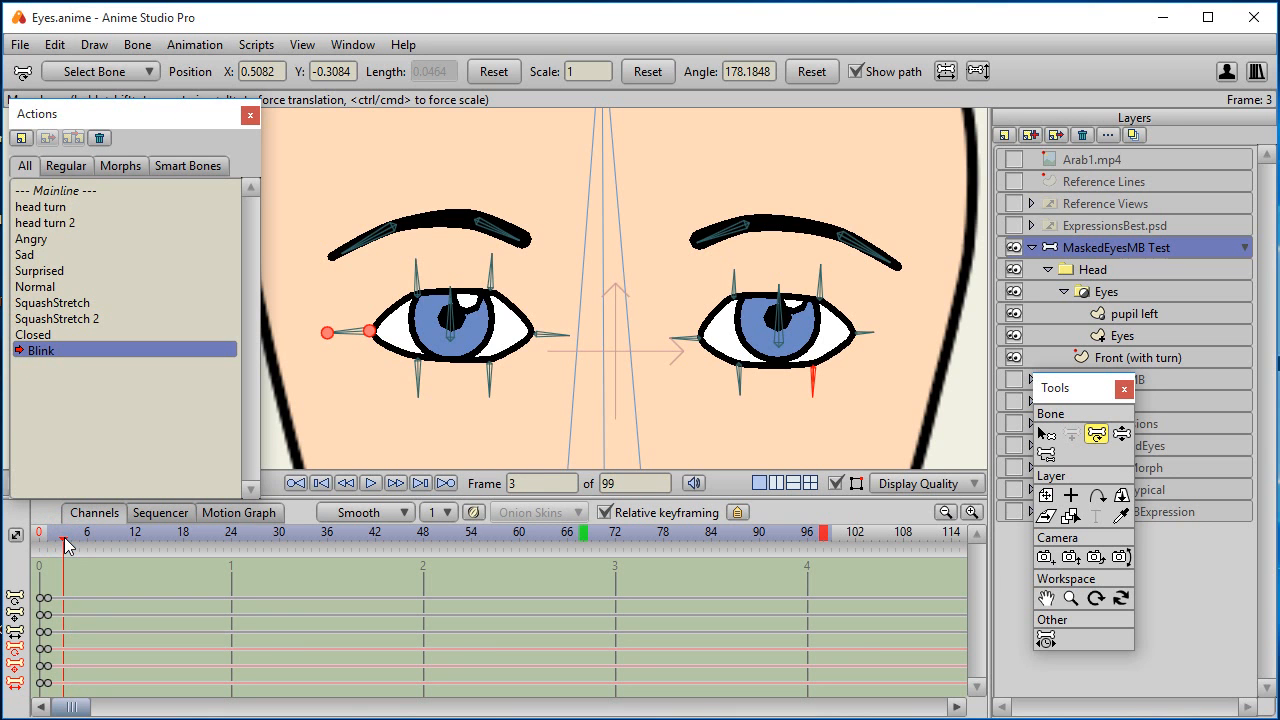
click(71, 540)
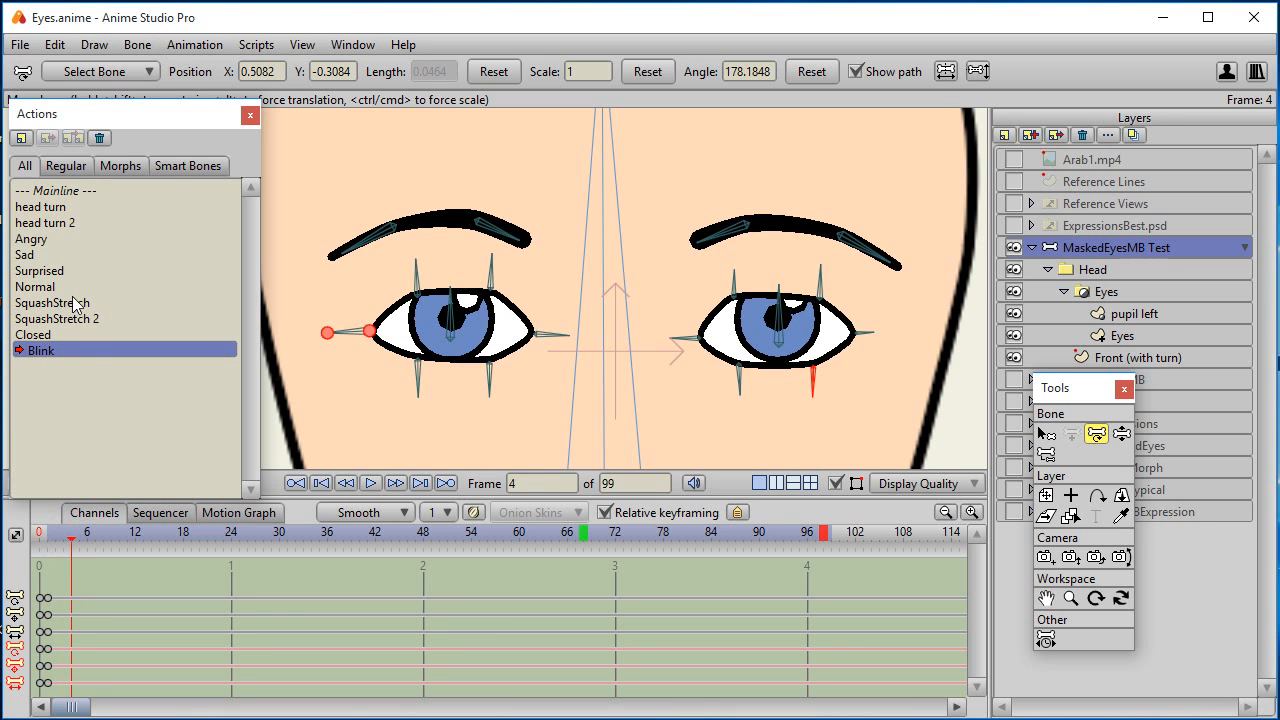
- Insert the Closed pose at frame 4 and the Normal pose again at frame 7
click(33, 334)
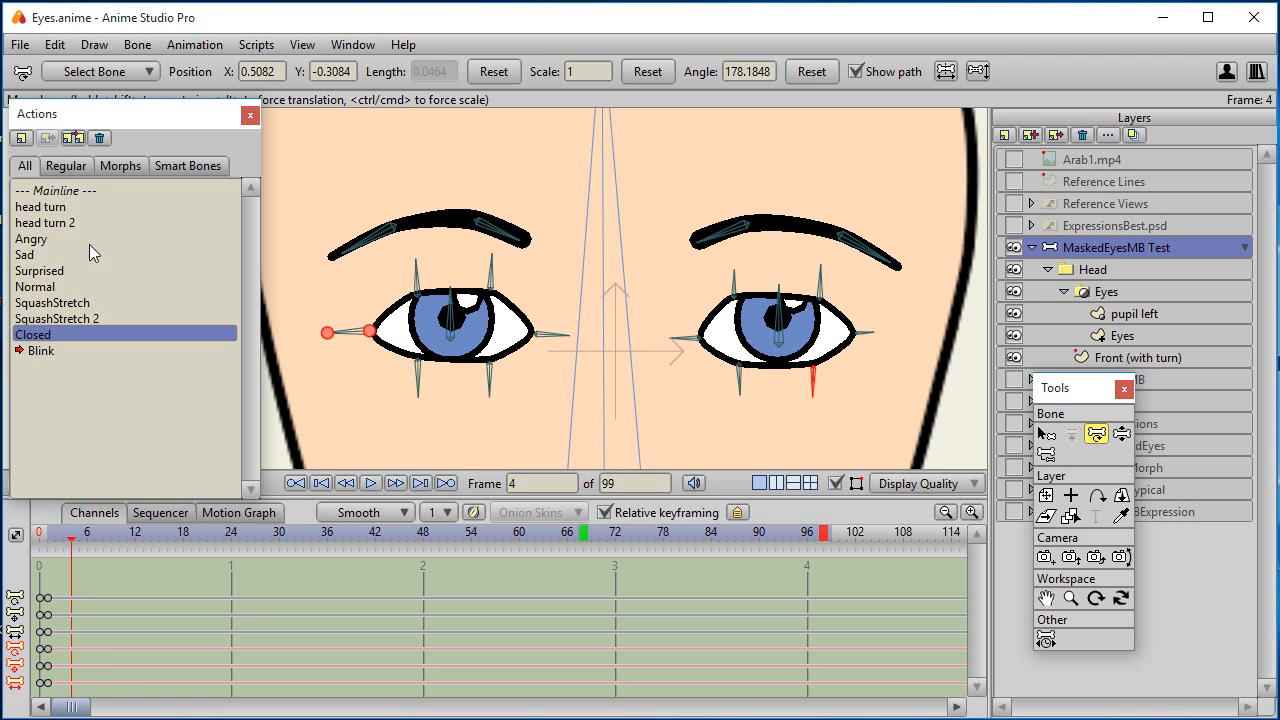
click(42, 350)
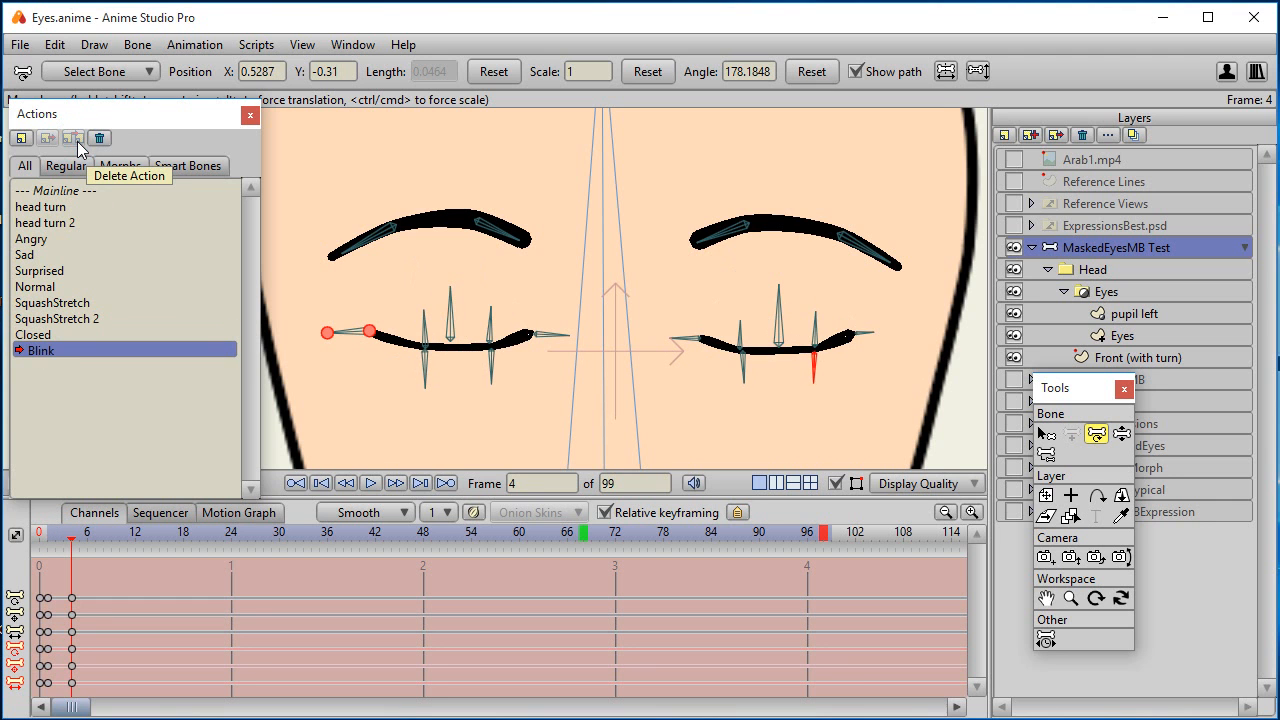
click(96, 533)
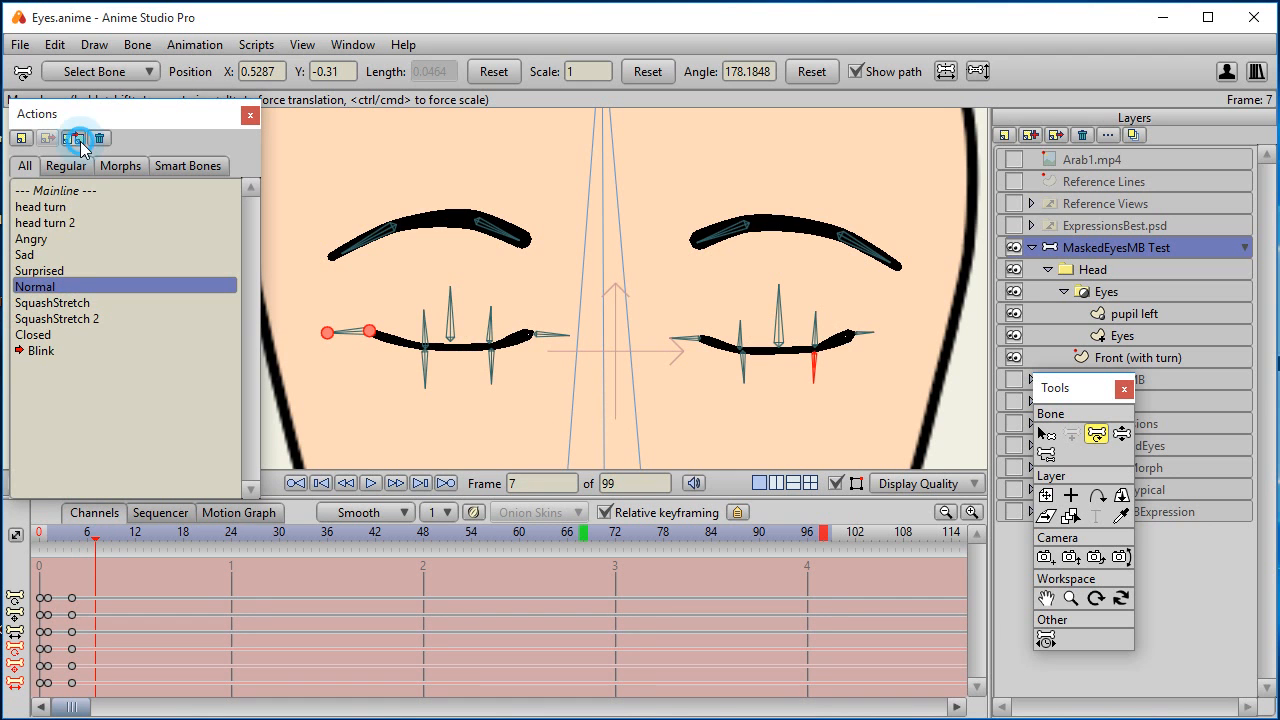
click(40, 349)
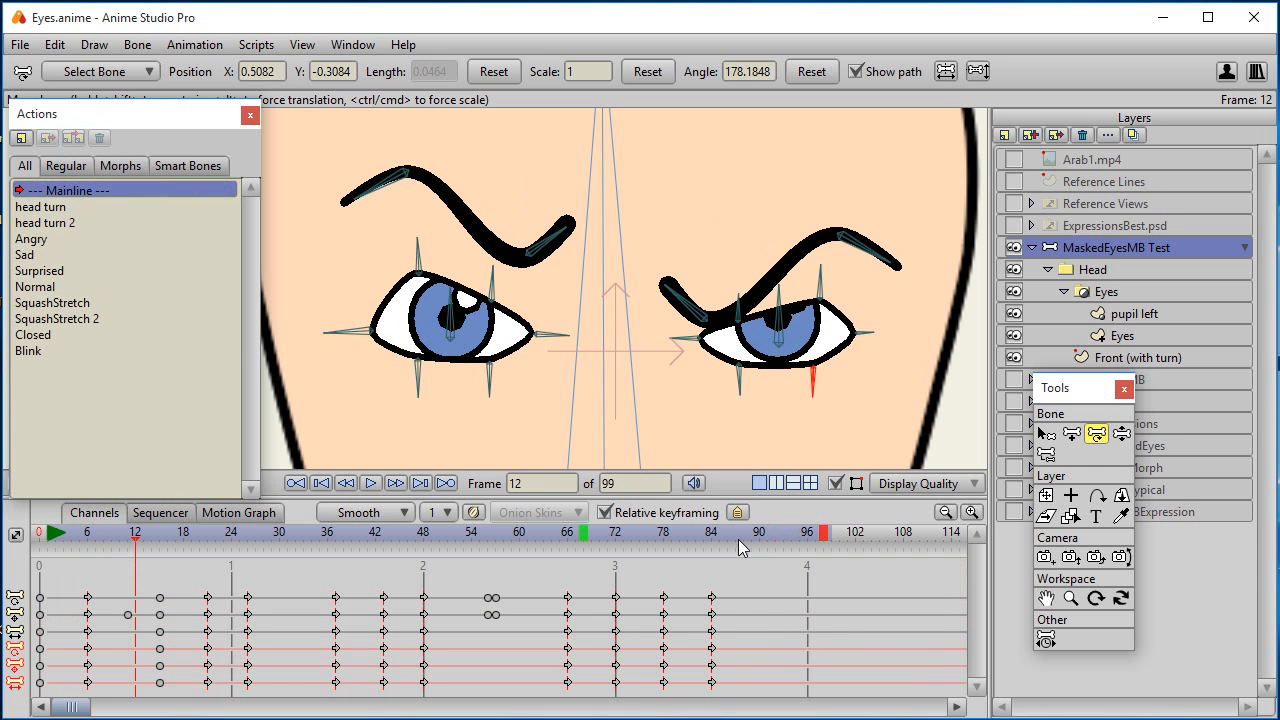
- Key the normal eye pose late on Mainline and insert the Blink action at frame 87
click(735, 531)
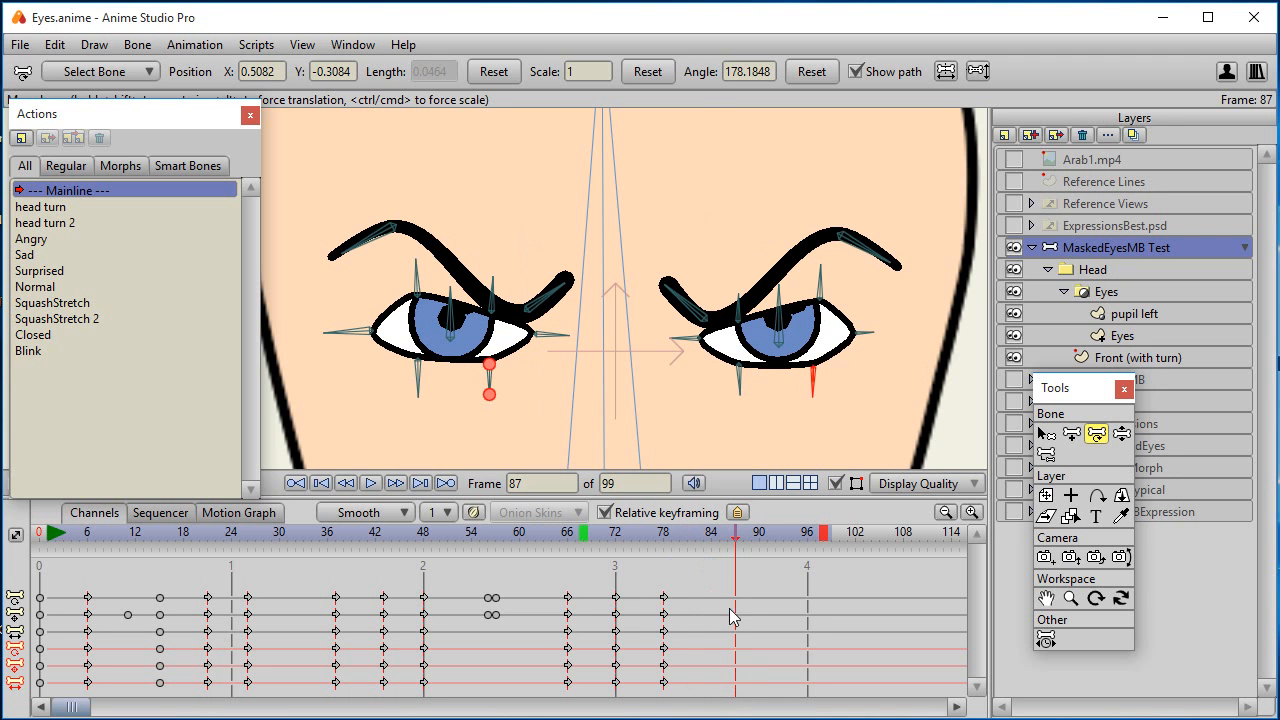
mouse_move(683, 583)
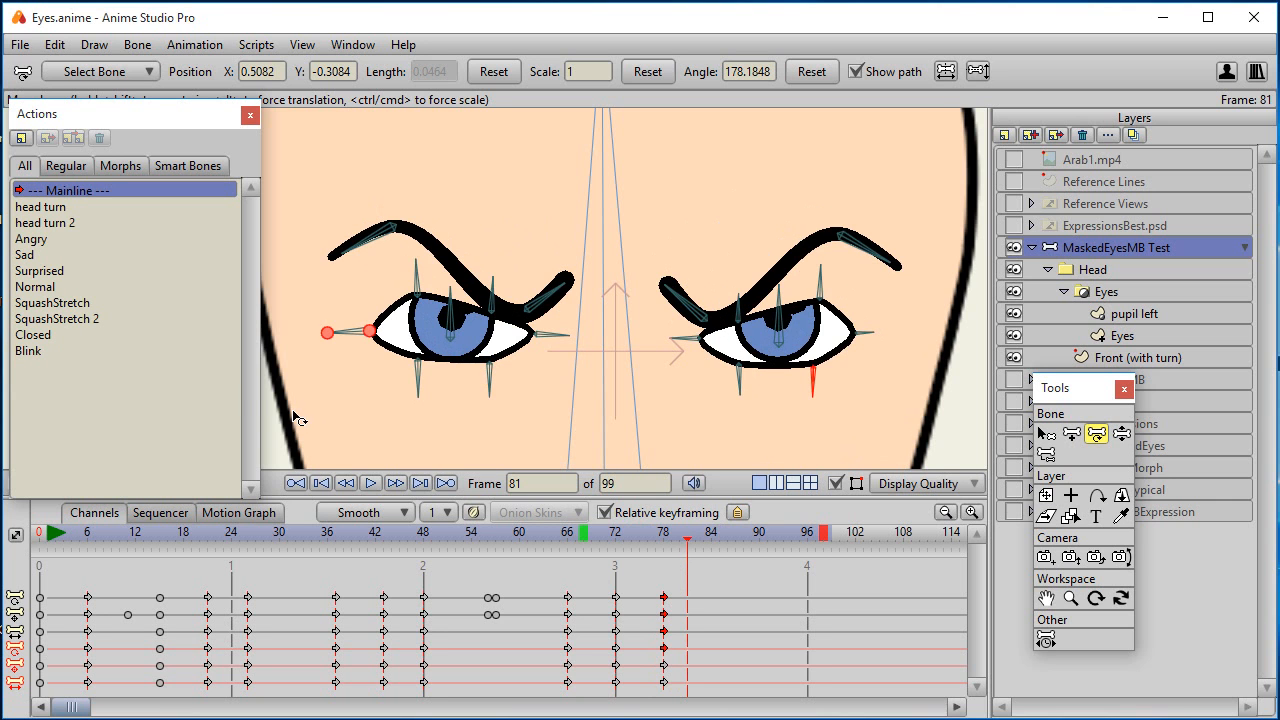
mouse_move(45, 300)
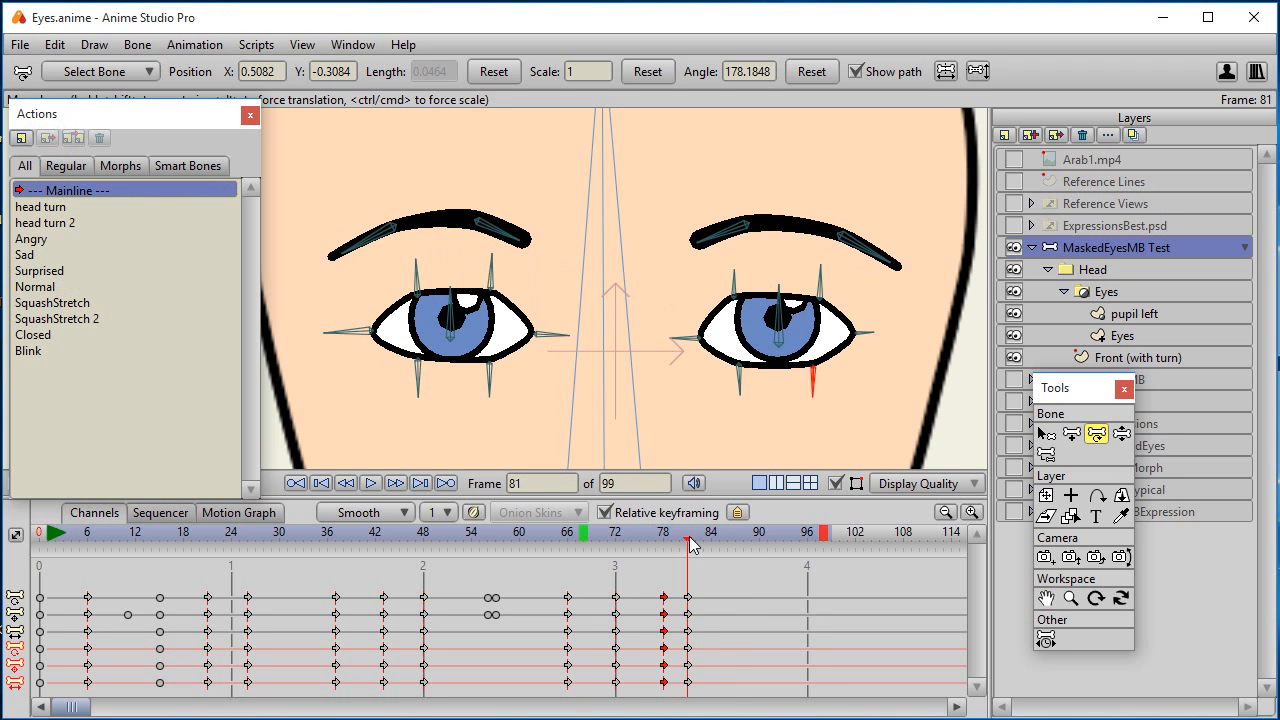
click(735, 532)
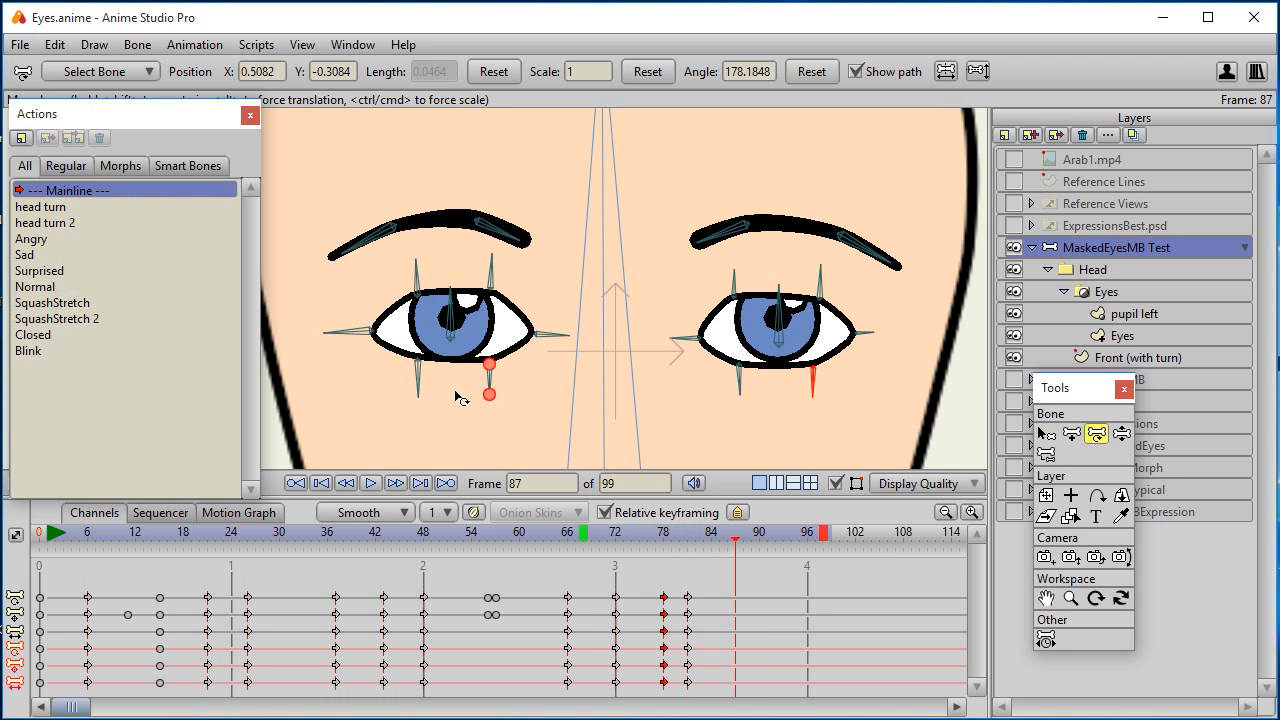
click(28, 351)
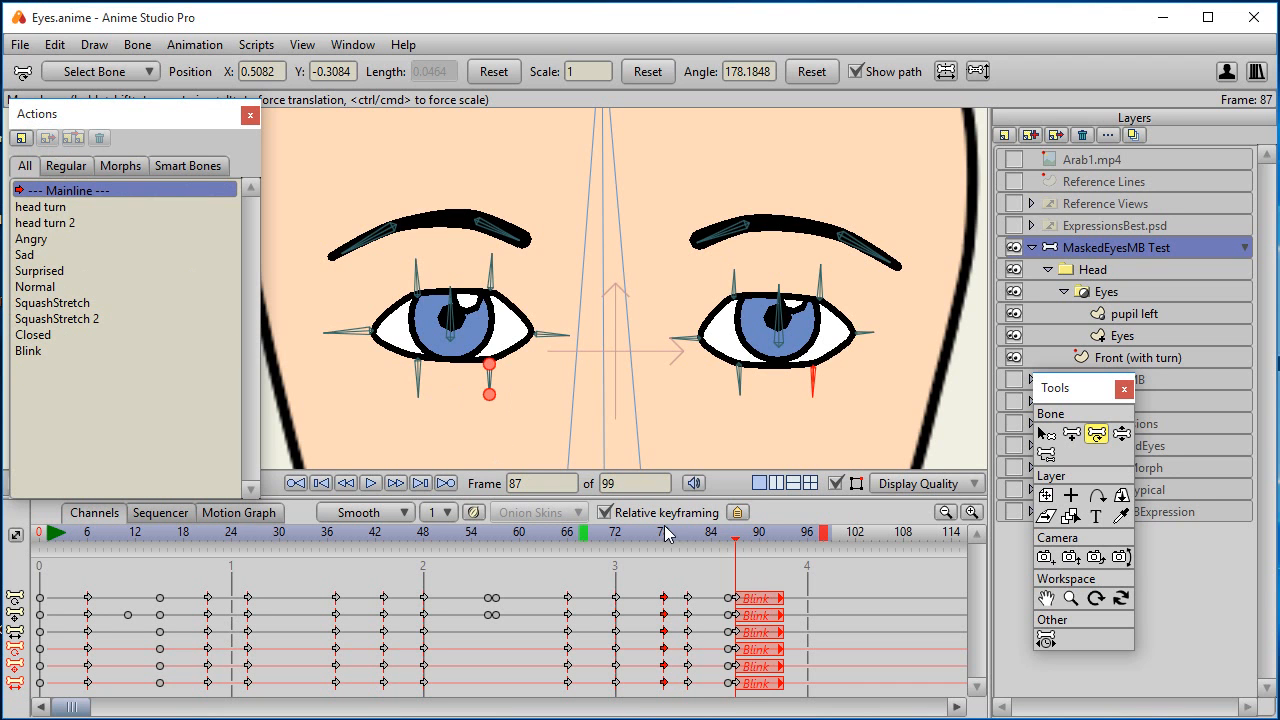
click(807, 532)
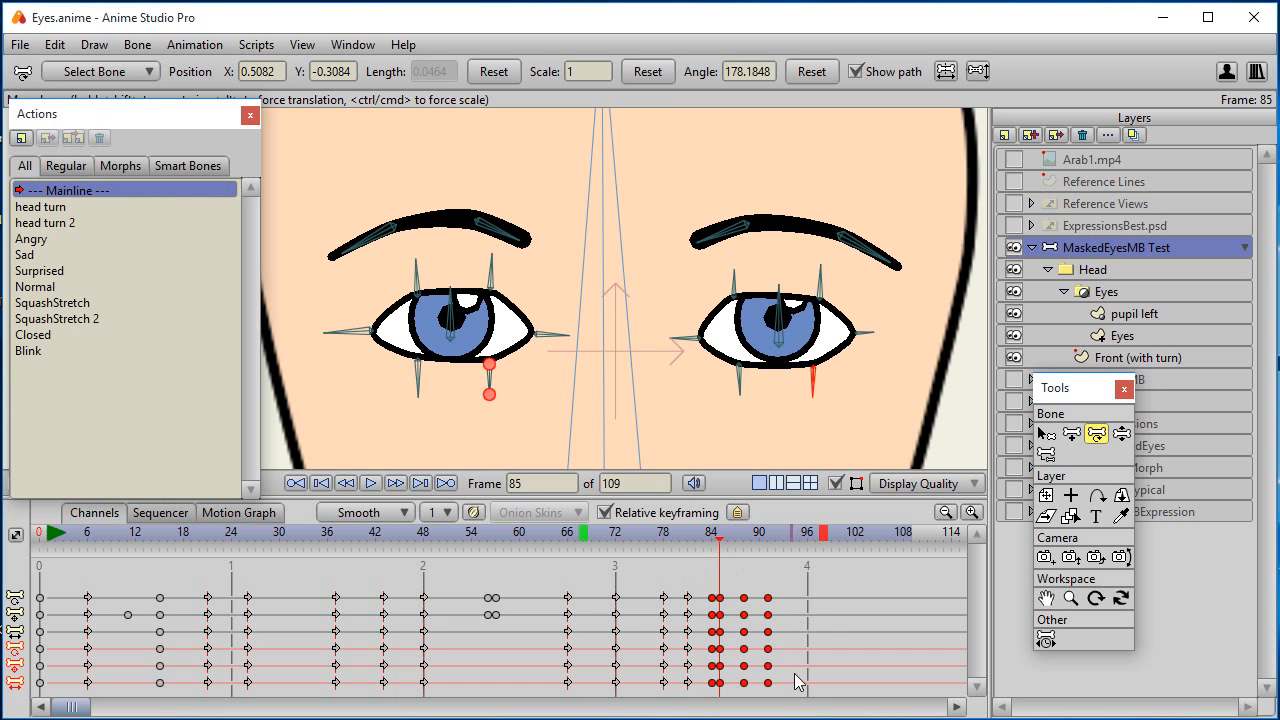
mouse_move(775, 605)
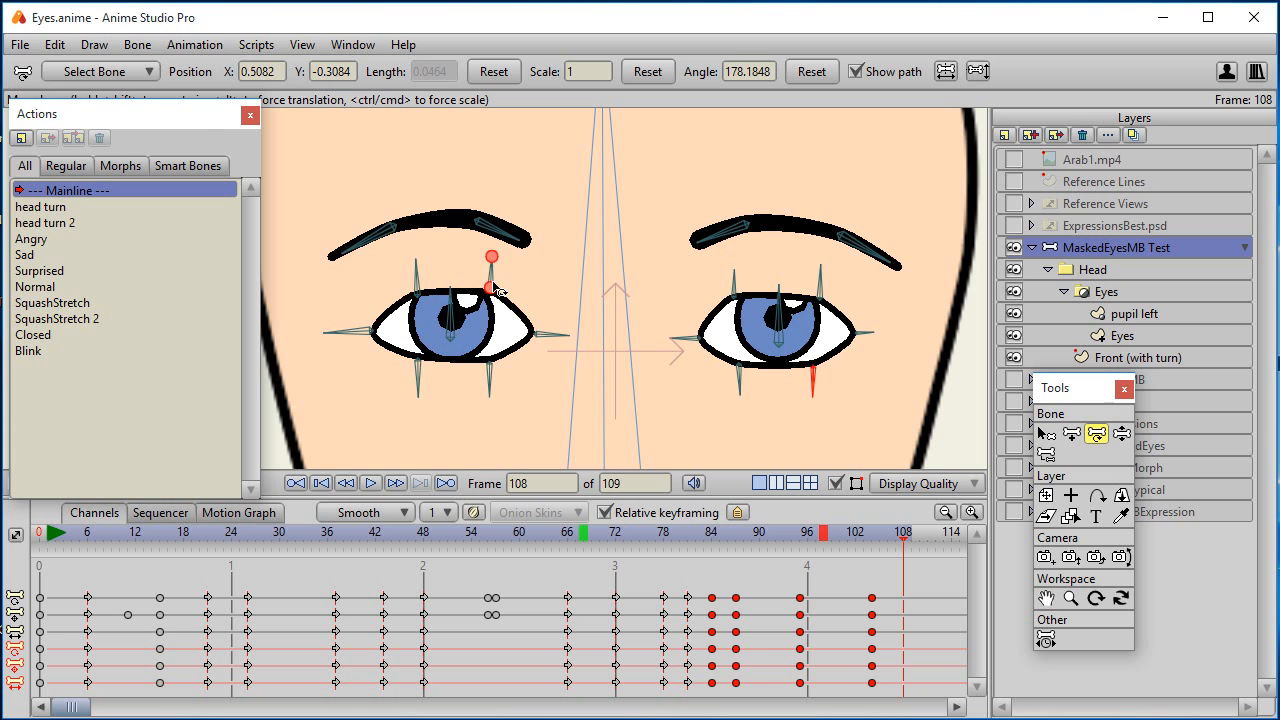
- Drag the left pupil bone sideways so the left eye glances left at frame 108
drag(491, 290, 416, 294)
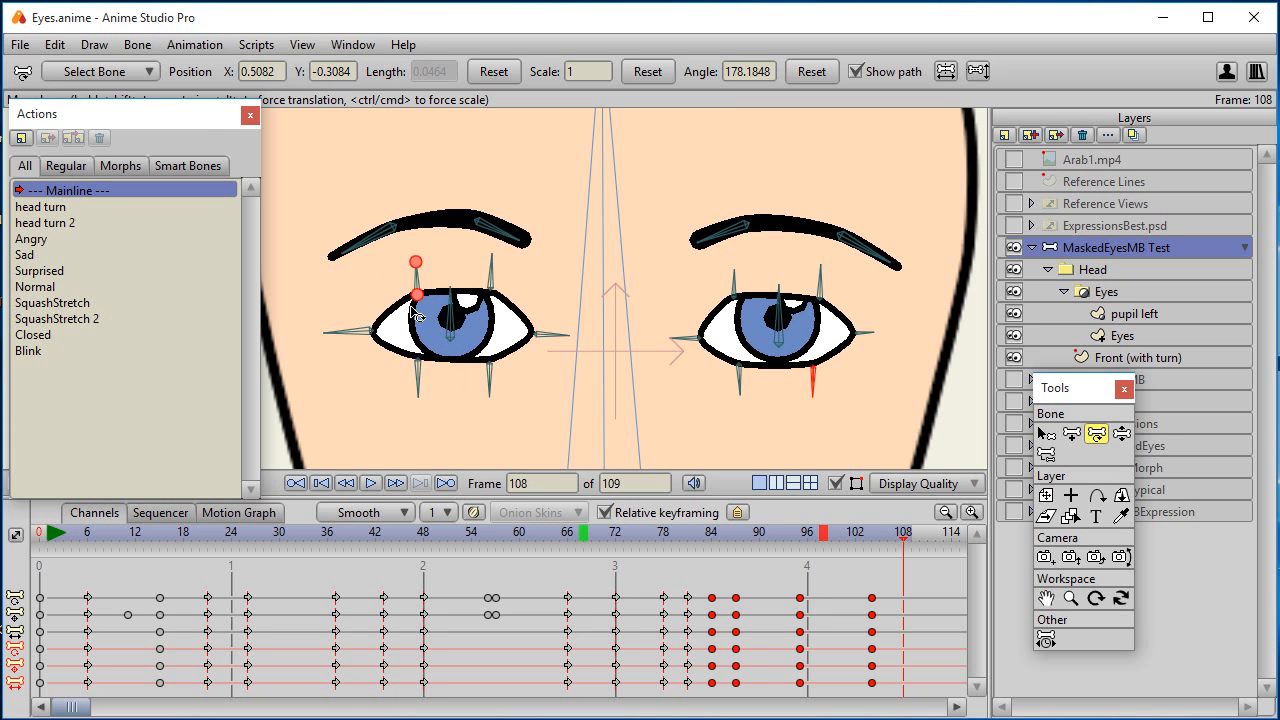